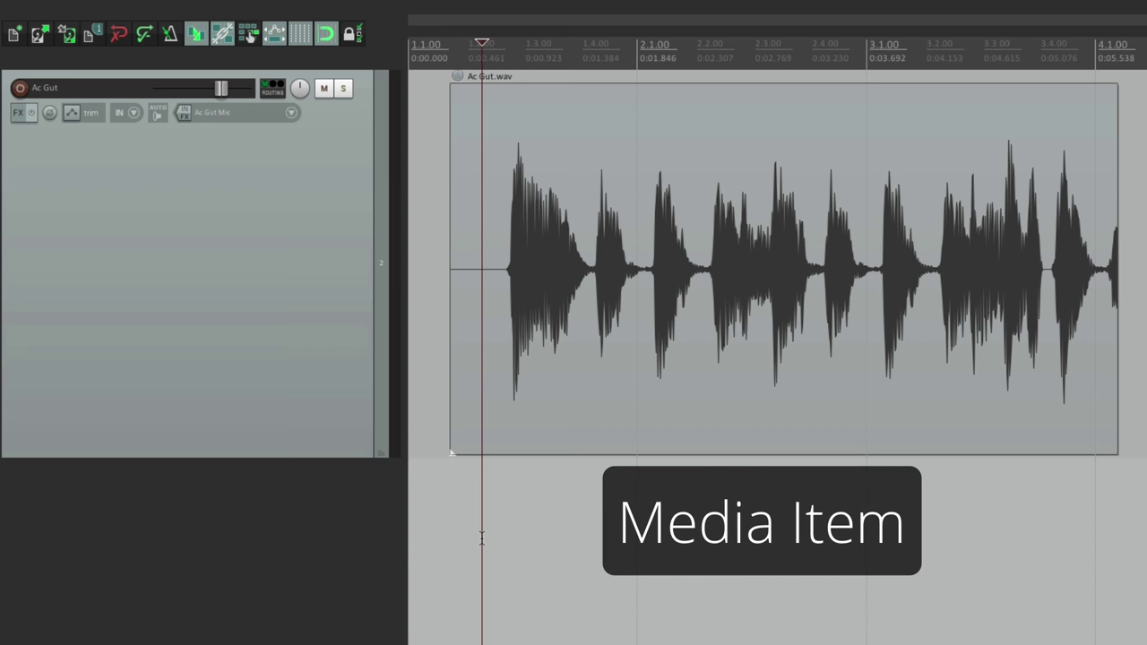
{"action": "mouse_move", "coordinate": [678, 255]}
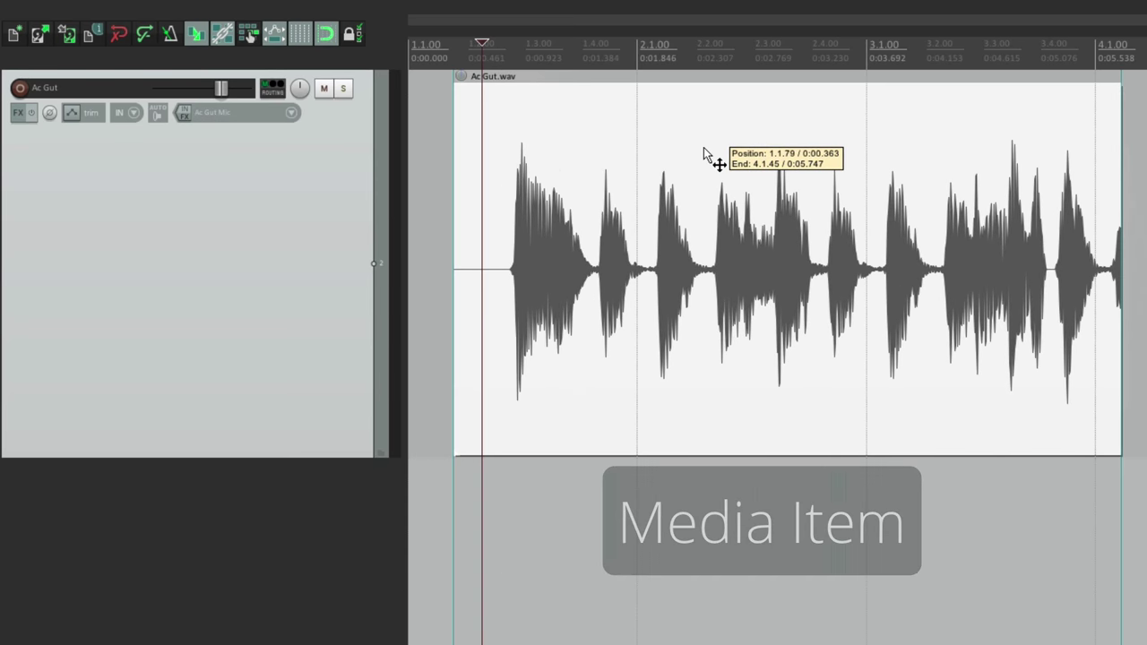
{"action": "mouse_move", "coordinate": [714, 255]}
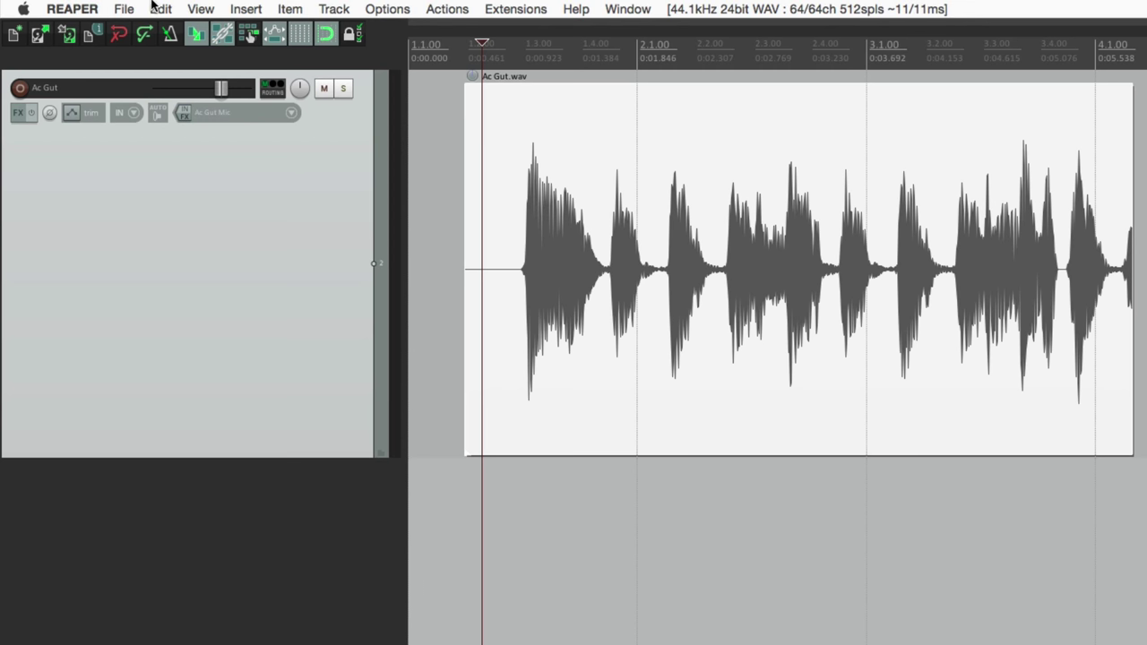
Step: Copy and paste Ac Gut.wav along the track from the Edit menu, then undo the extra paste
{"action": "left_click", "coordinate": [160, 8]}
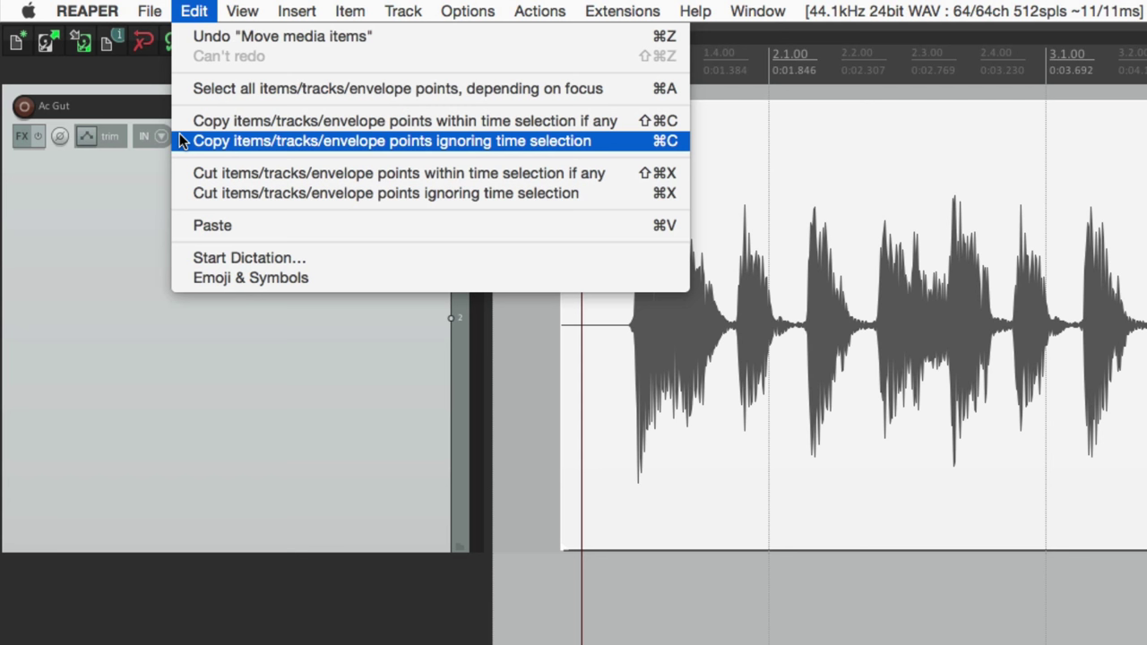
{"action": "mouse_move", "coordinate": [212, 225]}
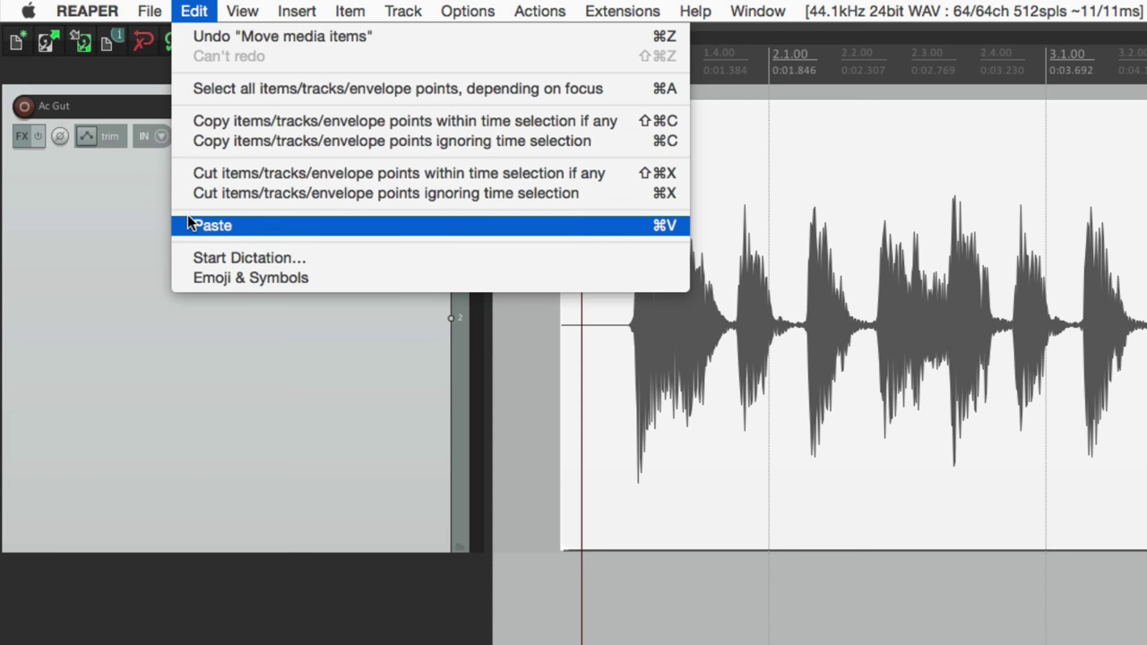
{"action": "mouse_move", "coordinate": [385, 194]}
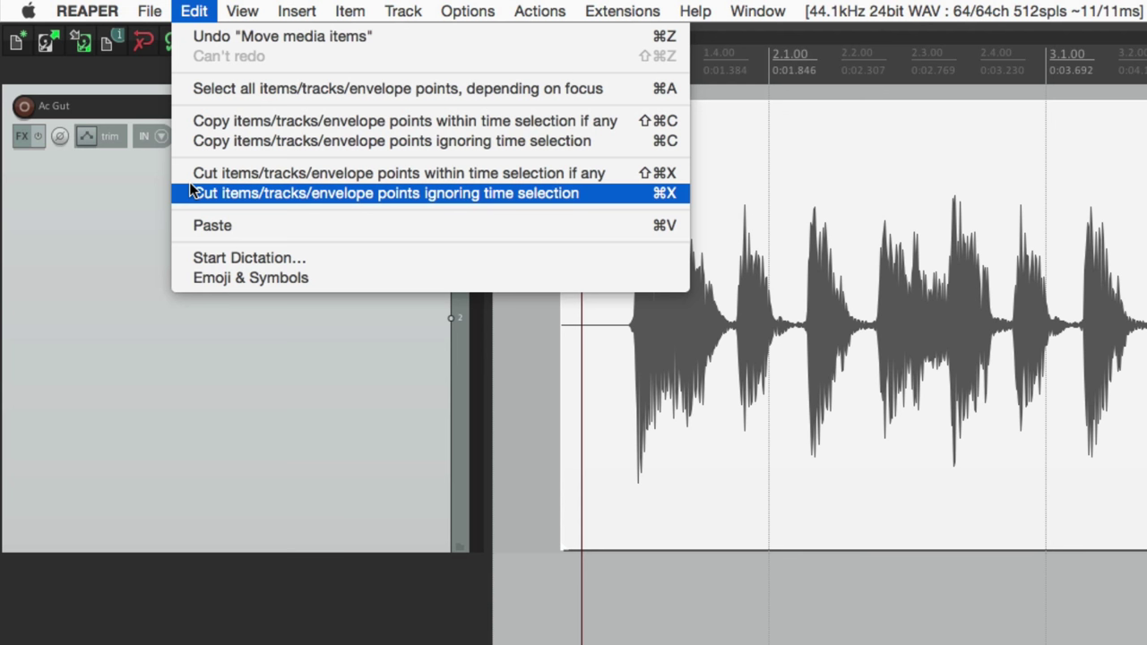
{"action": "mouse_move", "coordinate": [194, 140]}
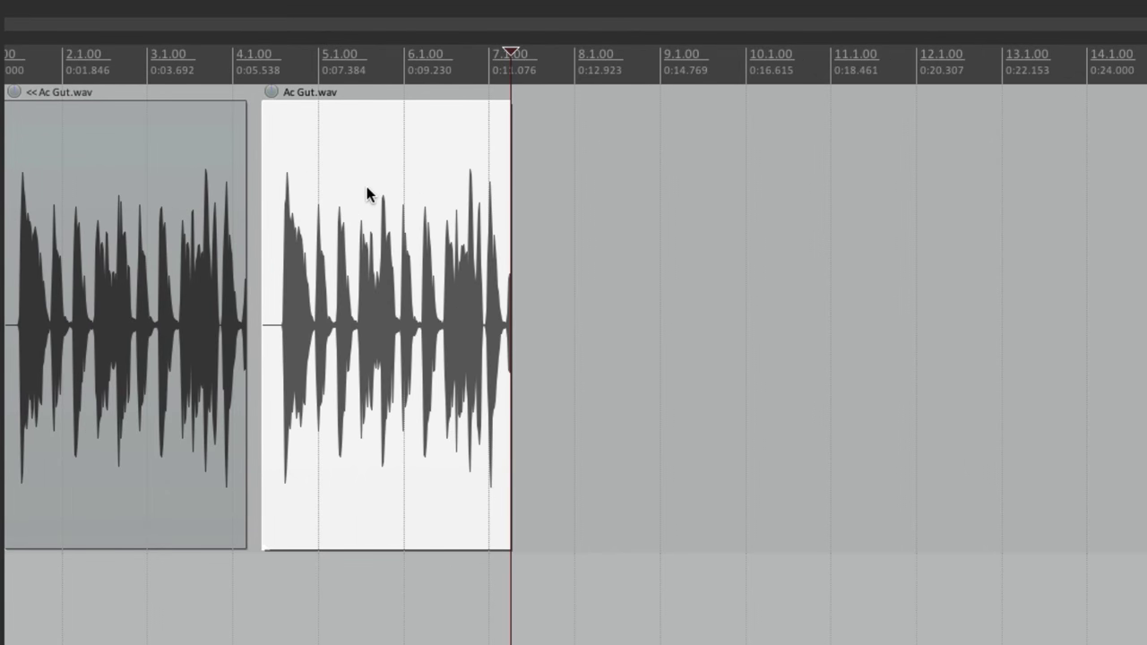
{"action": "mouse_move", "coordinate": [599, 161]}
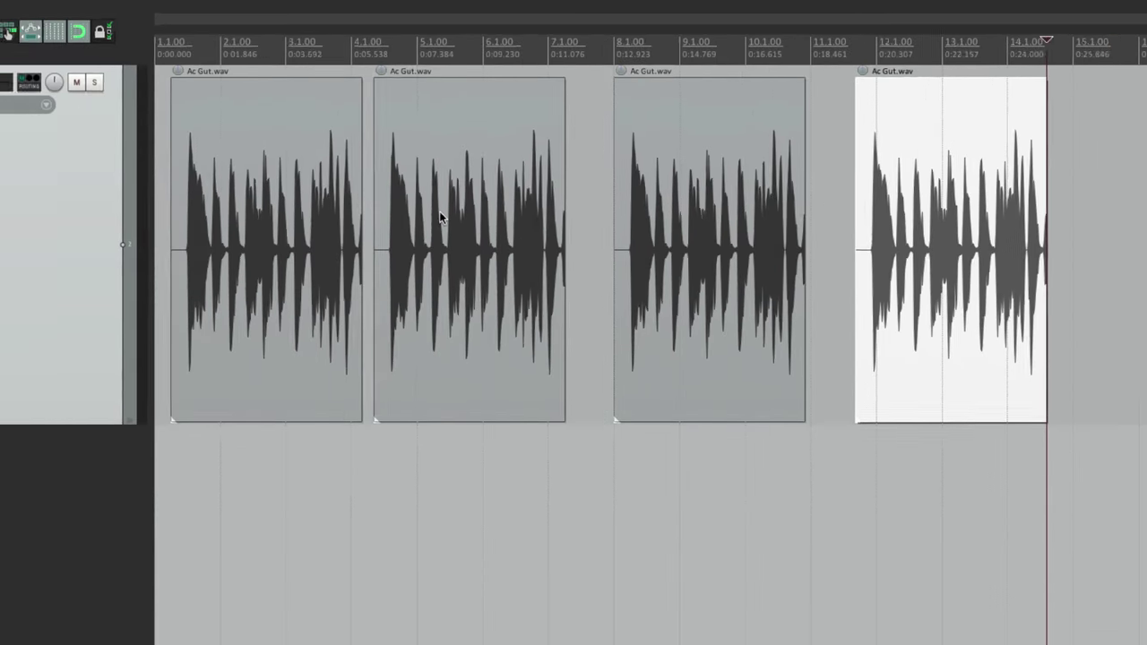
{"action": "left_click", "coordinate": [194, 11]}
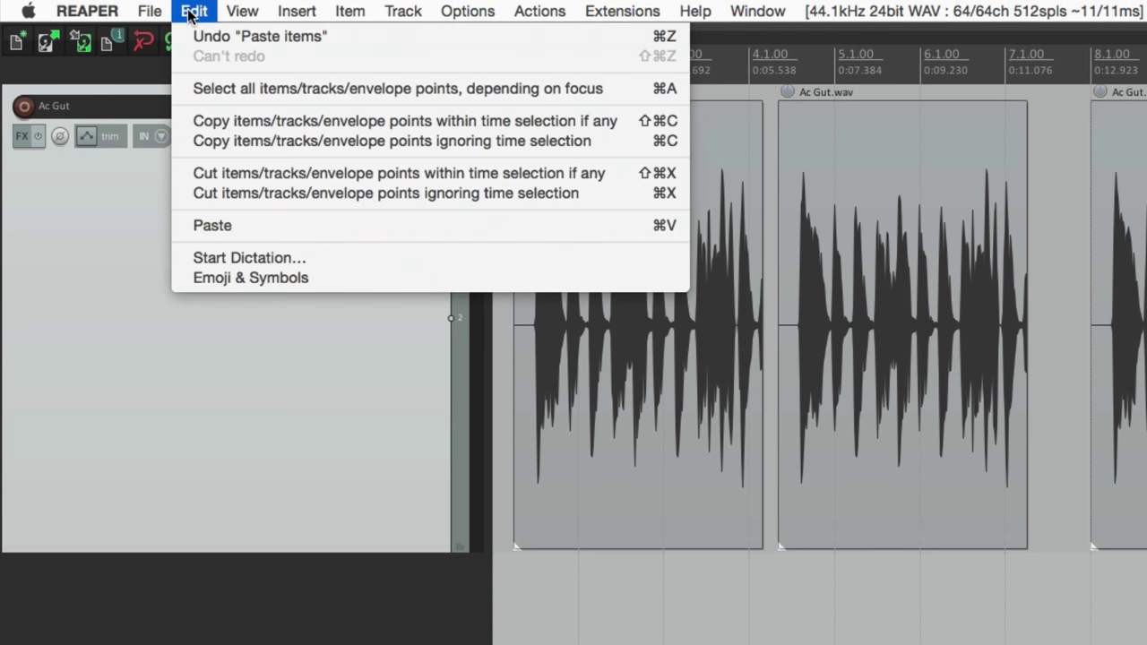
{"action": "left_click", "coordinate": [193, 10]}
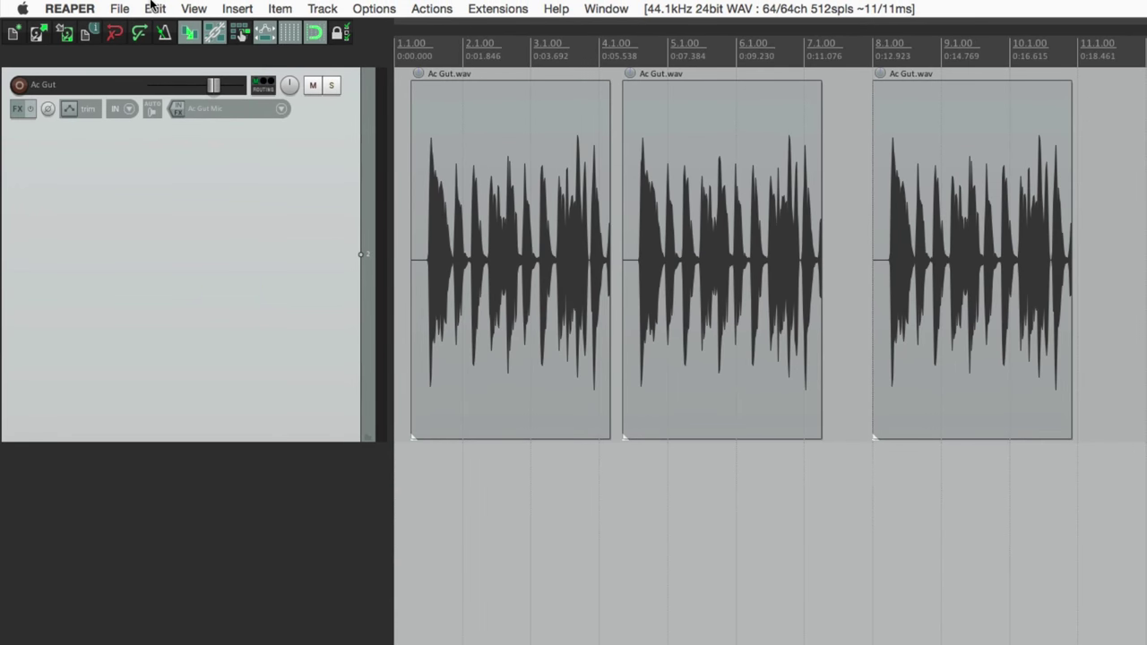
{"action": "left_click", "coordinate": [154, 7]}
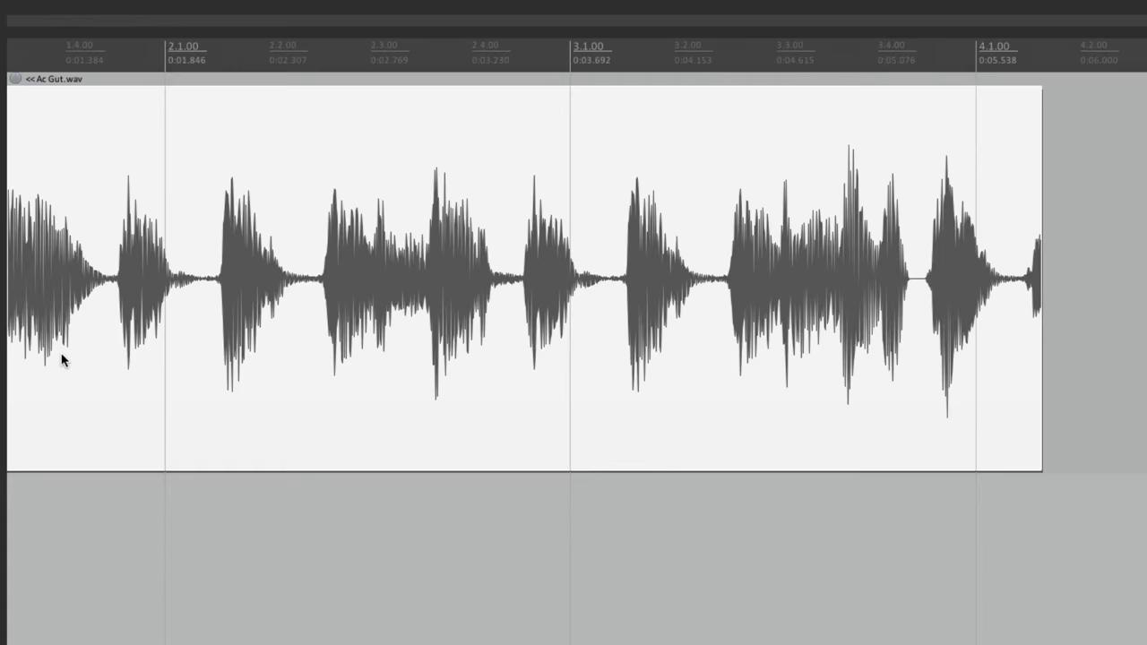
{"action": "scroll", "scroll_direction": "left", "scroll_amount": 3}
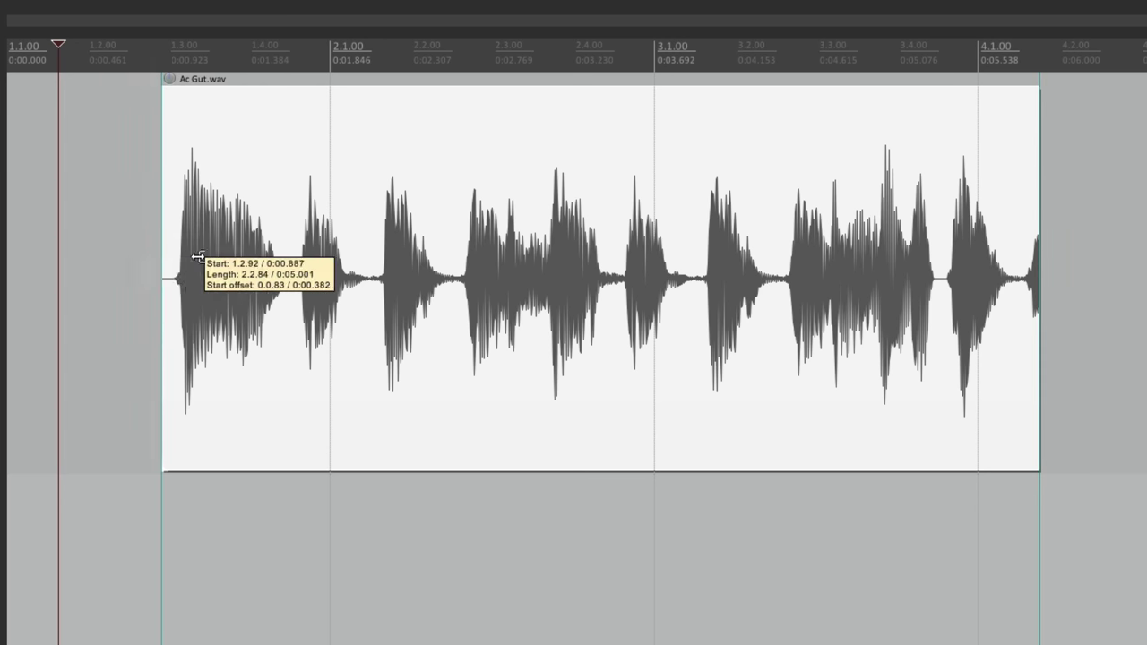
Step: Drag the item's left edge inward so it starts just before the opening strum
{"action": "left_click_drag", "start_coordinate": [194, 258], "coordinate": [296, 283]}
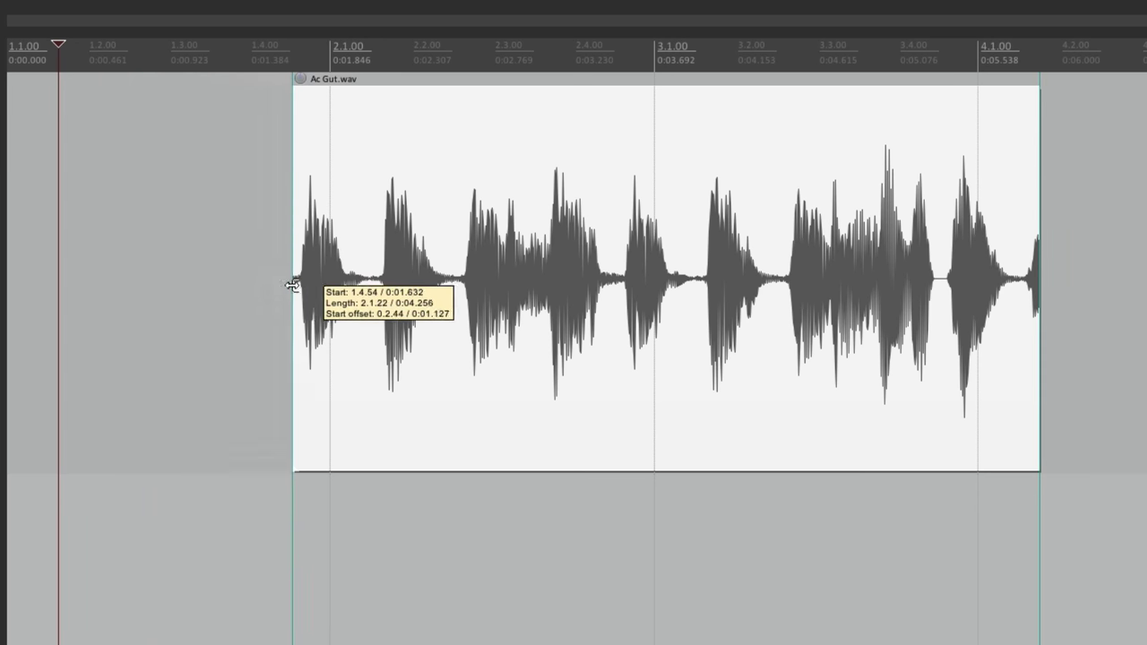
{"action": "left_click_drag", "start_coordinate": [296, 277], "coordinate": [201, 295]}
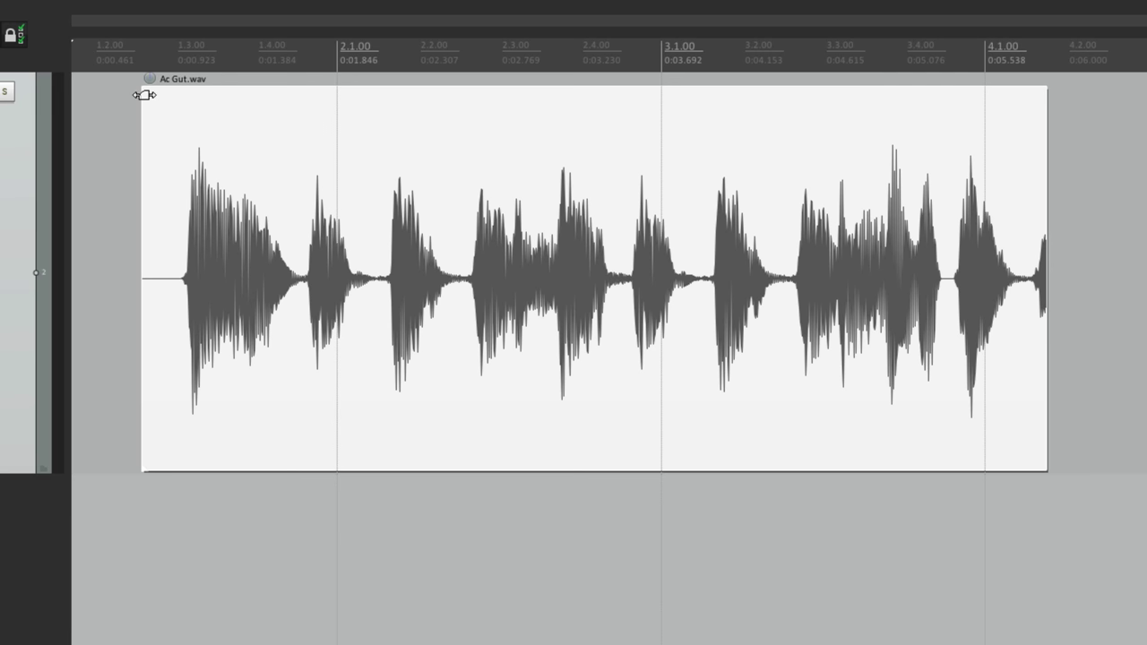
Step: Add a fade-in at the item's start and a fade-out at its end
{"action": "left_click_drag", "start_coordinate": [145, 95], "coordinate": [240, 125]}
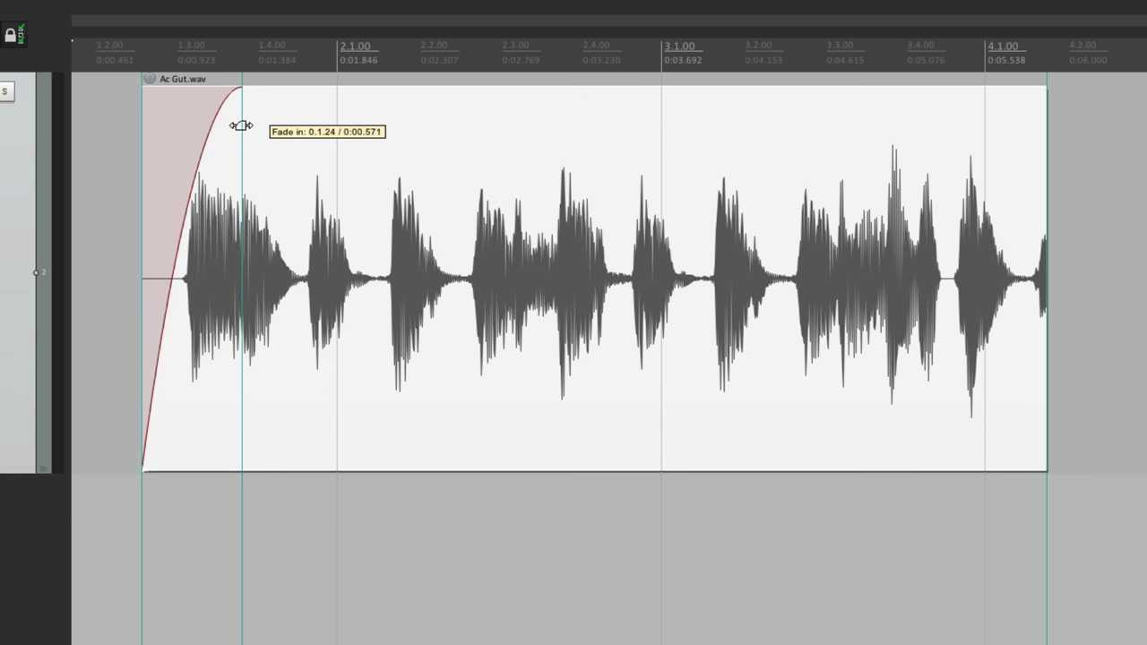
{"action": "left_click_drag", "start_coordinate": [242, 125], "coordinate": [286, 140]}
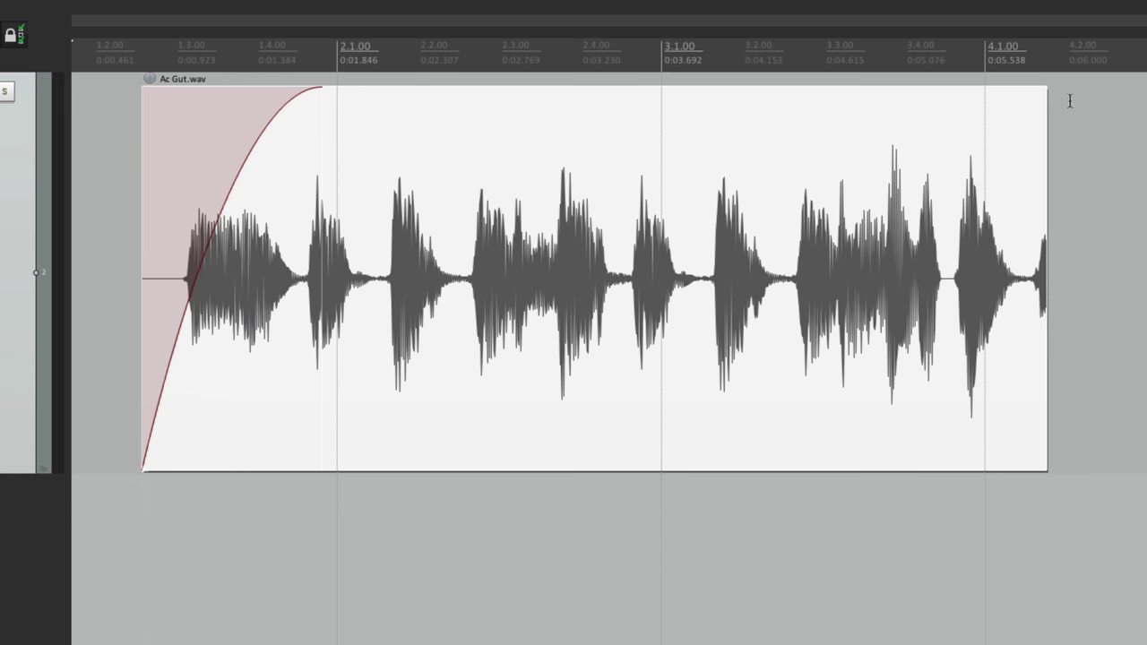
{"action": "left_click_drag", "start_coordinate": [1043, 90], "coordinate": [804, 90]}
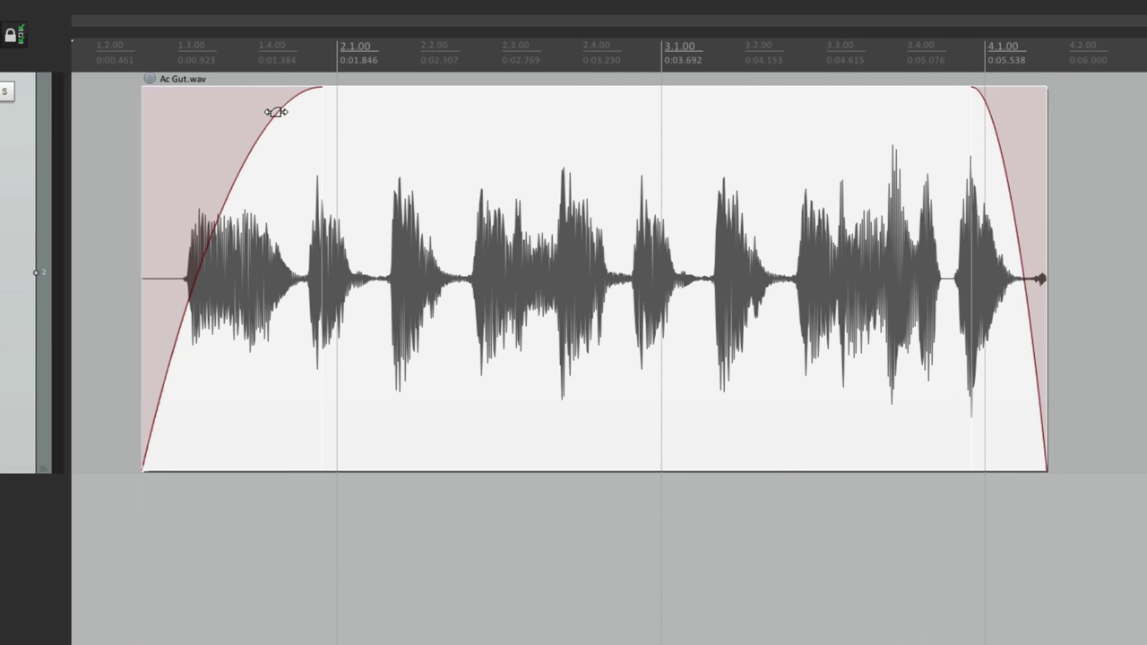
{"action": "mouse_move", "coordinate": [291, 141]}
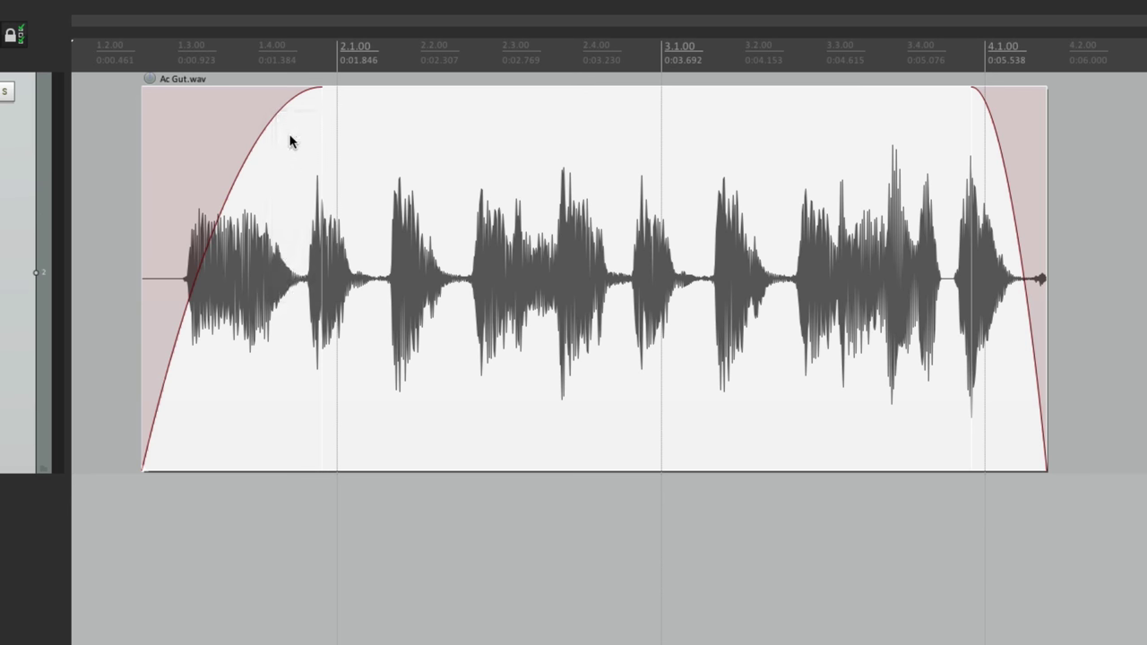
Step: Pick a different fade-in curve shape and adjust its curvature
{"action": "left_click", "coordinate": [290, 142]}
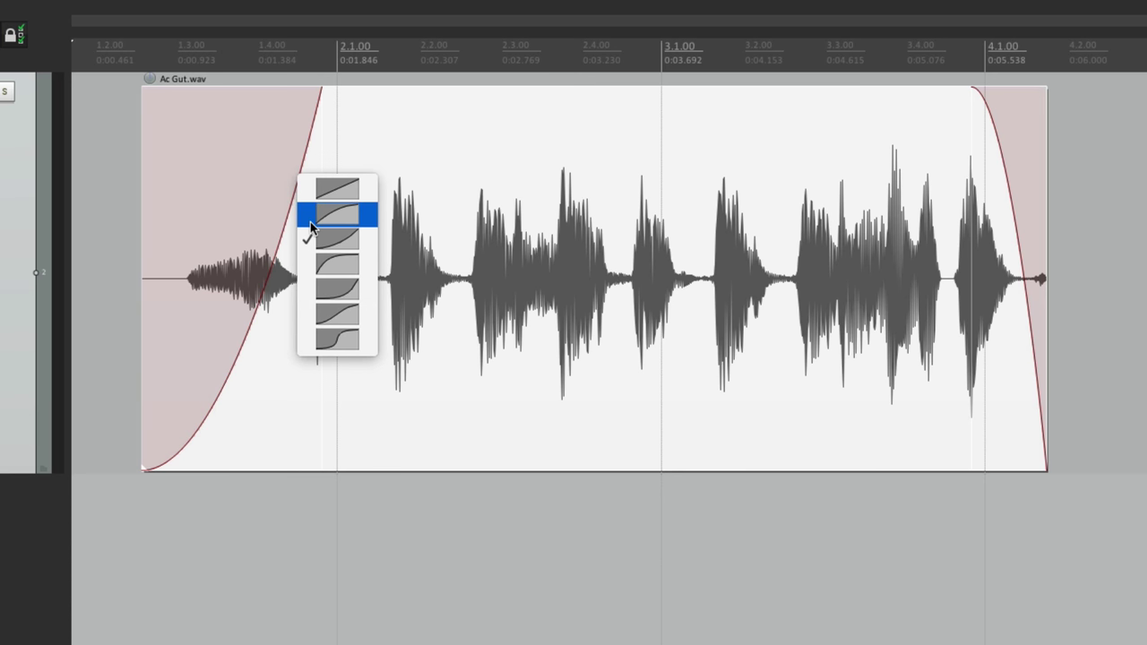
{"action": "left_click", "coordinate": [338, 216]}
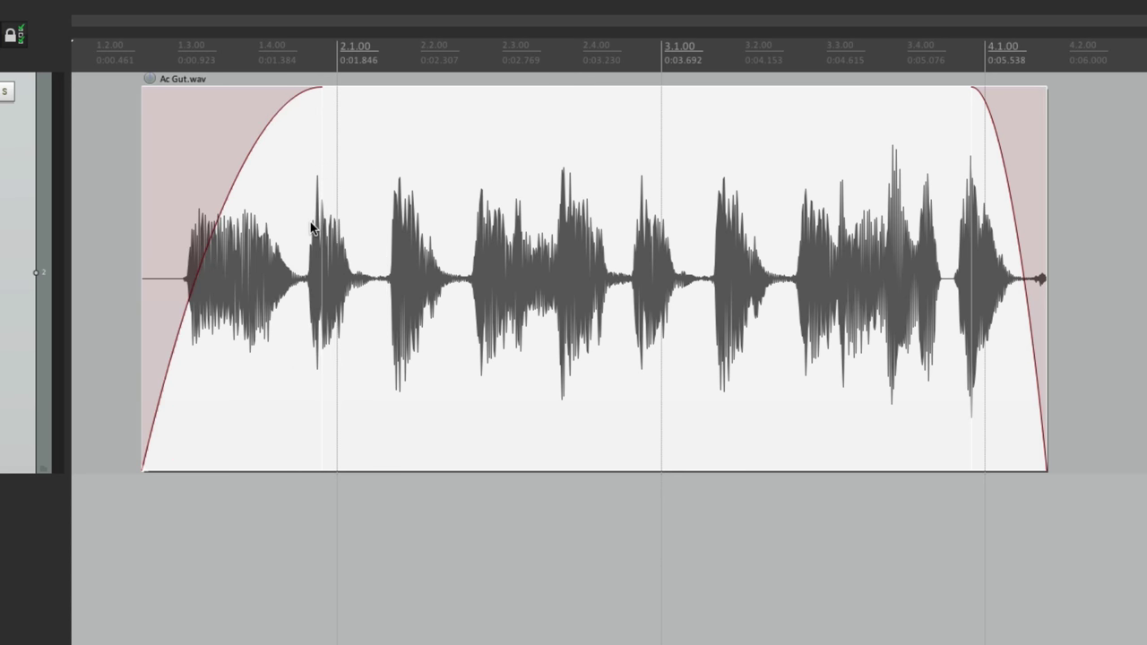
{"action": "mouse_move", "coordinate": [319, 134]}
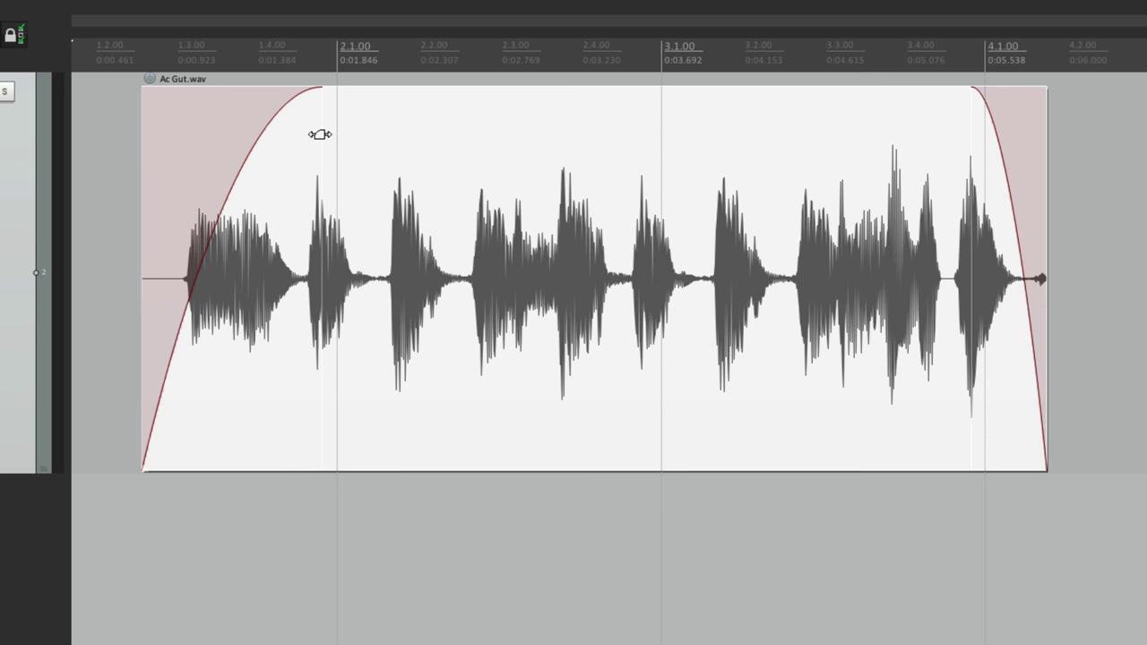
{"action": "left_click_drag", "start_coordinate": [319, 134], "coordinate": [301, 154]}
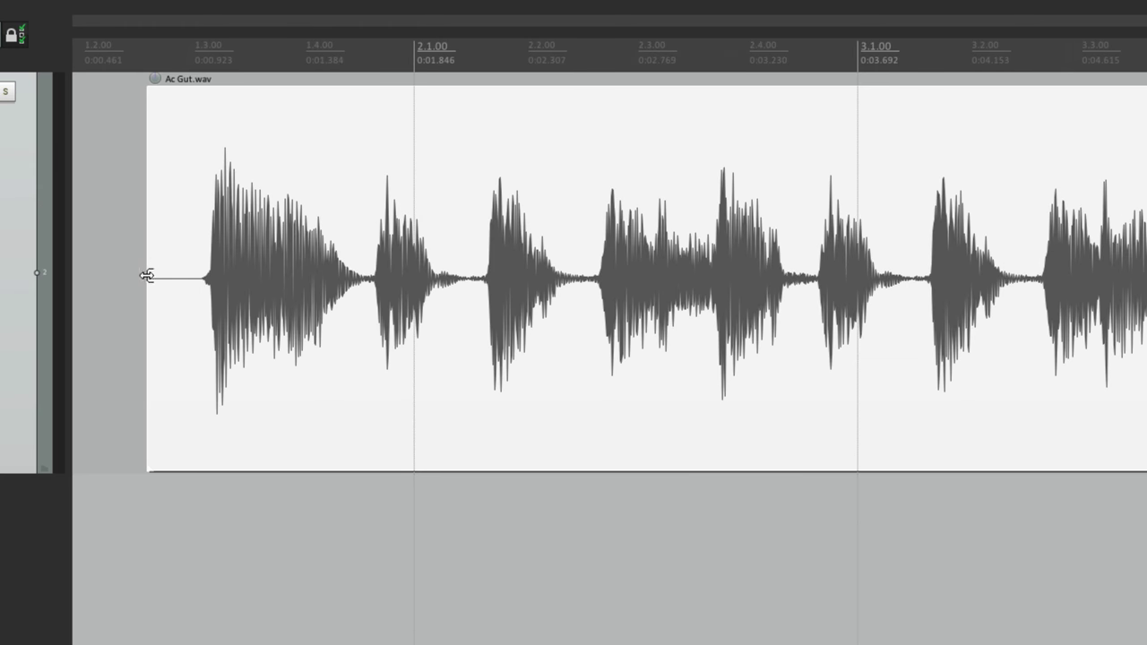
{"action": "mouse_move", "coordinate": [147, 274]}
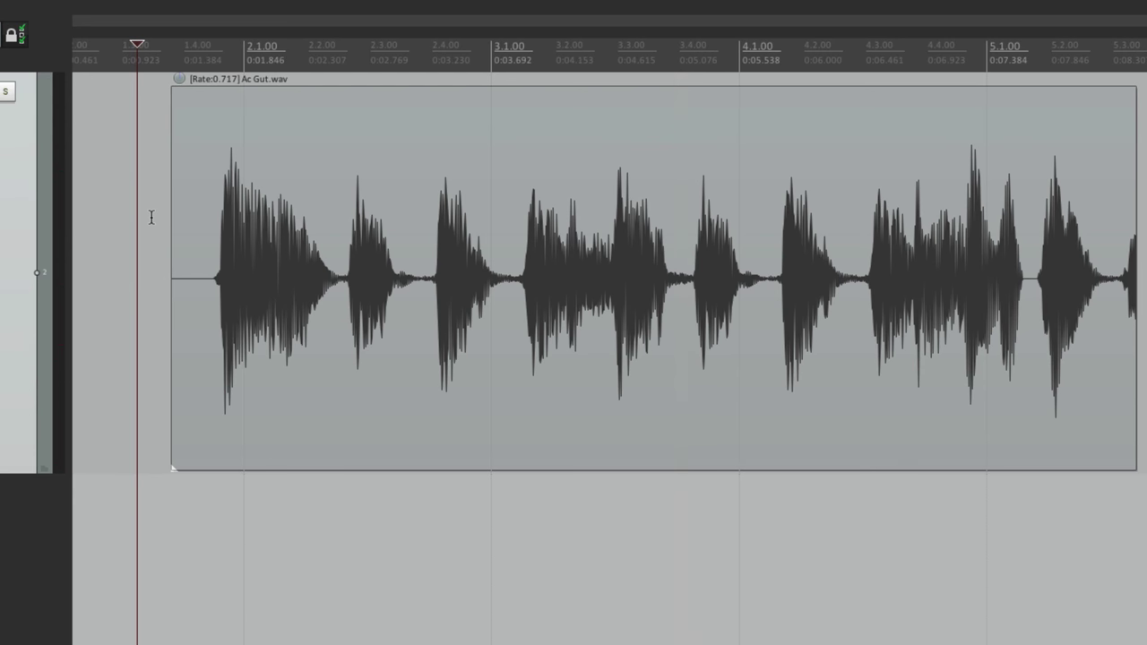
{"action": "mouse_move", "coordinate": [218, 107]}
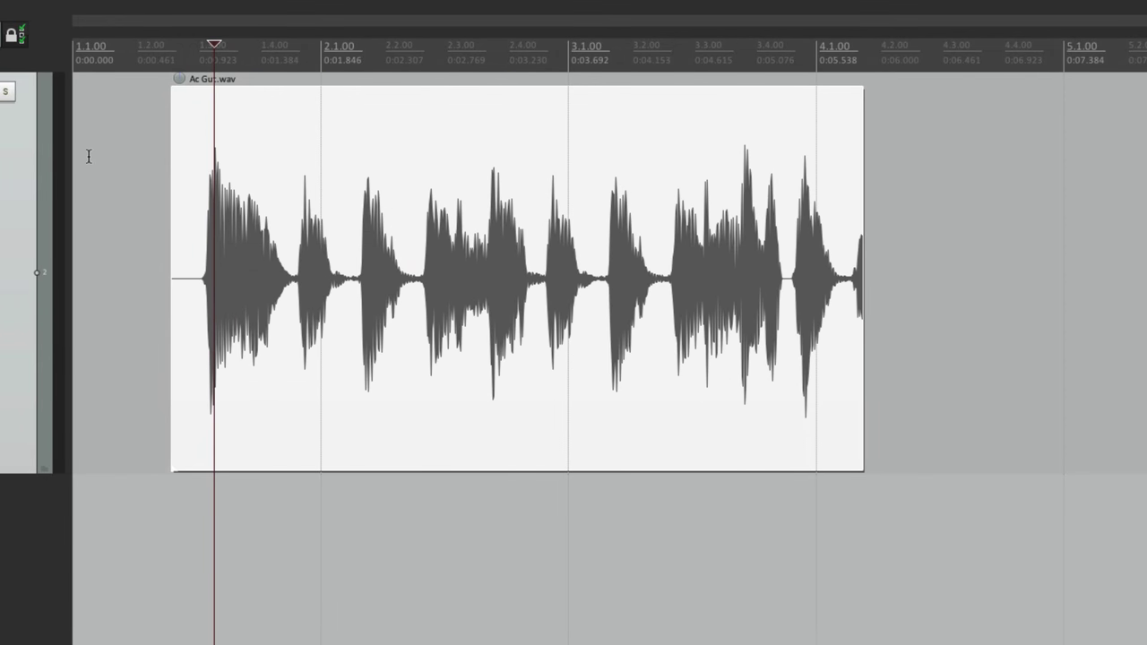
{"action": "left_click", "coordinate": [122, 45]}
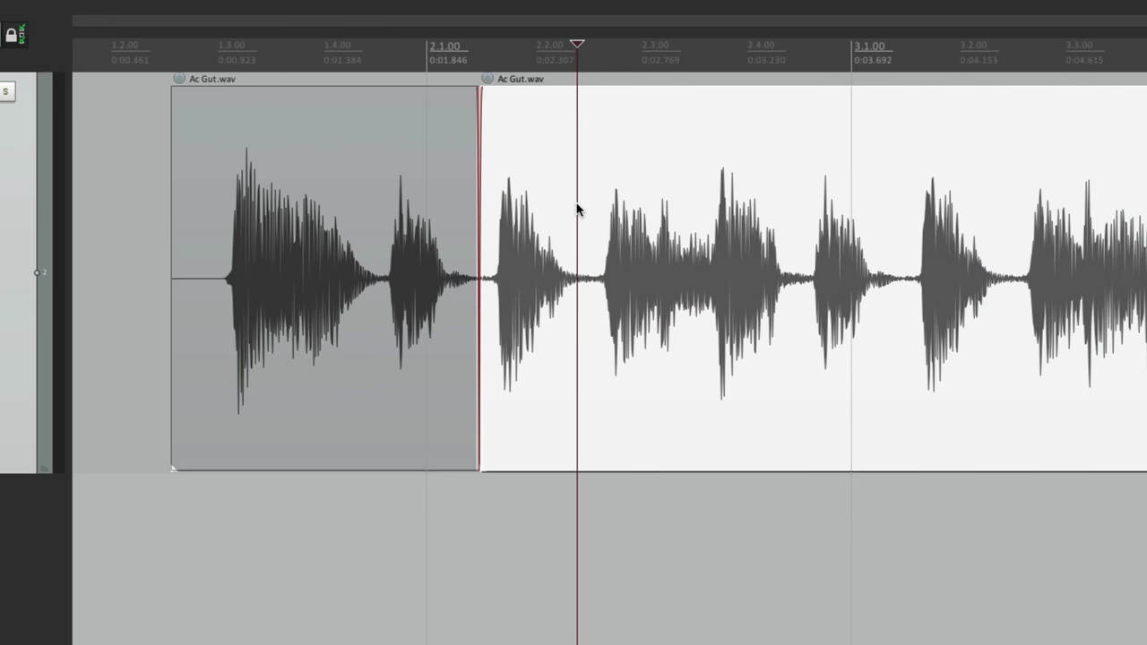
{"action": "mouse_move", "coordinate": [591, 208]}
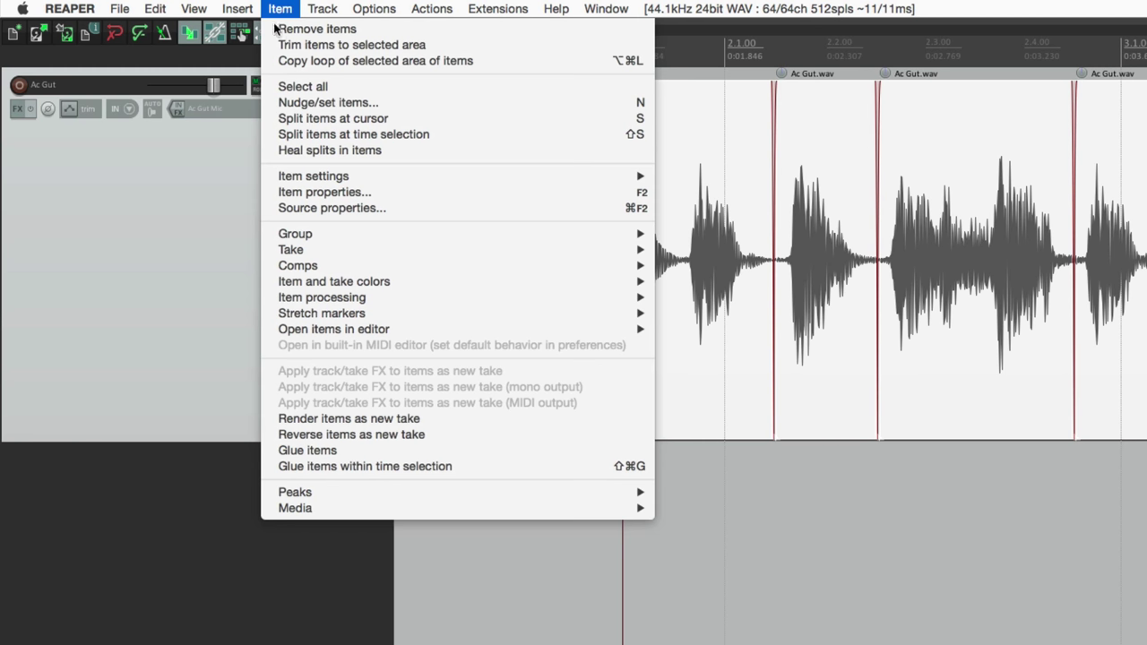
{"action": "mouse_move", "coordinate": [330, 151]}
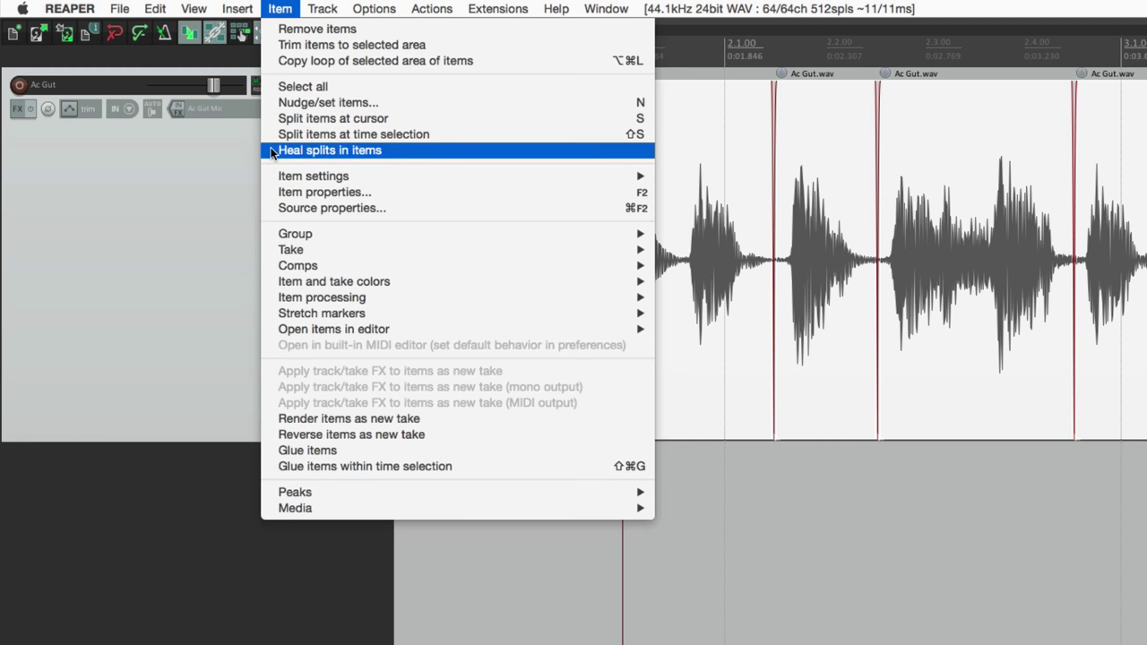
{"action": "left_click", "coordinate": [330, 150]}
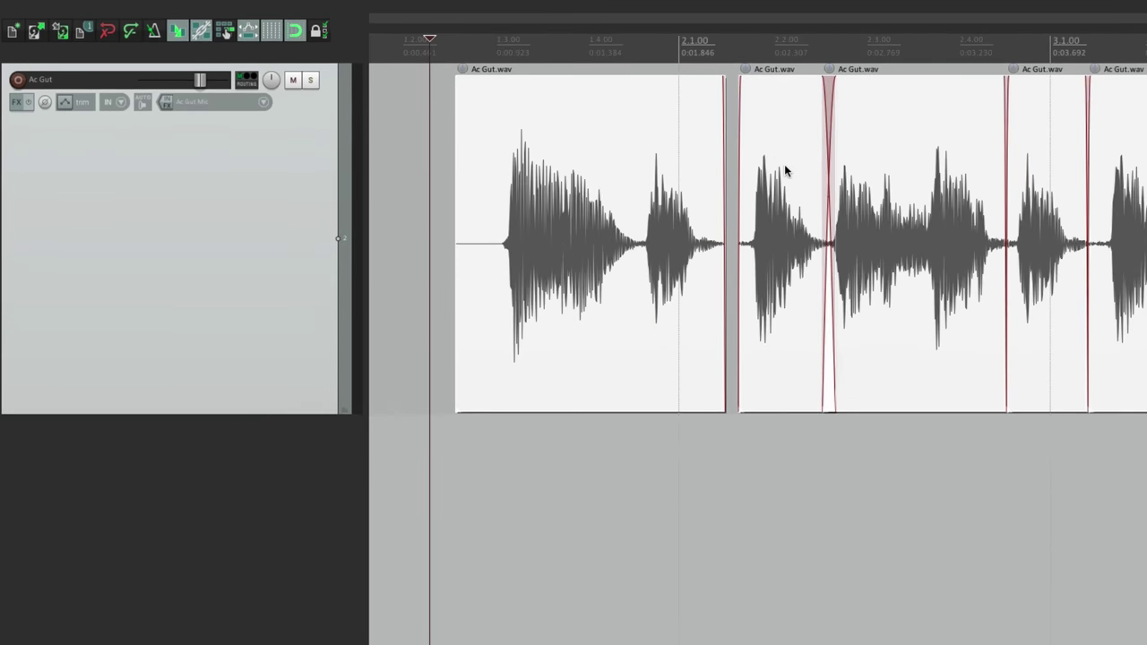
Step: Select the split Ac Gut pieces and glue them into one item via Item > Glue items
{"action": "left_click", "coordinate": [280, 8]}
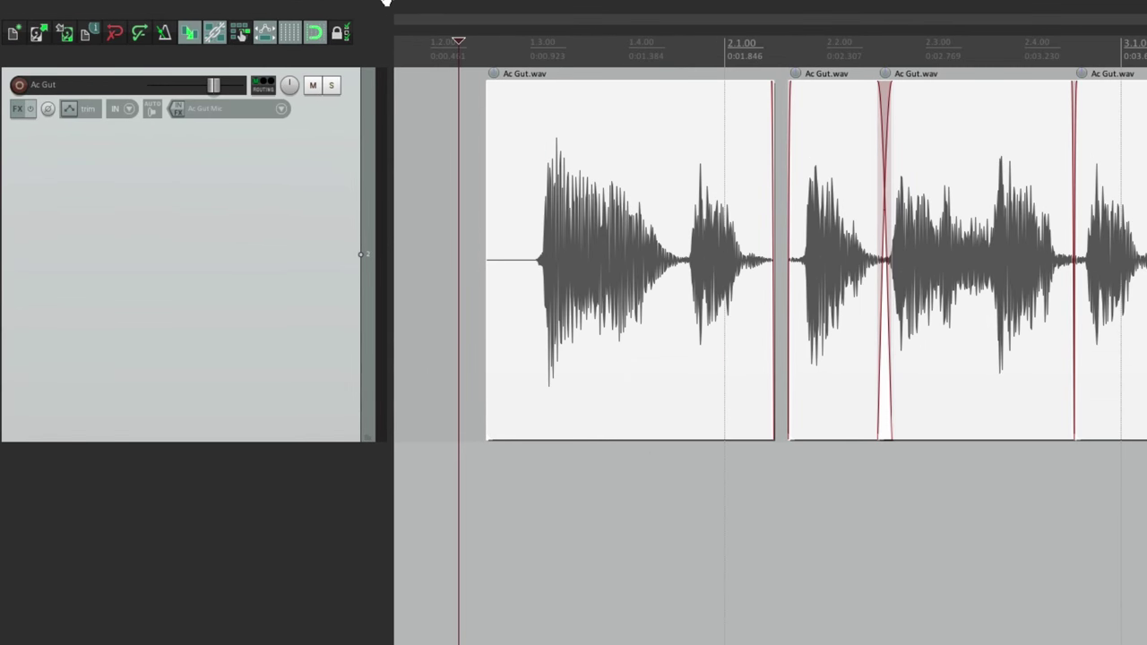
{"action": "left_click", "coordinate": [280, 9]}
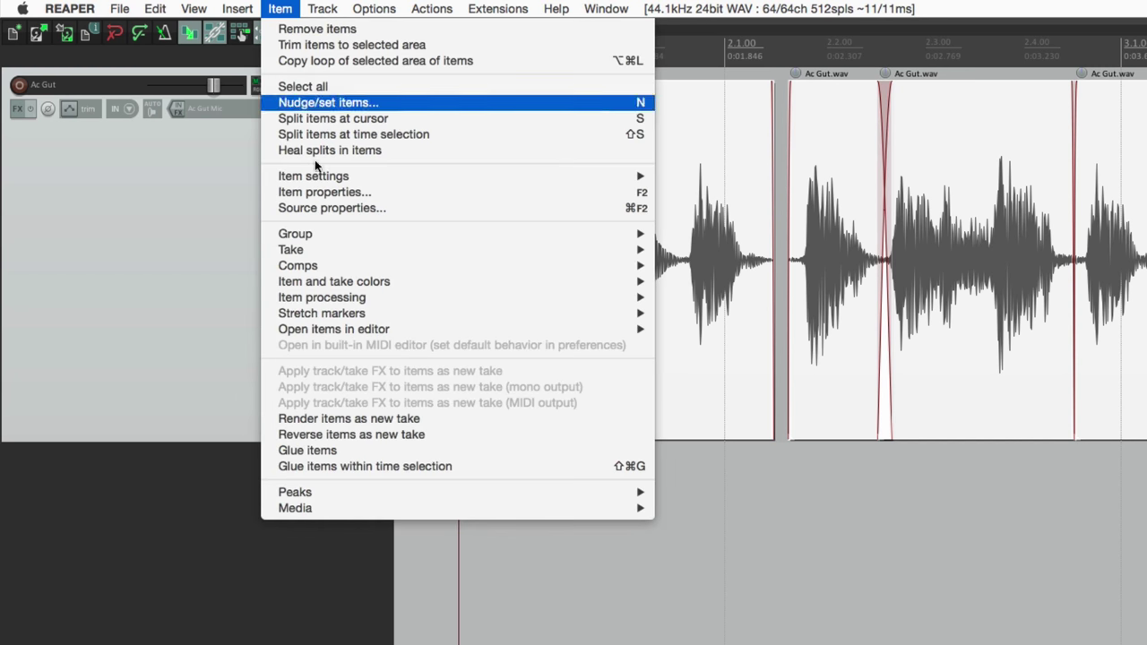
{"action": "mouse_move", "coordinate": [308, 450]}
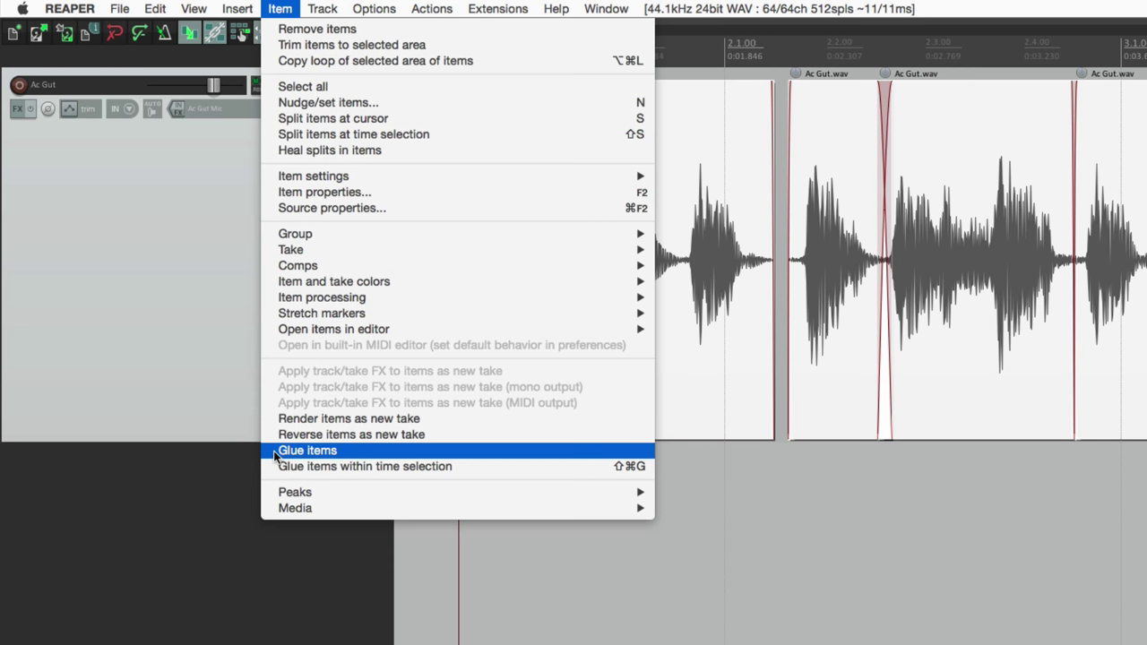
{"action": "left_click", "coordinate": [309, 450]}
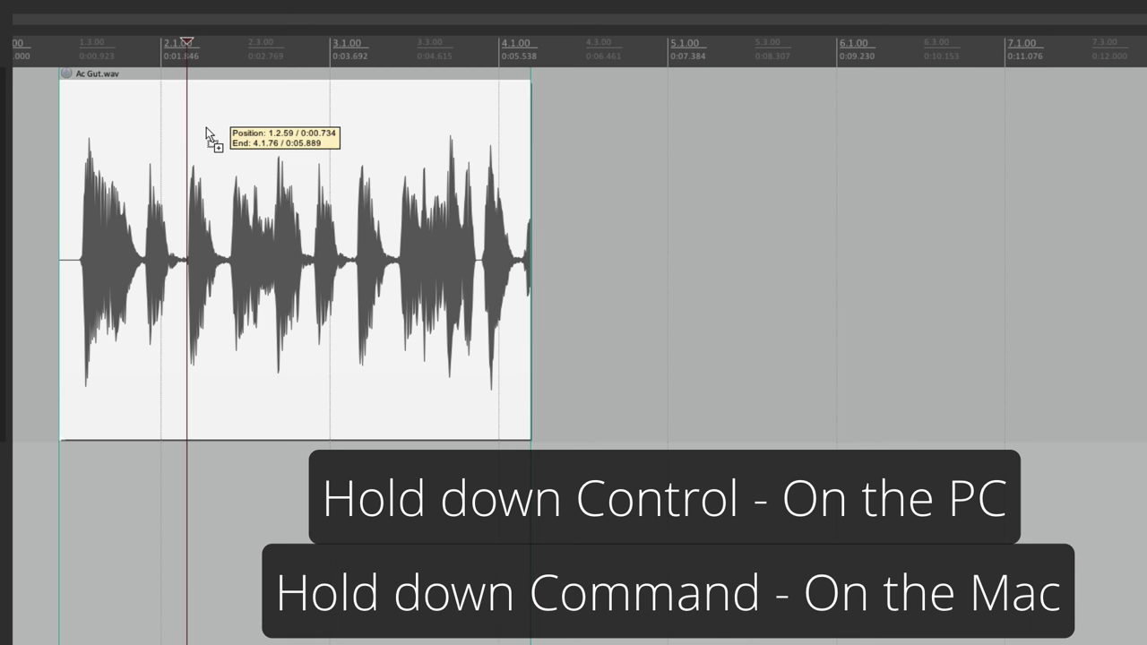
Step: Ctrl-drag the Ac Gut item to copy it later on the timeline, overlapping the previous copy
{"action": "left_click_drag", "start_coordinate": [208, 135], "coordinate": [458, 151]}
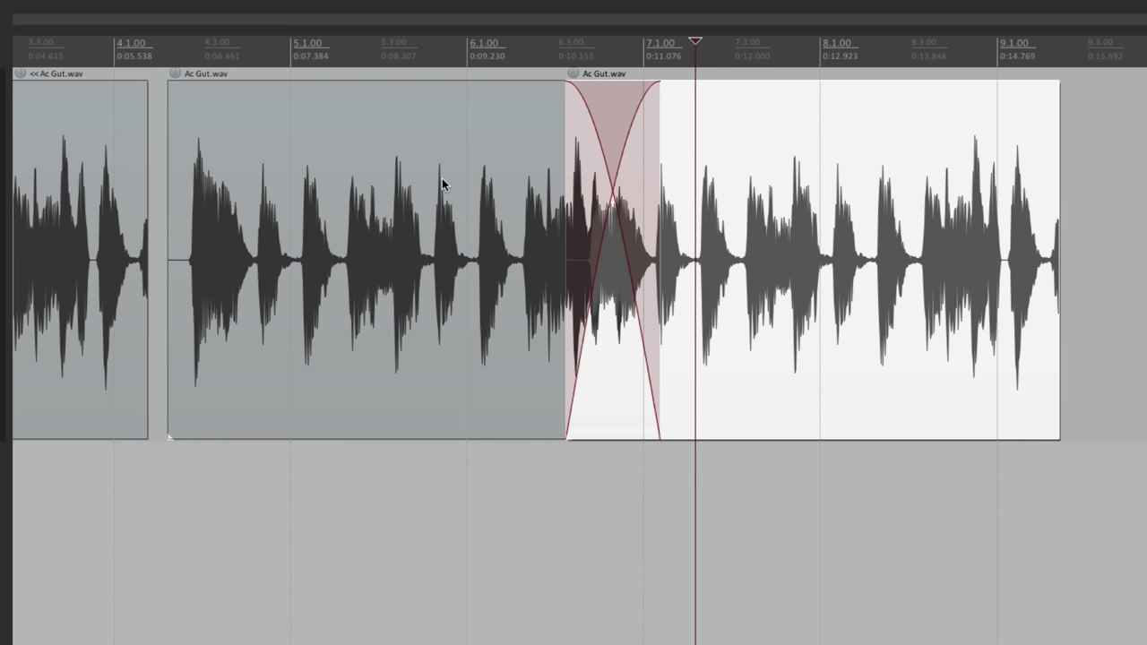
{"action": "mouse_move", "coordinate": [756, 254]}
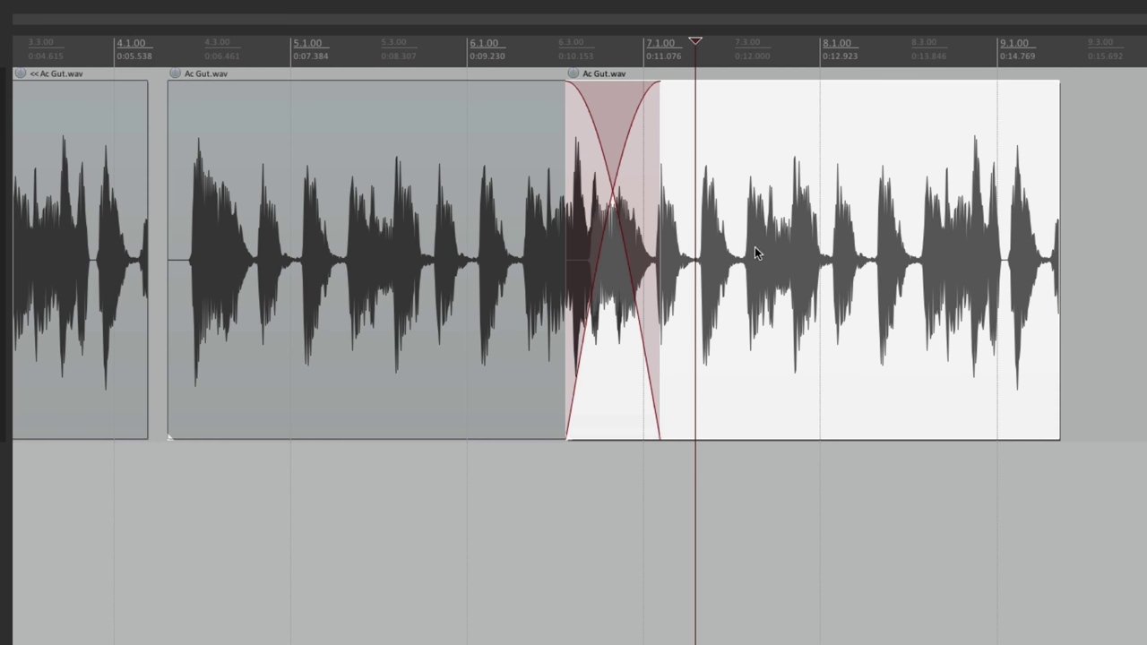
{"action": "mouse_move", "coordinate": [726, 233]}
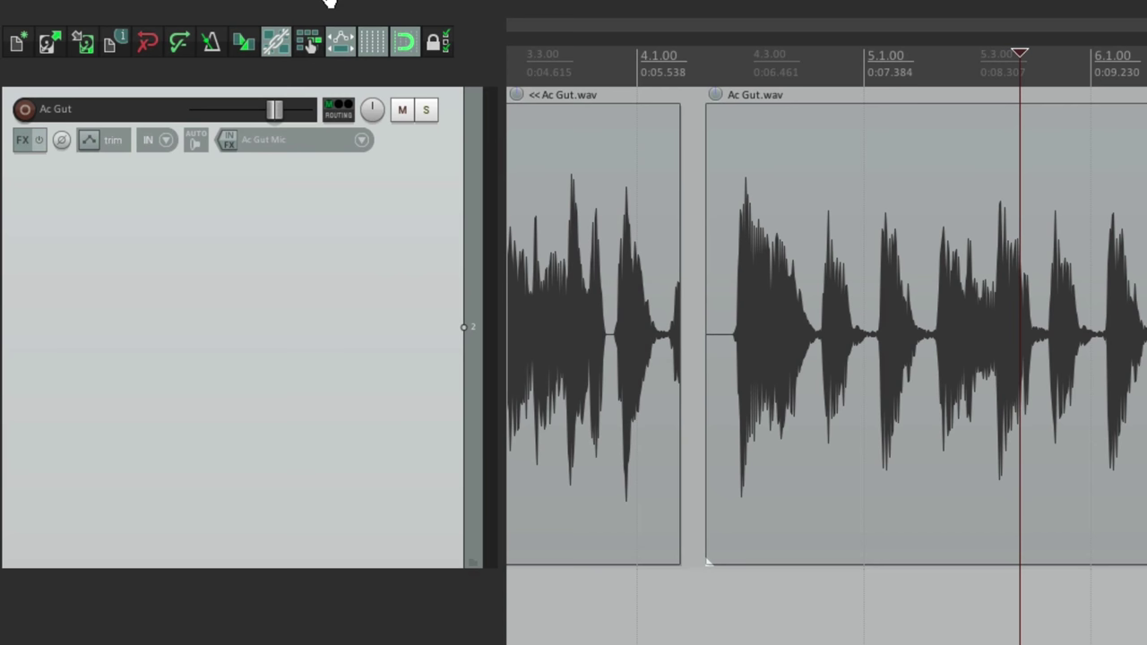
Step: Show the Options menu with the trim-content-behind-items setting
{"action": "left_click", "coordinate": [482, 10]}
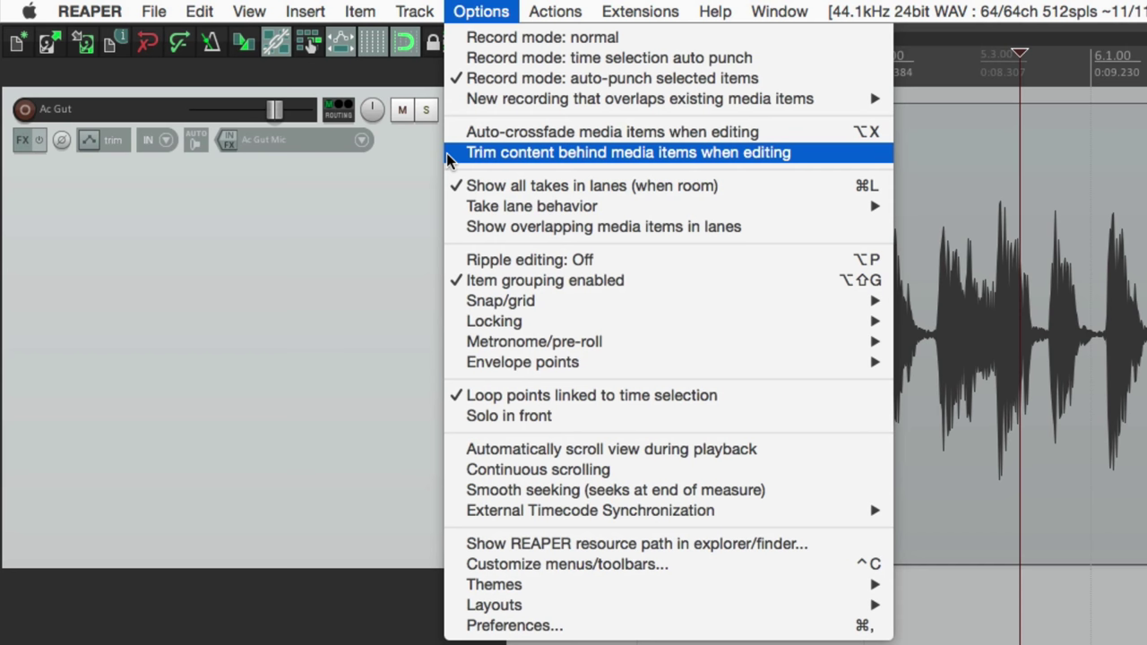
Step: Enable trimming content behind items, drag the last copy over the previous one, then disable it
{"action": "left_click", "coordinate": [627, 150]}
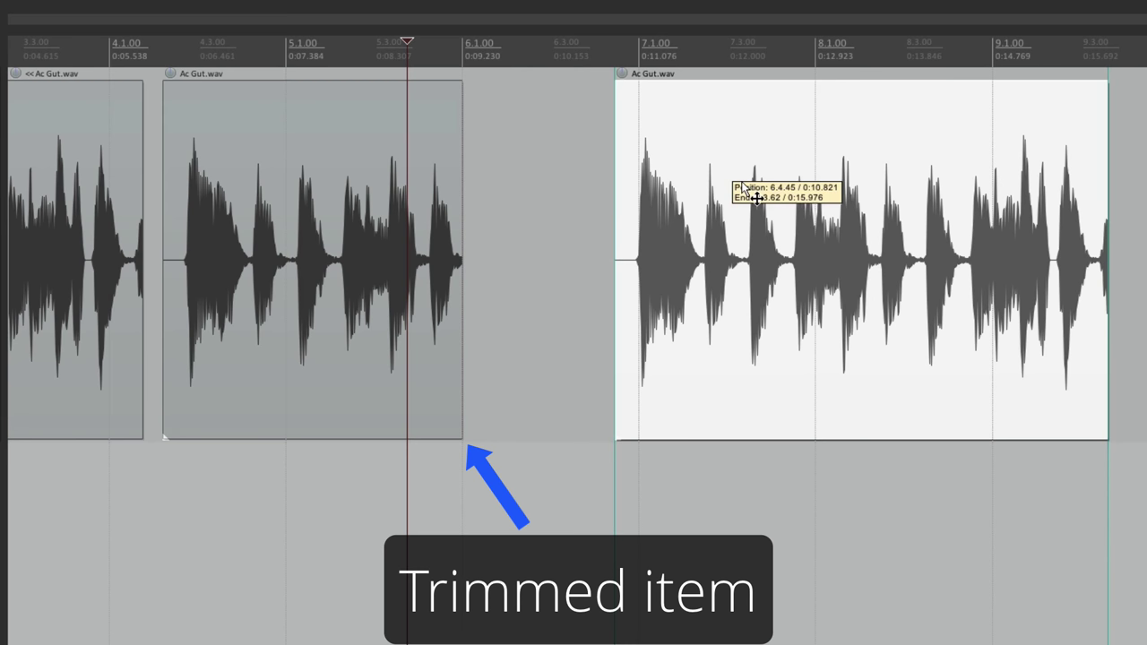
{"action": "left_click_drag", "start_coordinate": [464, 259], "coordinate": [654, 260]}
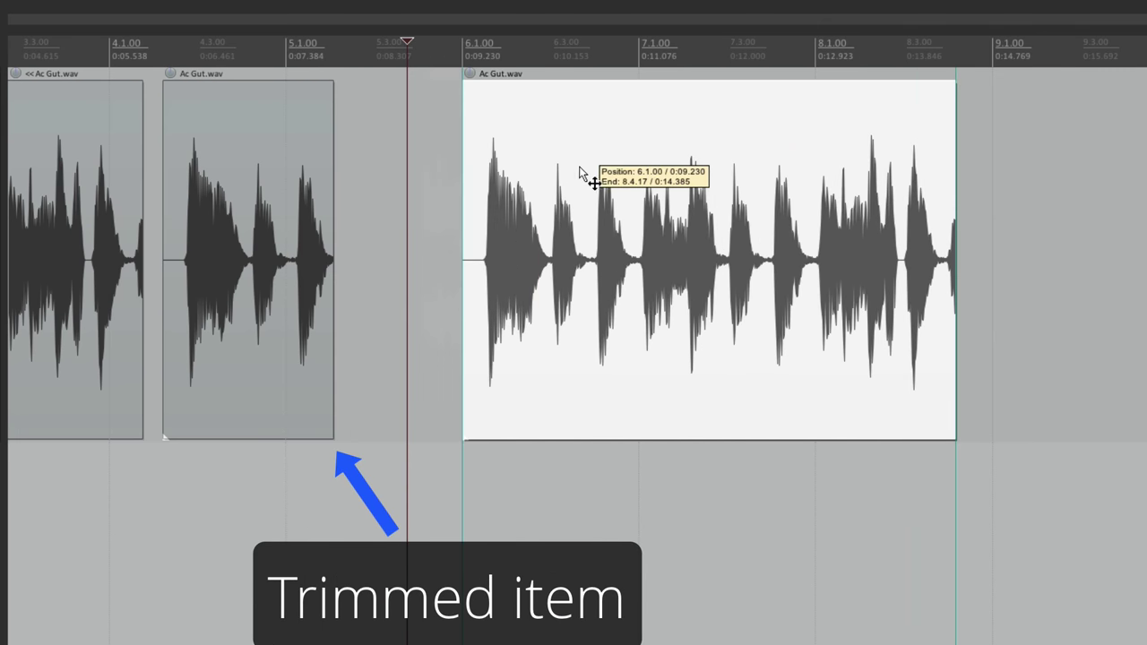
{"action": "mouse_move", "coordinate": [581, 217]}
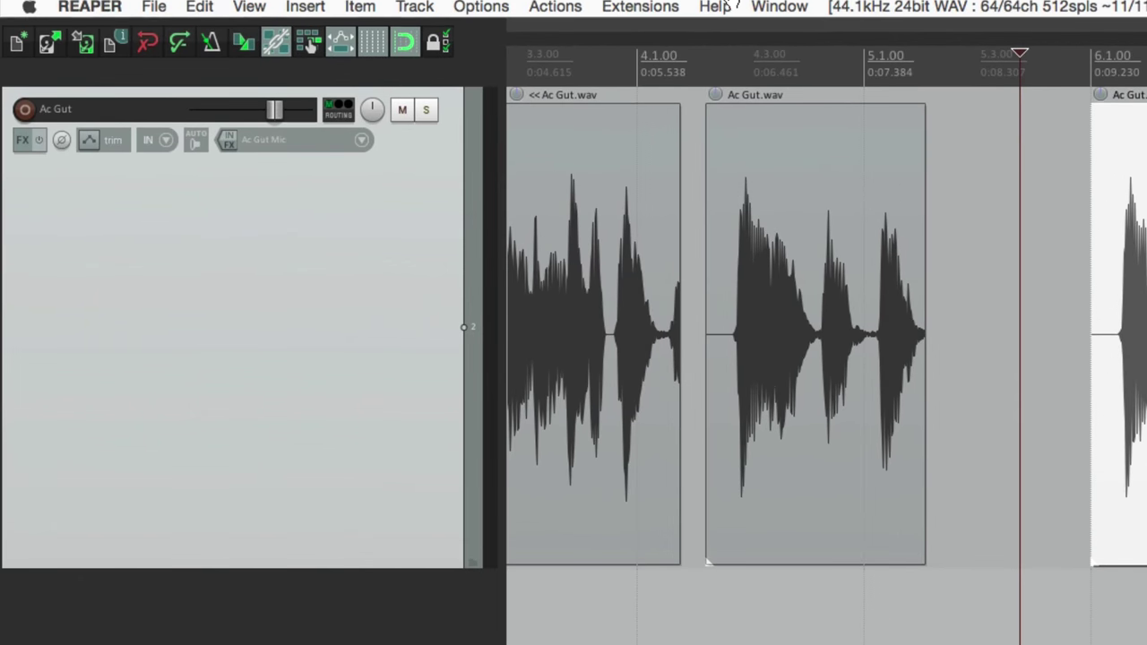
{"action": "left_click", "coordinate": [480, 7]}
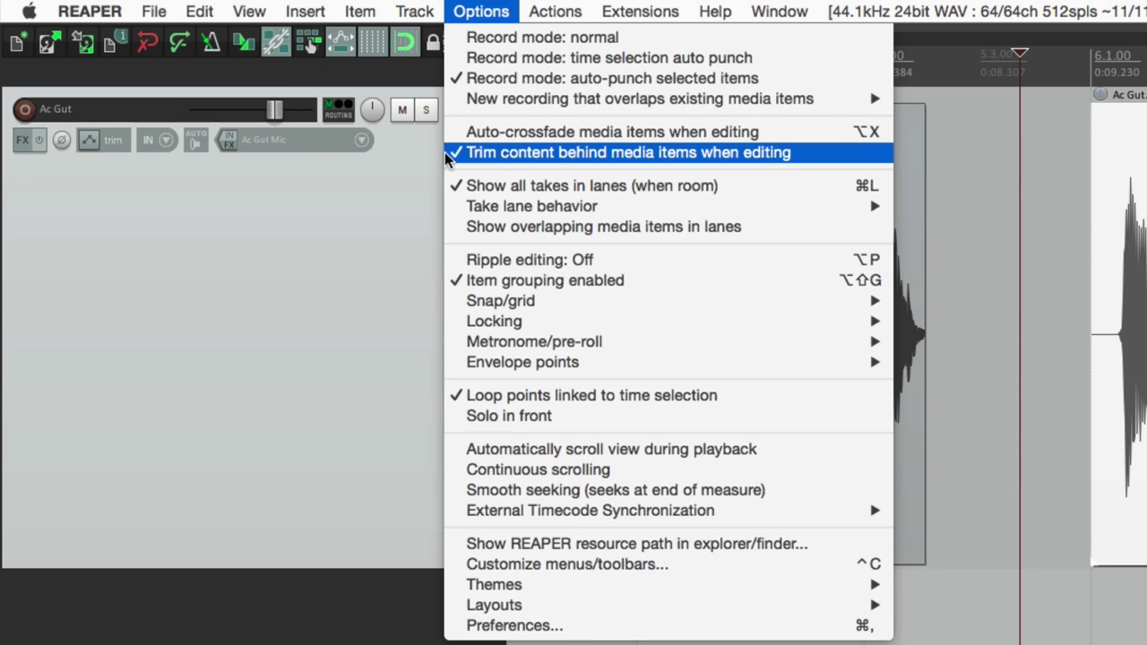
{"action": "left_click", "coordinate": [627, 150]}
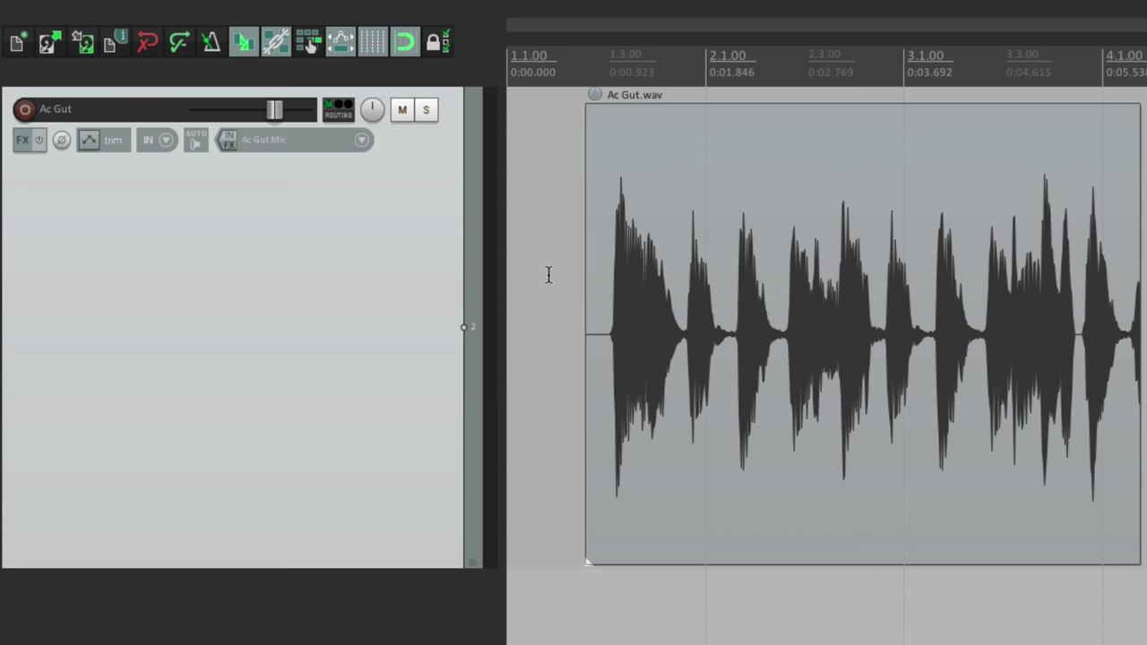
{"action": "left_click", "coordinate": [199, 11]}
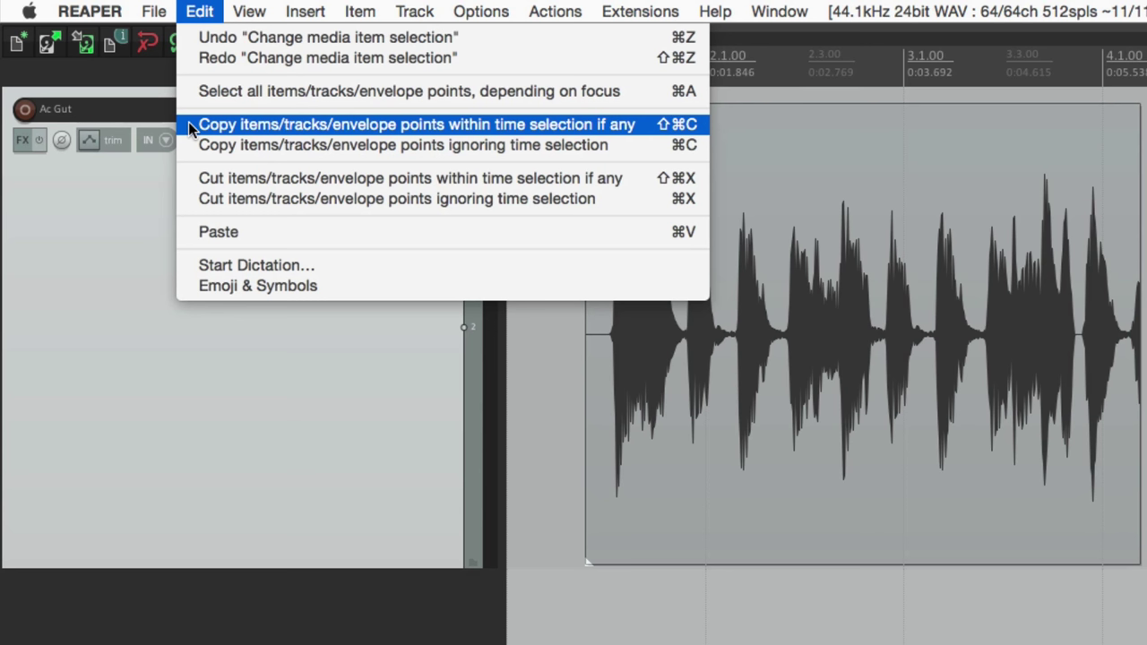
{"action": "mouse_move", "coordinate": [649, 137]}
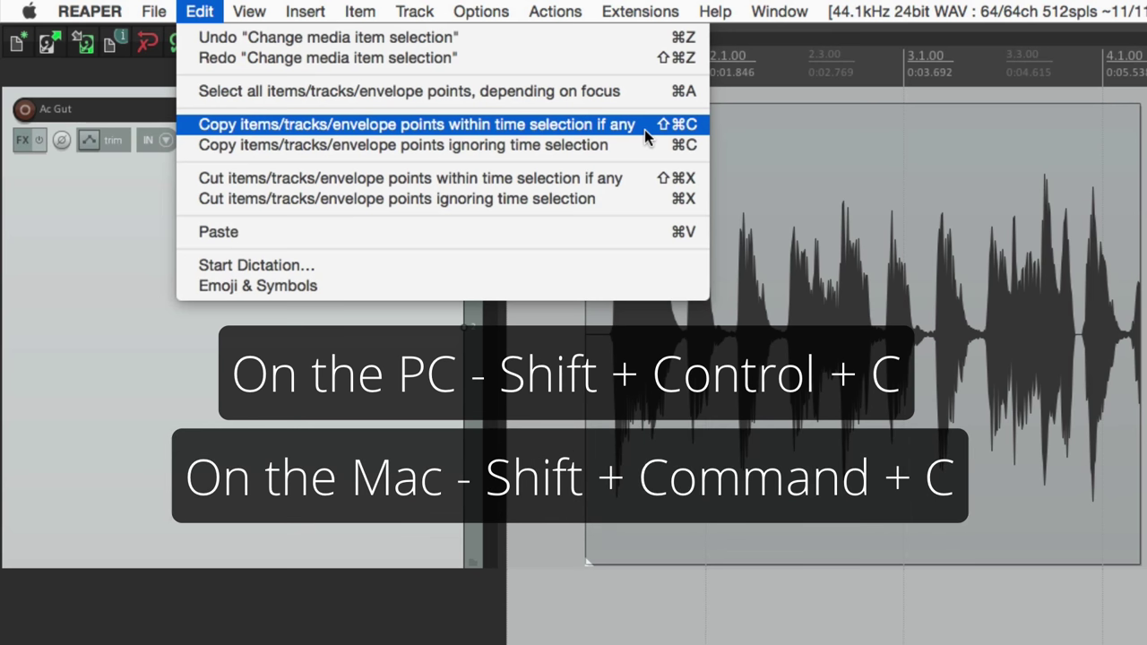
{"action": "mouse_move", "coordinate": [404, 144]}
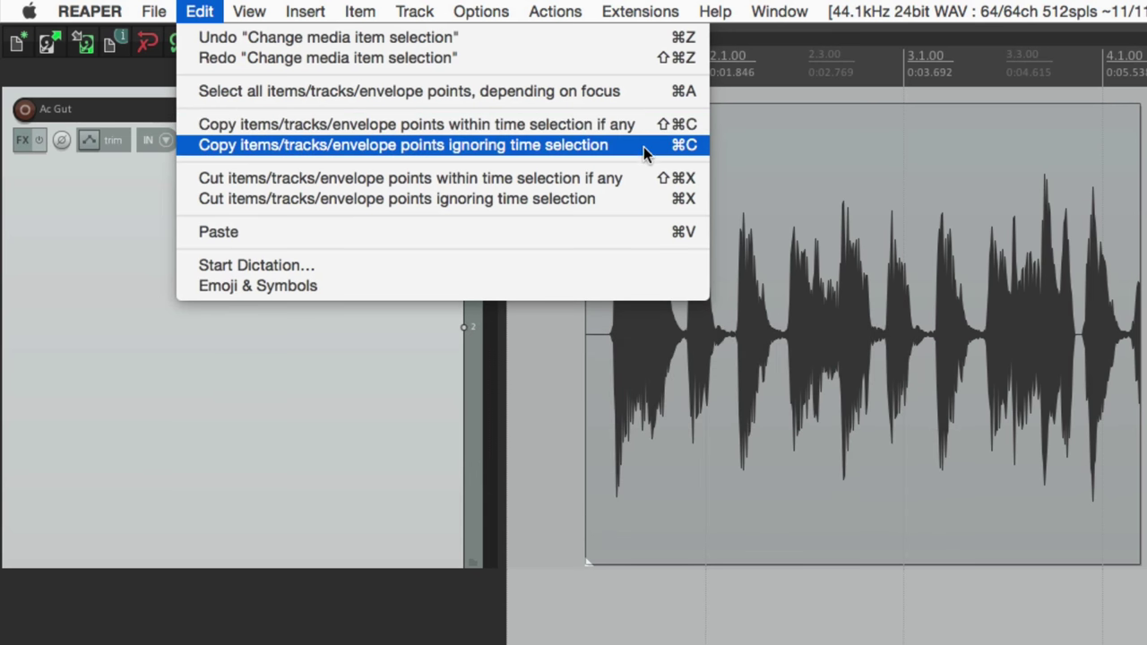
{"action": "mouse_move", "coordinate": [641, 178]}
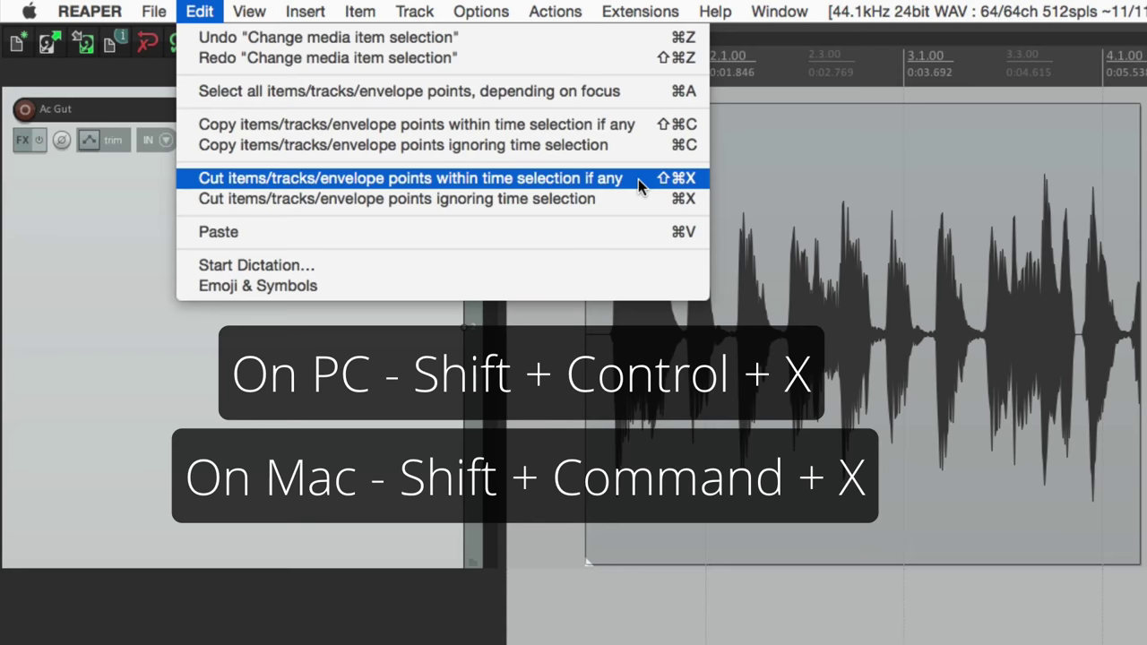
{"action": "left_click", "coordinate": [409, 177]}
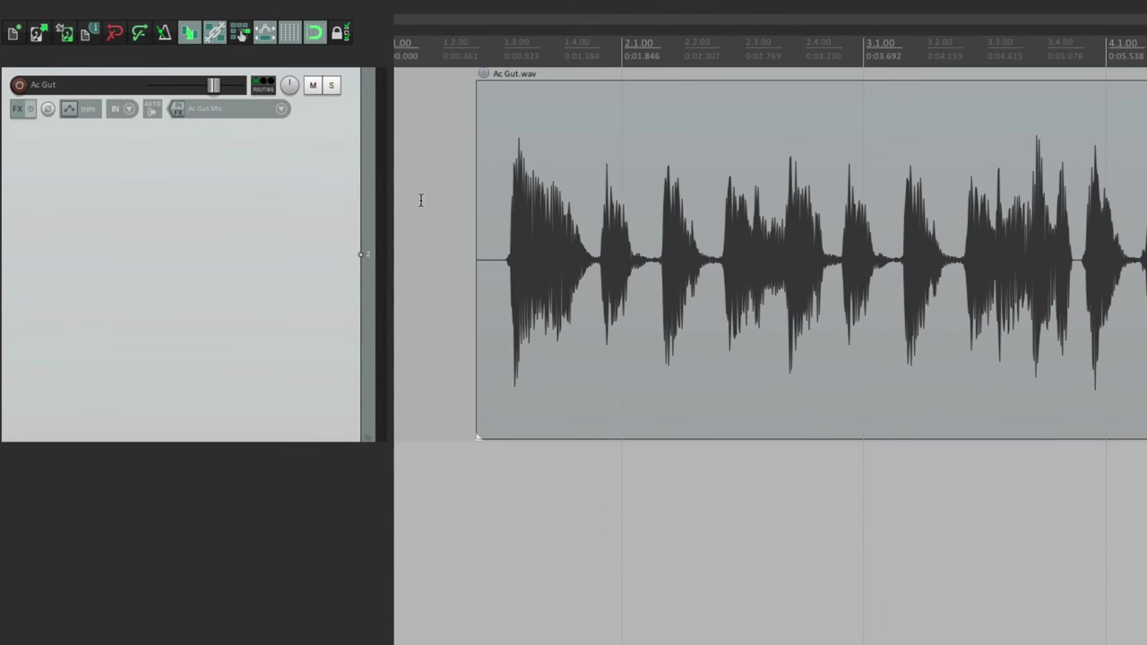
{"action": "mouse_move", "coordinate": [560, 44]}
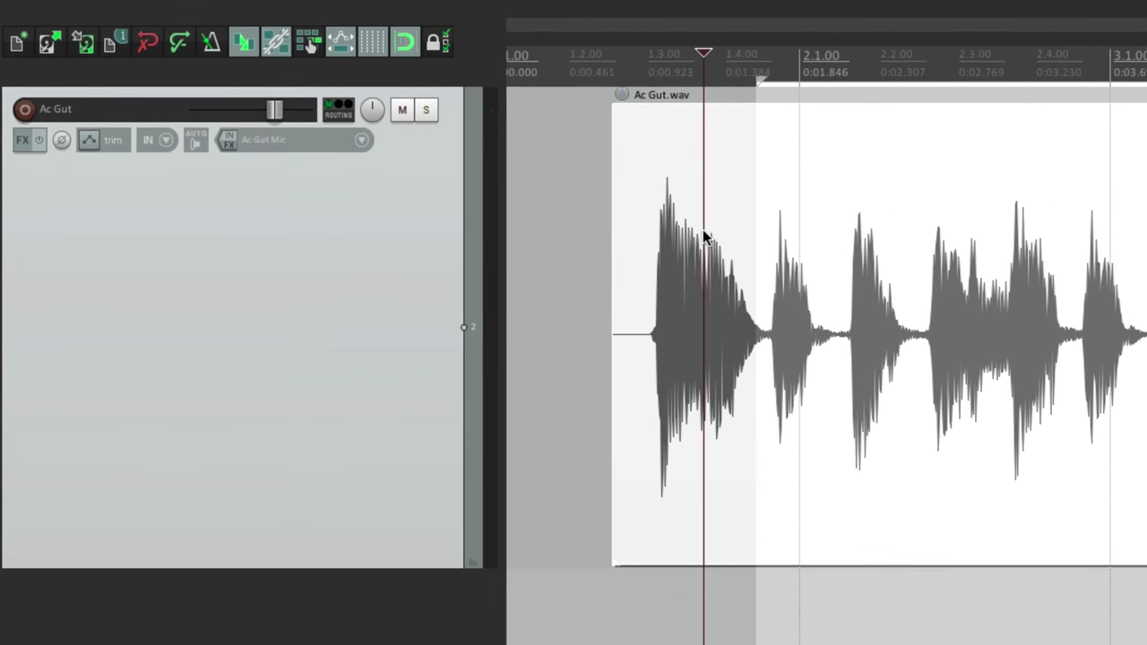
Step: Cut the Ac Gut items within the time selection from the Edit menu
{"action": "left_click", "coordinate": [199, 11]}
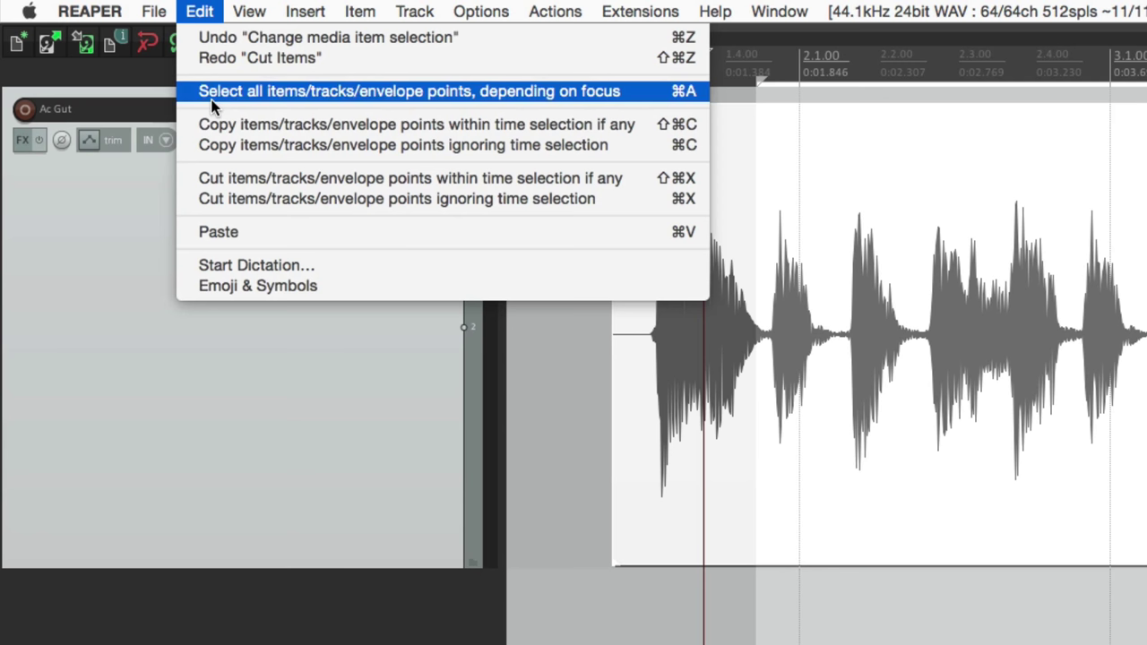
{"action": "mouse_move", "coordinate": [197, 178]}
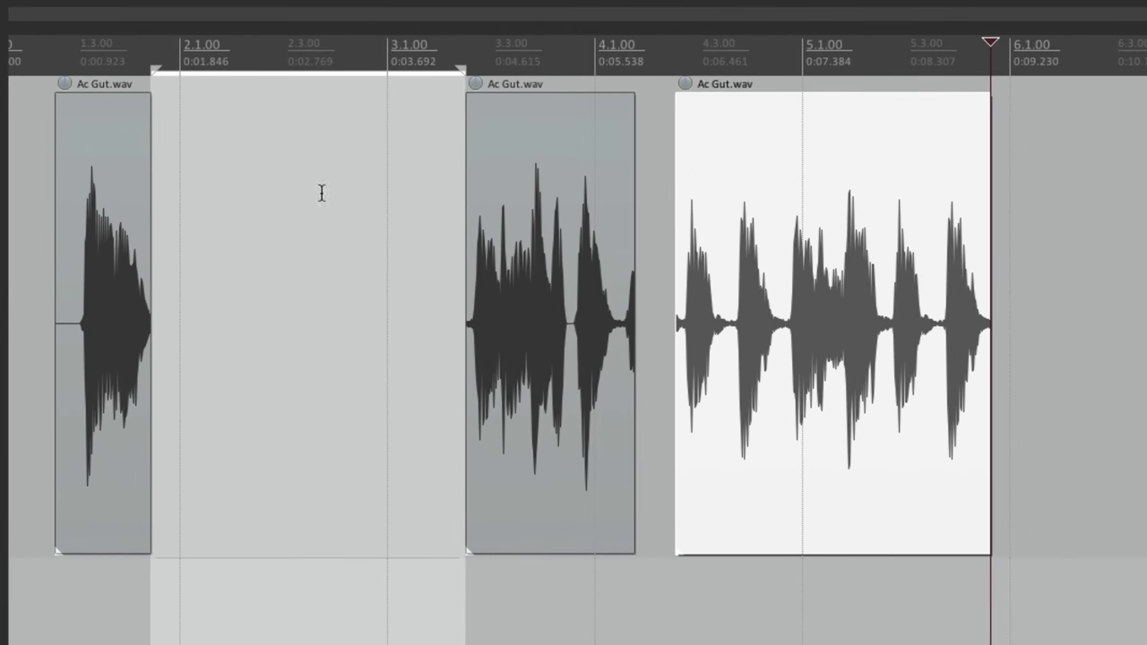
{"action": "mouse_move", "coordinate": [367, 223]}
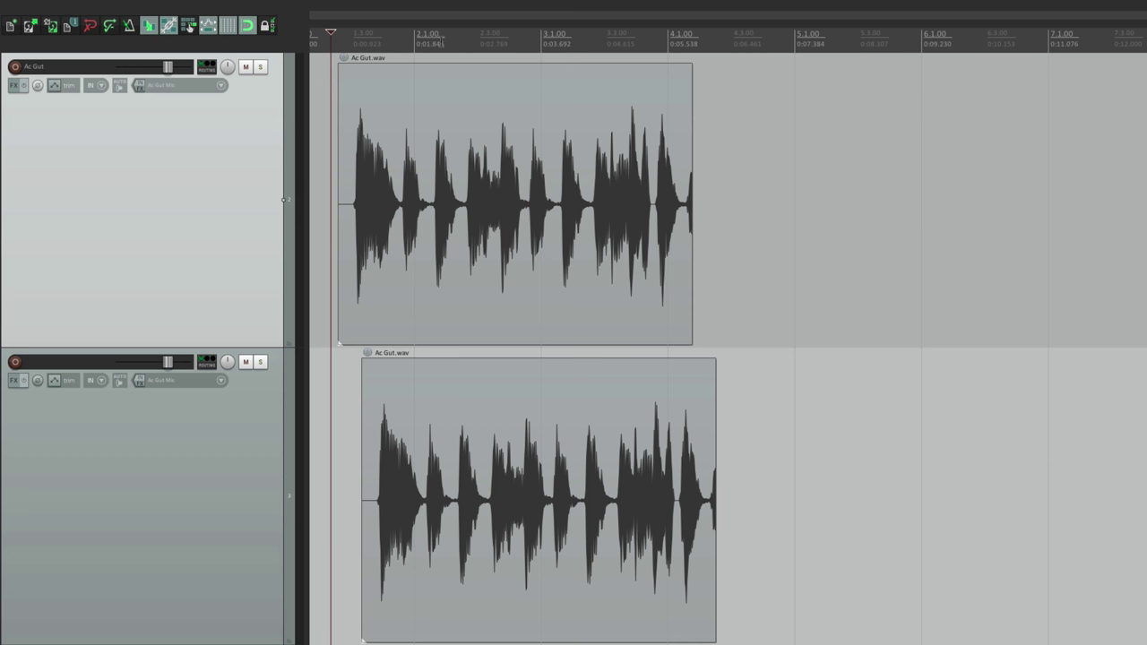
Step: Mark a time range across the tracks and select the second track's item
{"action": "left_click_drag", "start_coordinate": [430, 50], "coordinate": [596, 50]}
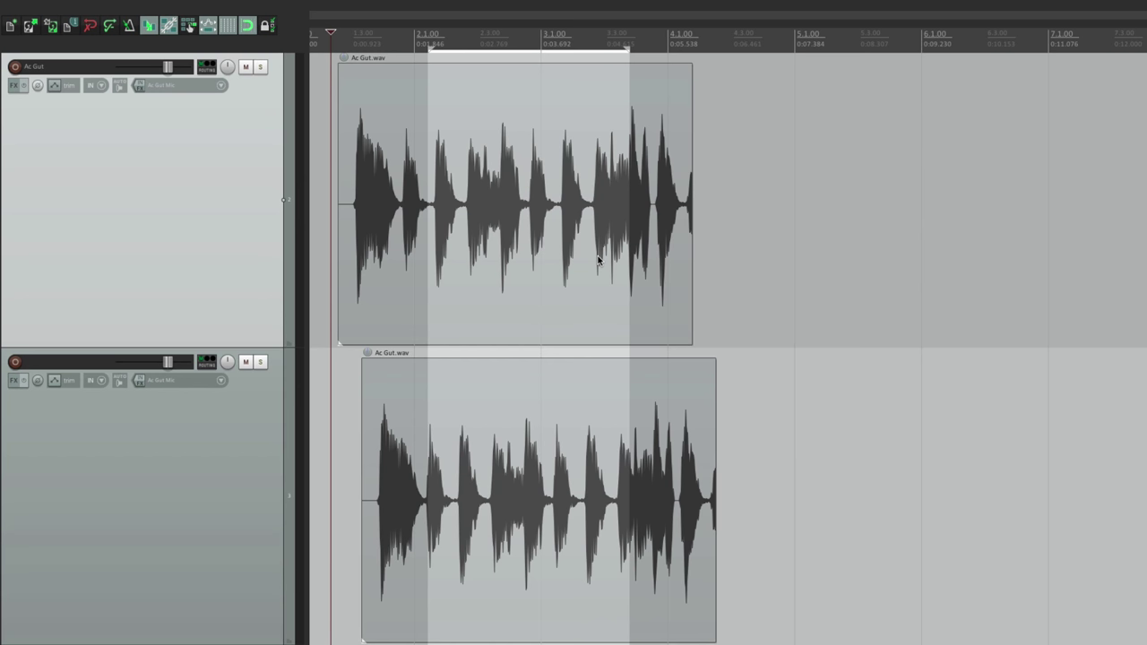
{"action": "mouse_move", "coordinate": [578, 418]}
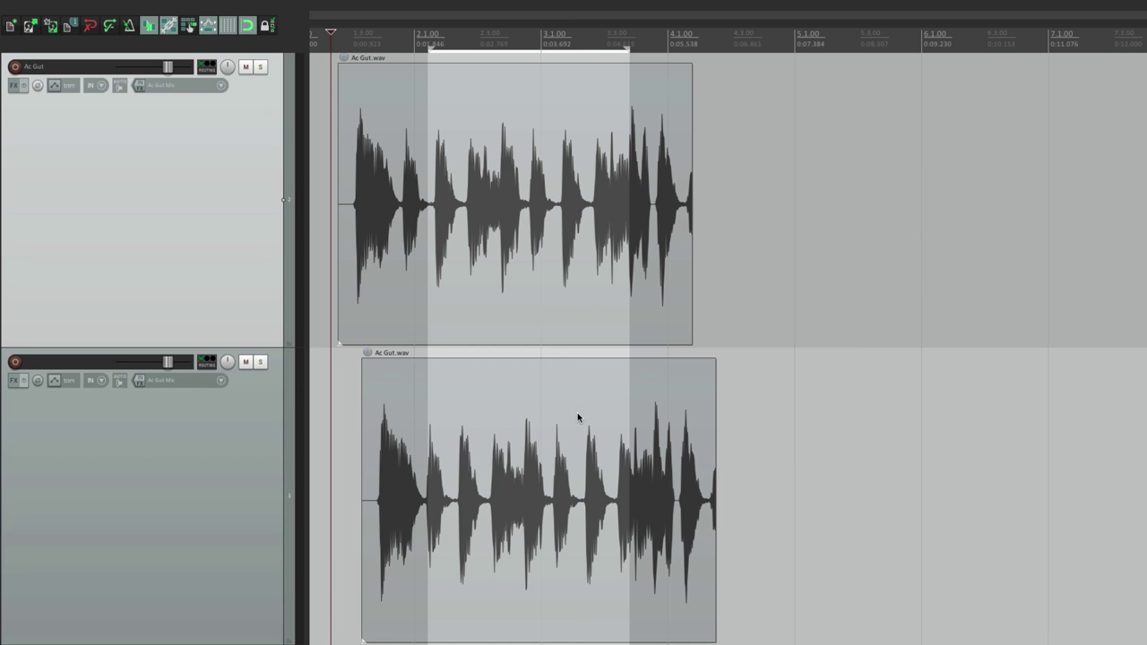
{"action": "left_click", "coordinate": [403, 147]}
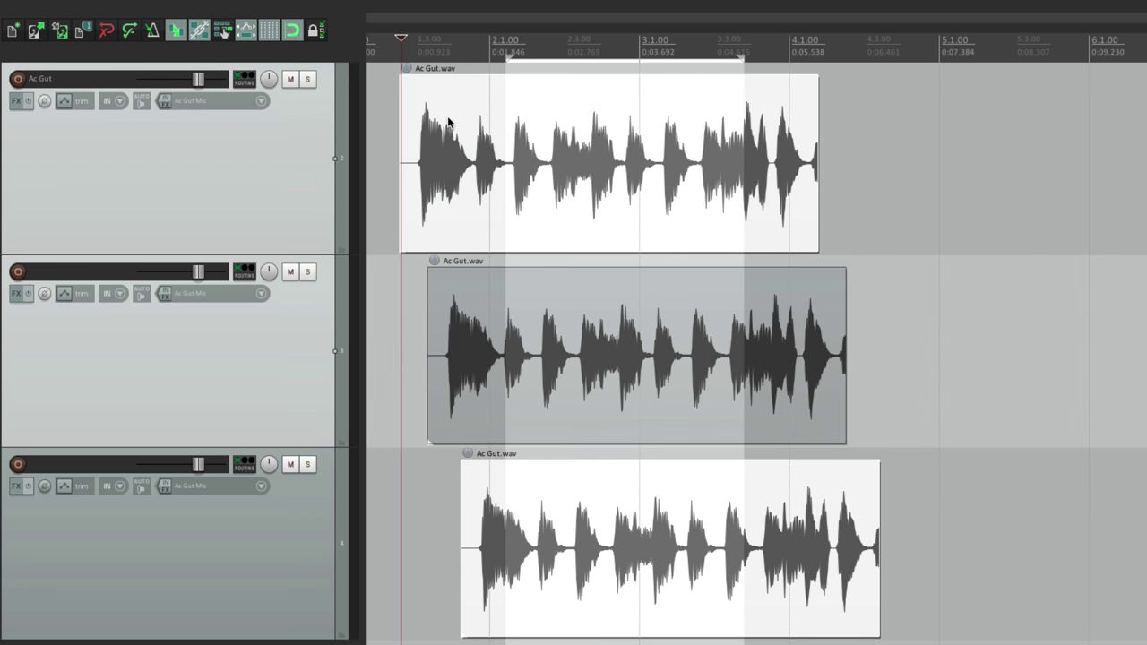
{"action": "mouse_move", "coordinate": [649, 129]}
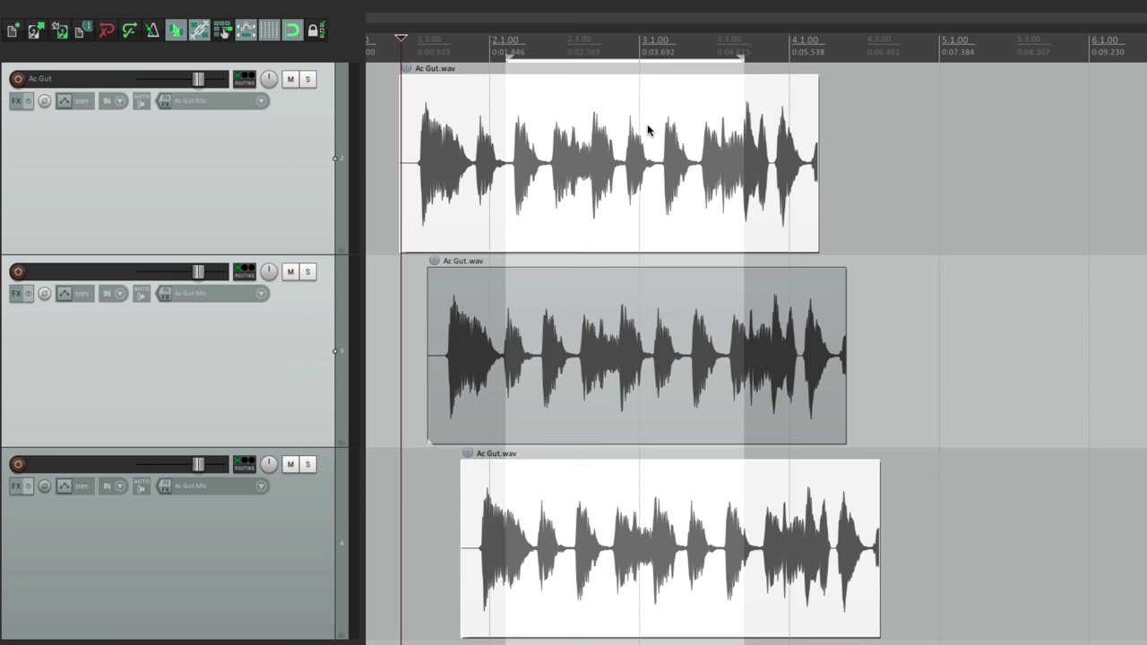
{"action": "mouse_move", "coordinate": [649, 133]}
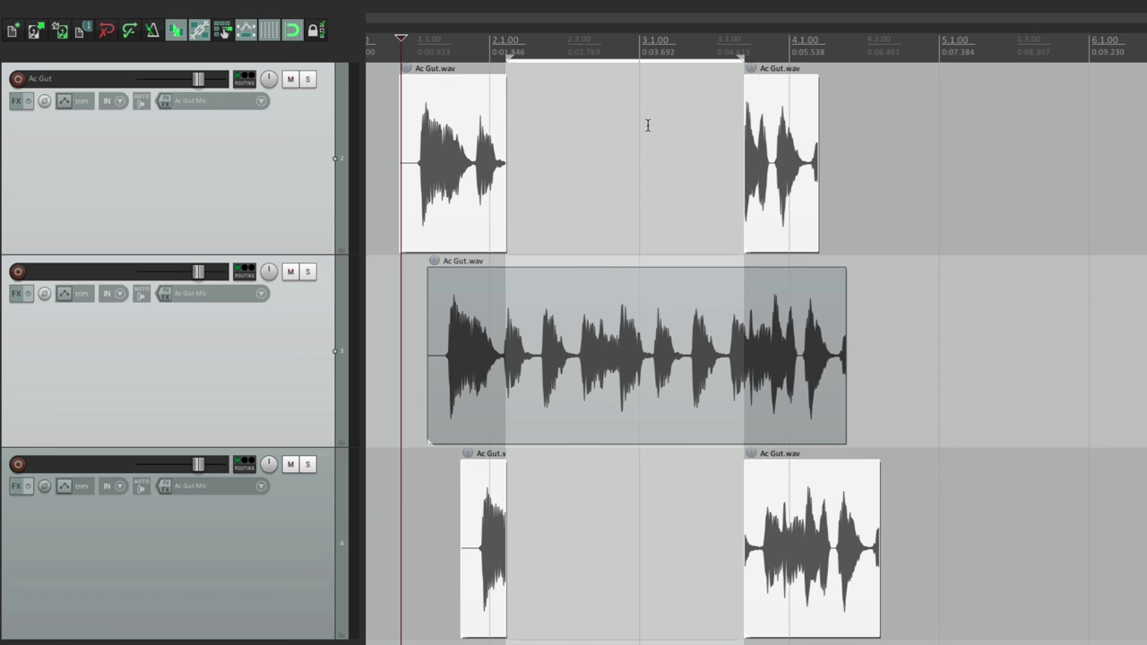
{"action": "mouse_move", "coordinate": [644, 294]}
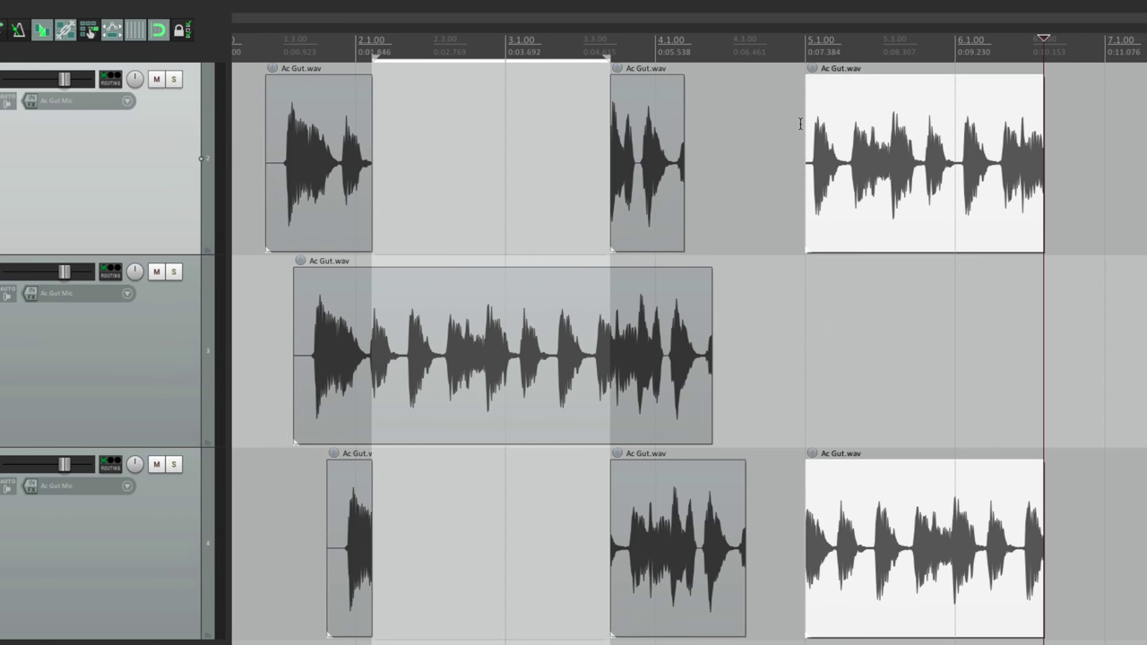
{"action": "mouse_move", "coordinate": [482, 416]}
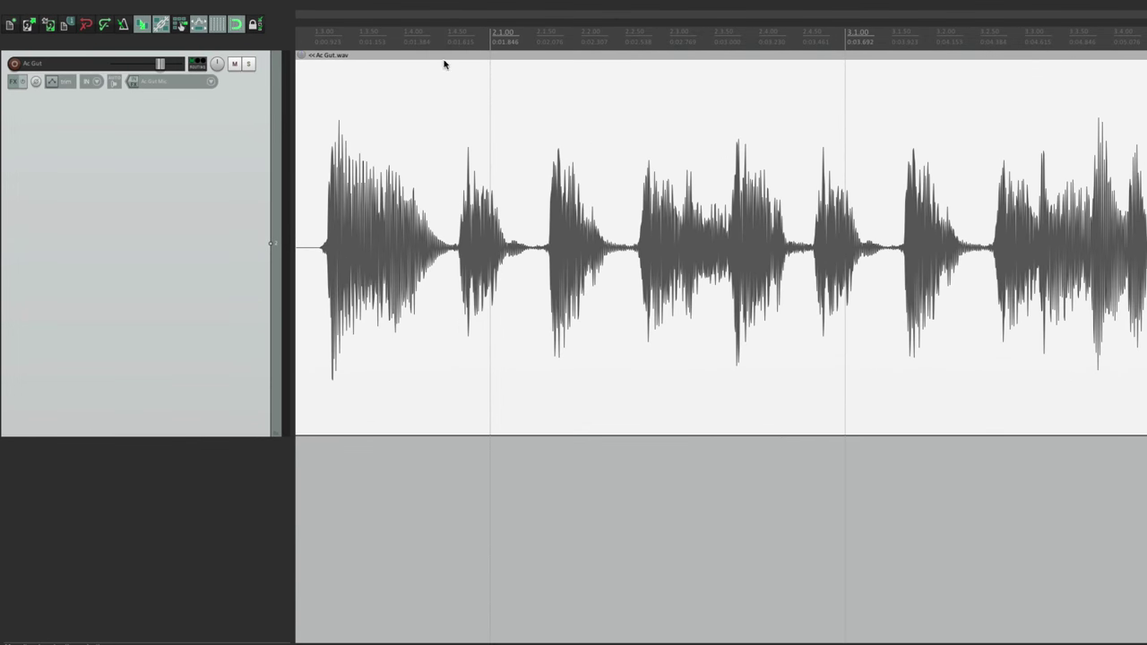
{"action": "mouse_move", "coordinate": [946, 236]}
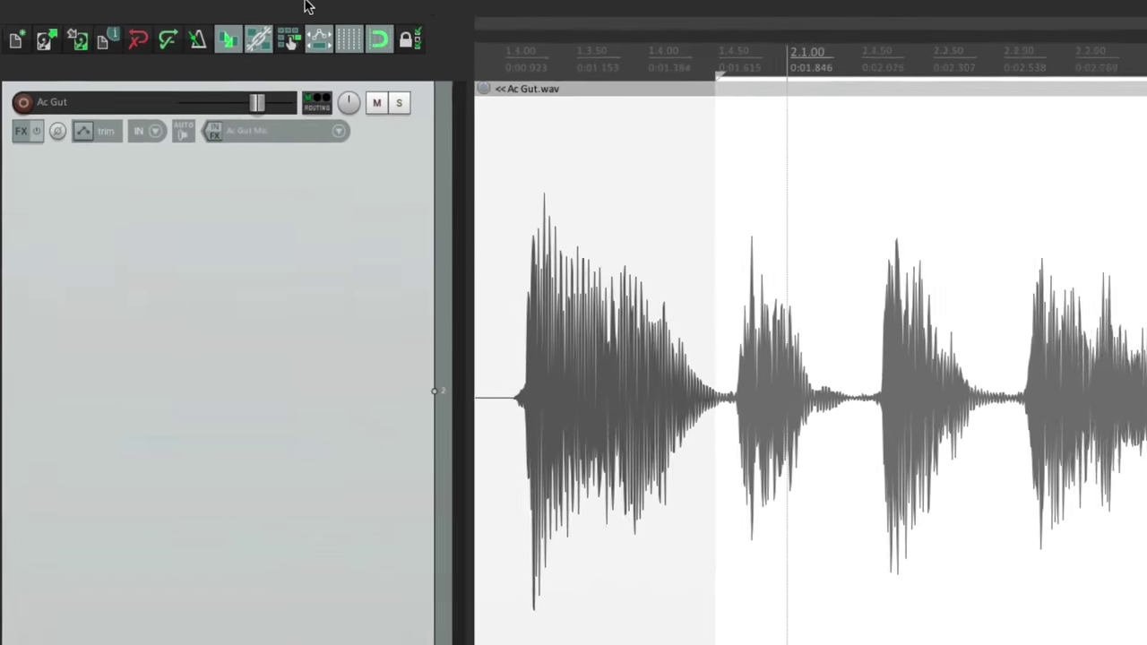
Step: Split the Ac Gut.wav item at both time-selection edges via Item > Split items at time selection
{"action": "left_click", "coordinate": [359, 11]}
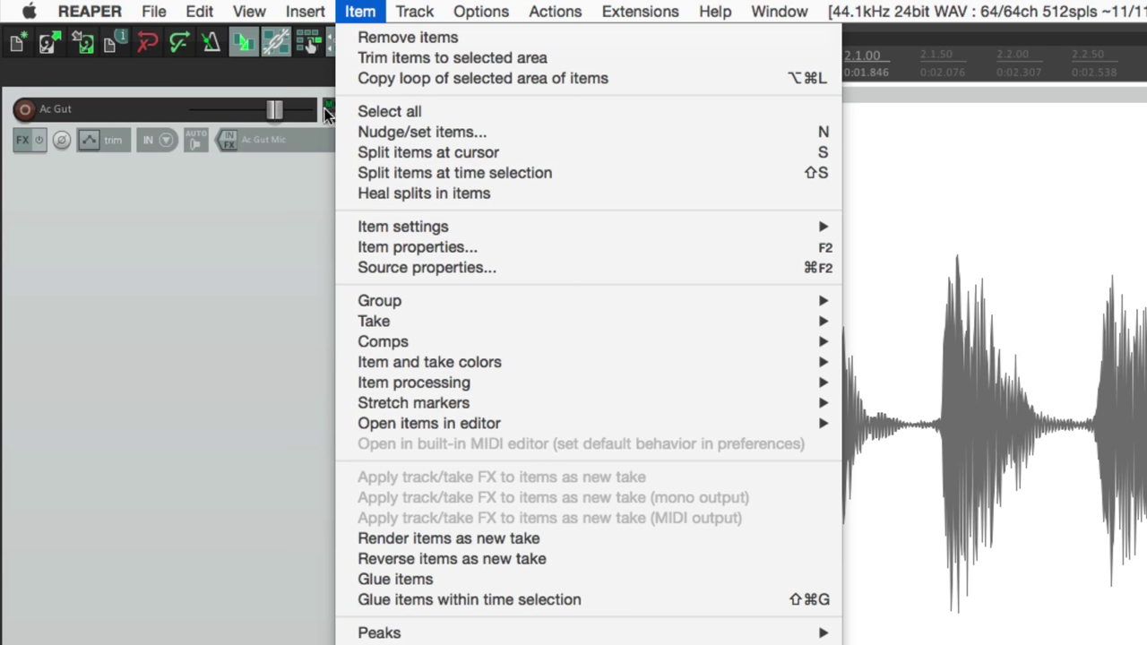
{"action": "mouse_move", "coordinate": [456, 172]}
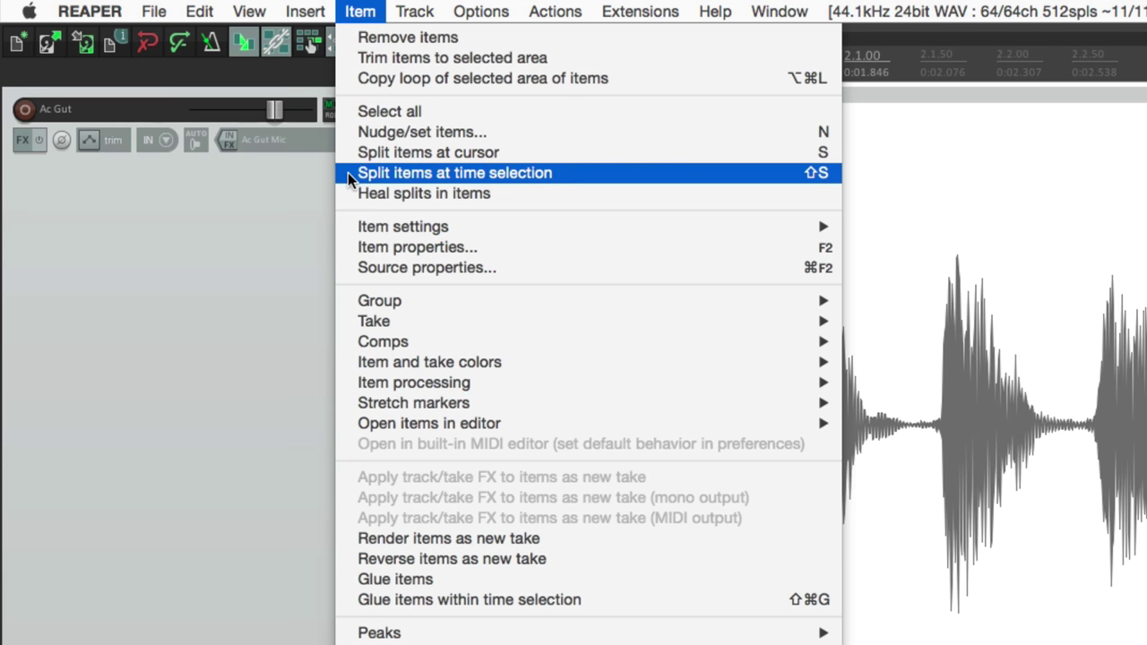
{"action": "mouse_move", "coordinate": [816, 179]}
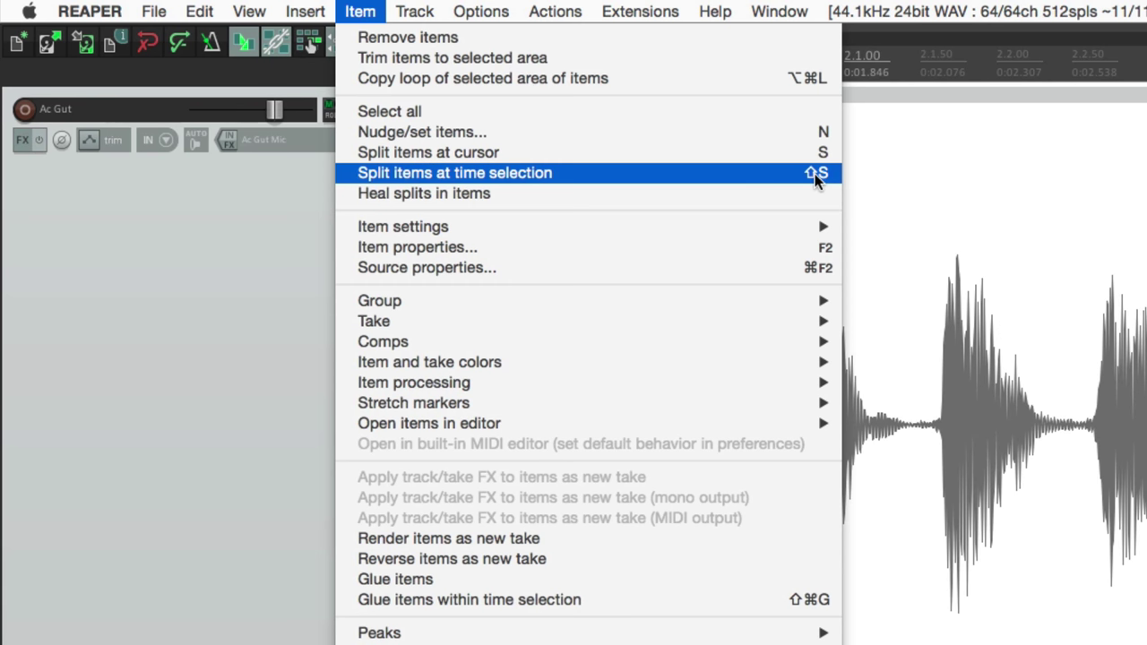
{"action": "mouse_move", "coordinate": [763, 179]}
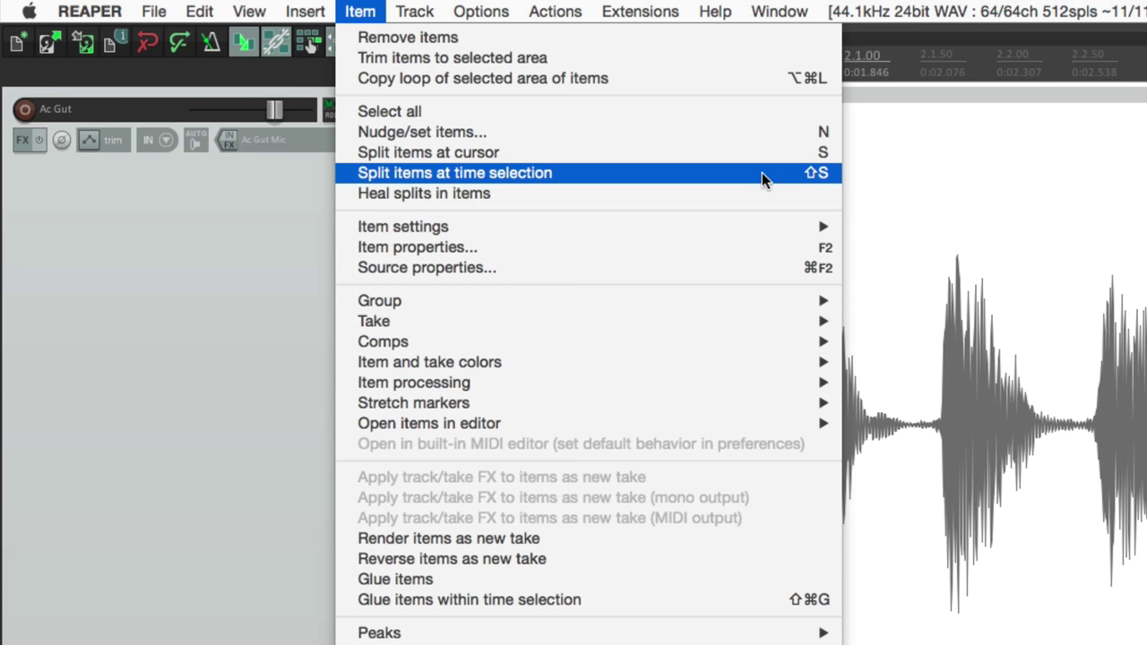
{"action": "left_click", "coordinate": [454, 172]}
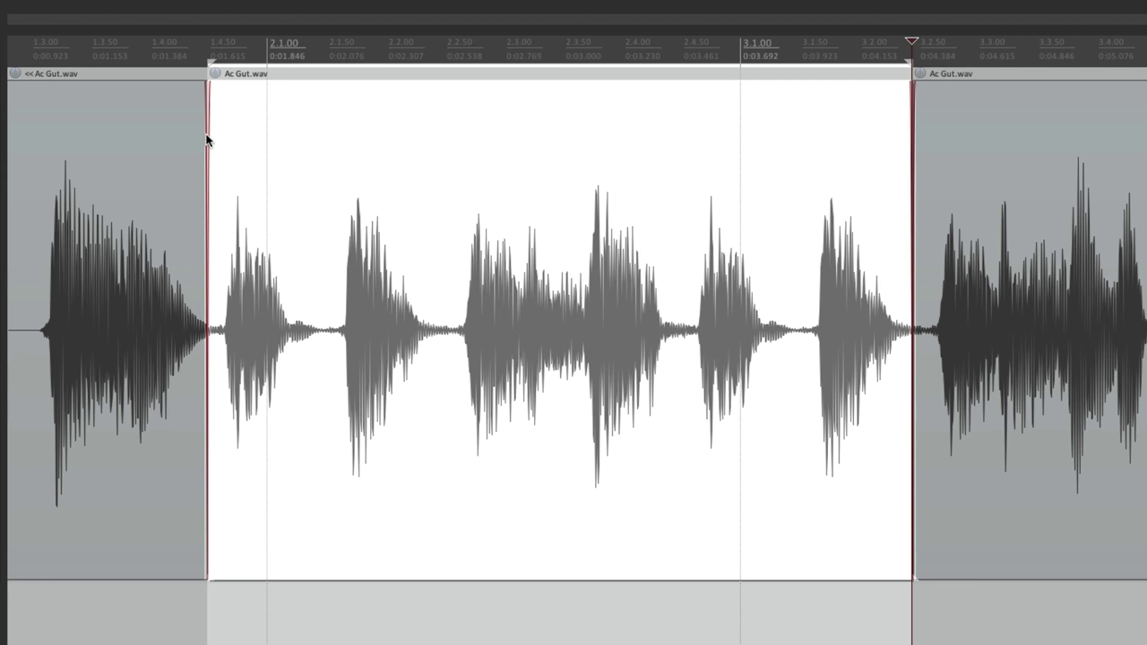
{"action": "mouse_move", "coordinate": [330, 367]}
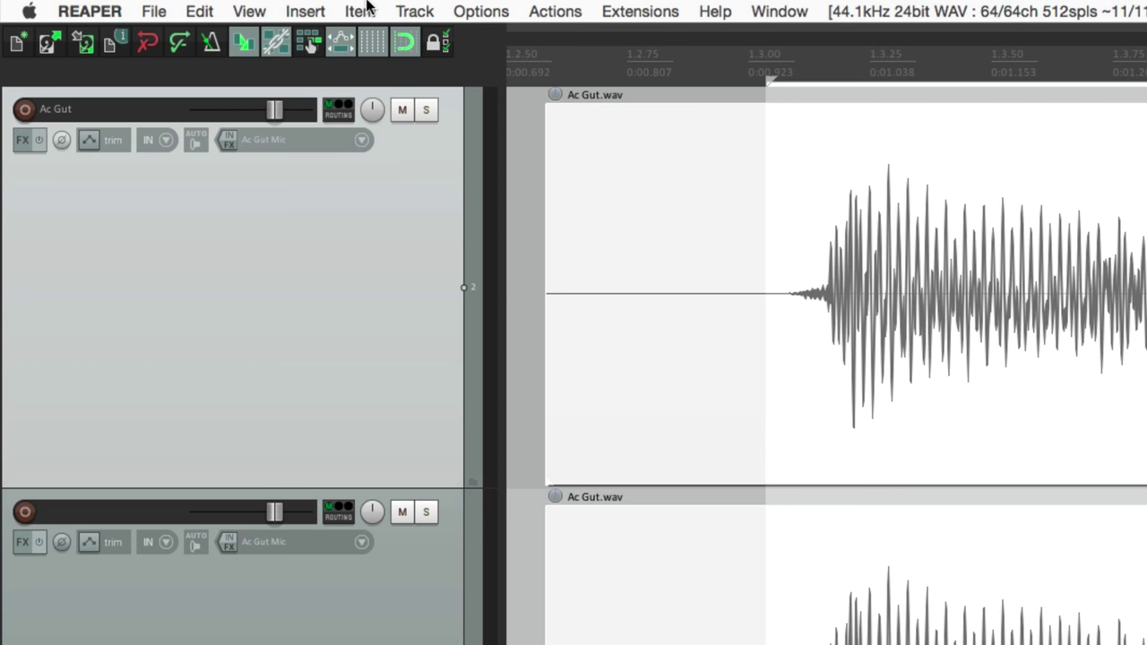
Step: Trim both selected Ac Gut.wav items to the time selection via Item > Trim items to selected area
{"action": "left_click", "coordinate": [359, 11]}
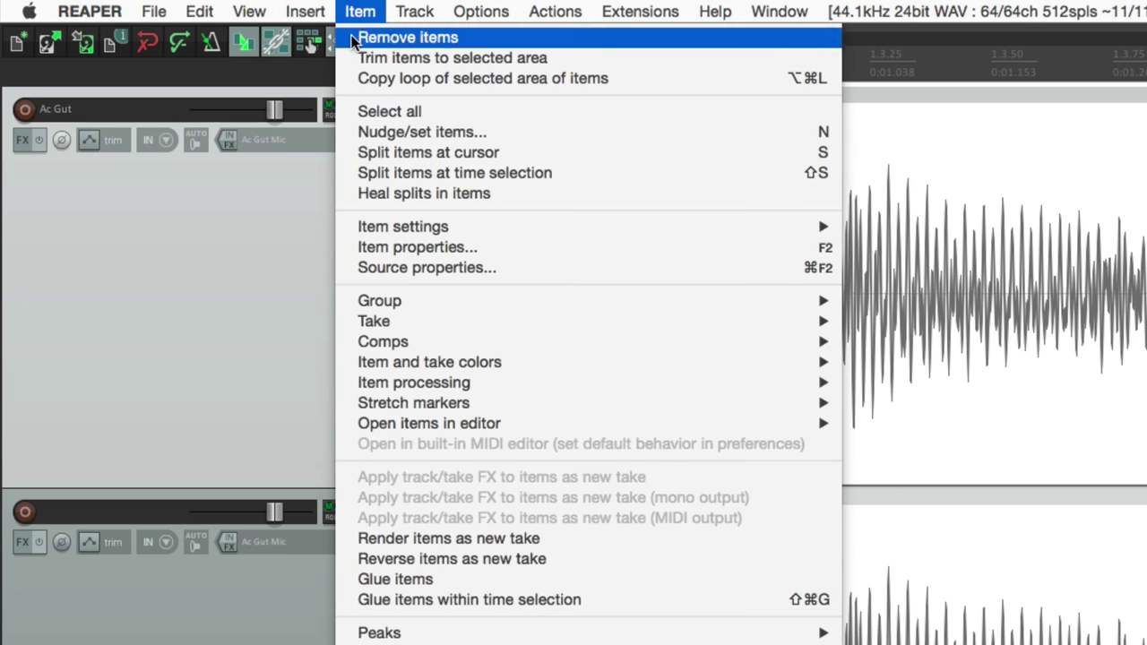
{"action": "mouse_move", "coordinate": [452, 57]}
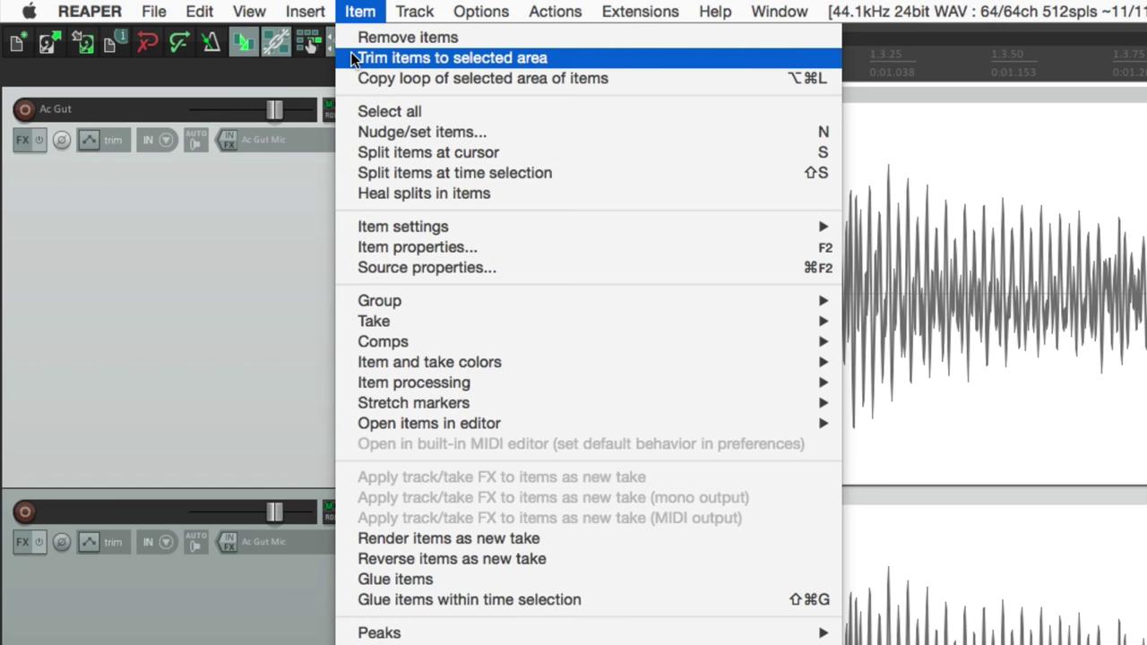
{"action": "left_click", "coordinate": [452, 58]}
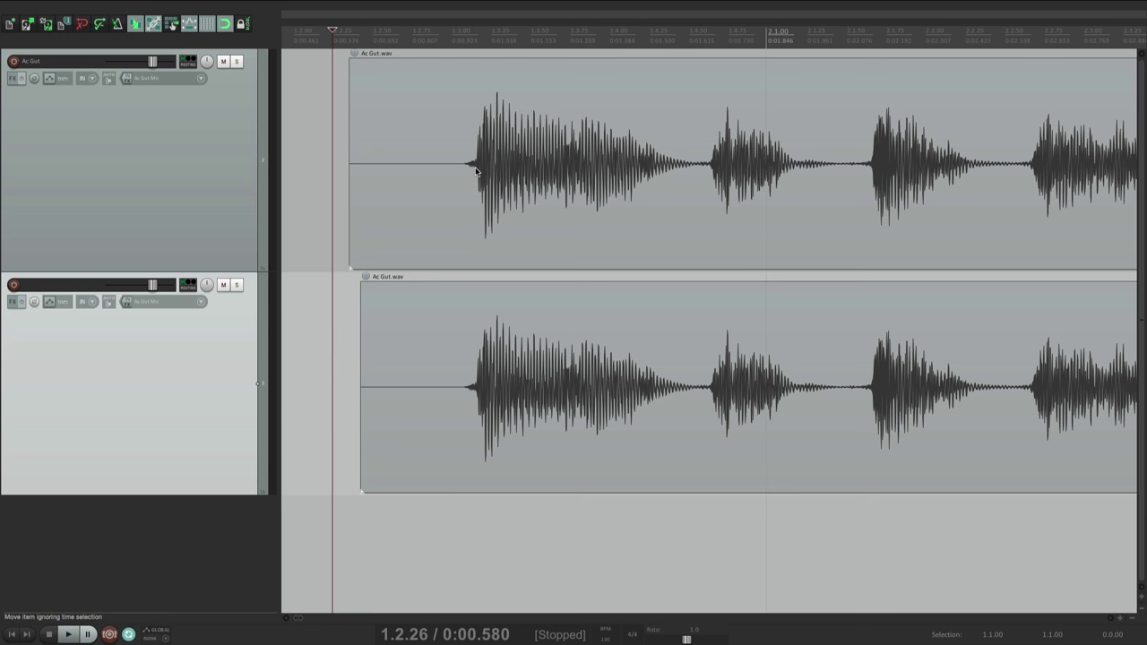
Step: Mark a fresh time range over both items and trim them both to it
{"action": "left_click_drag", "start_coordinate": [477, 171], "coordinate": [674, 170]}
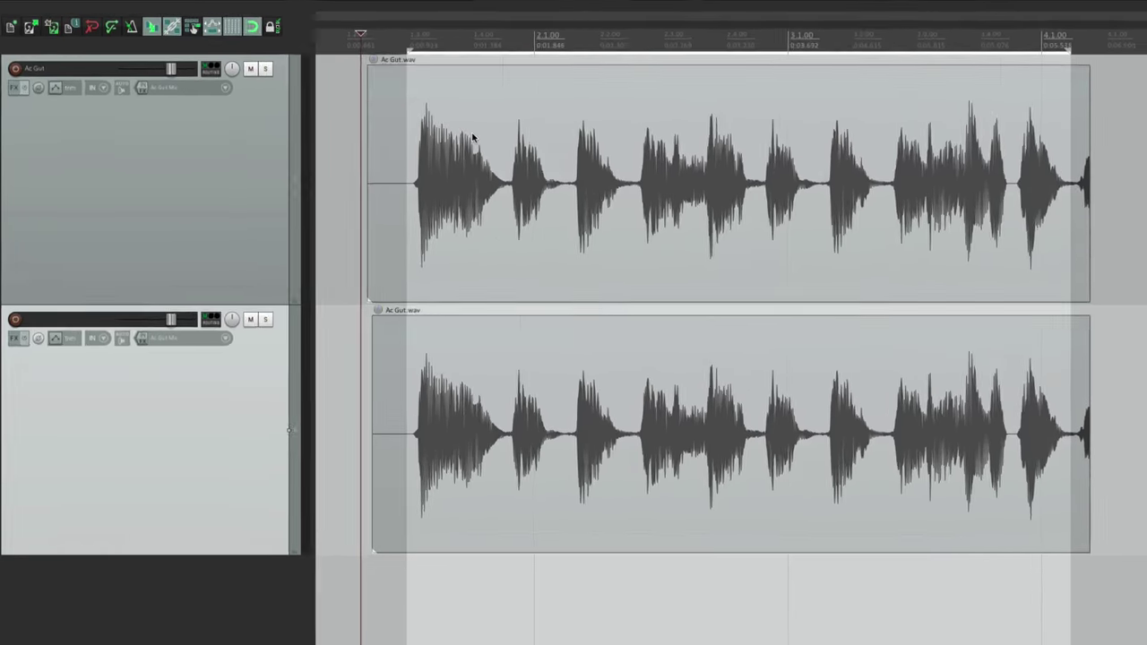
{"action": "left_click", "coordinate": [358, 11]}
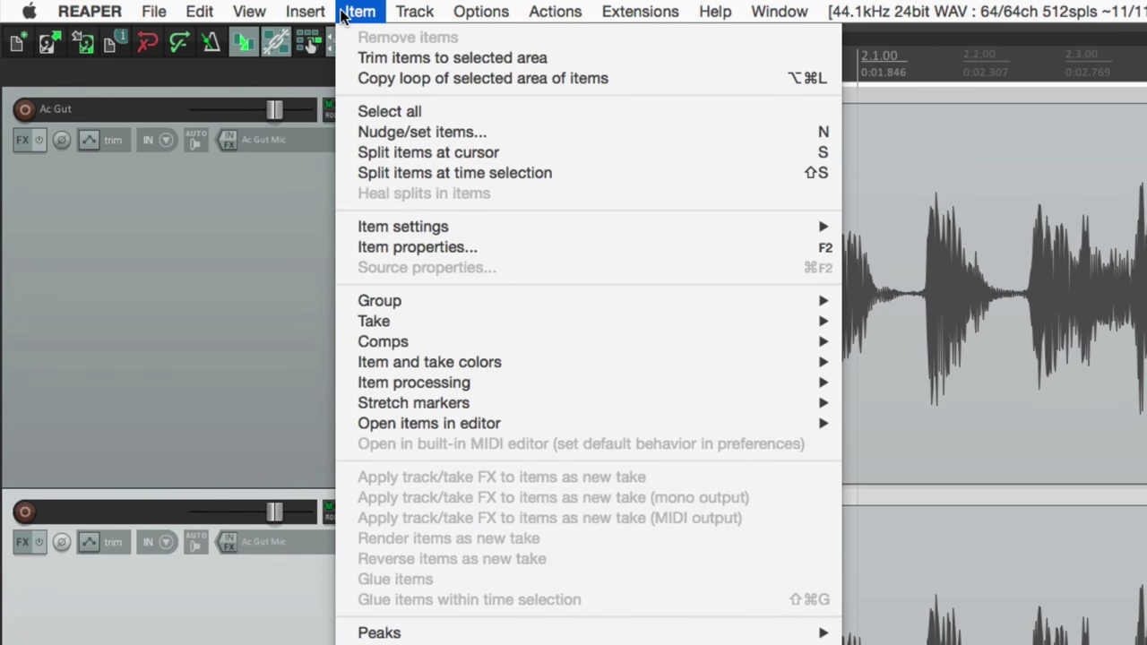
{"action": "mouse_move", "coordinate": [451, 57]}
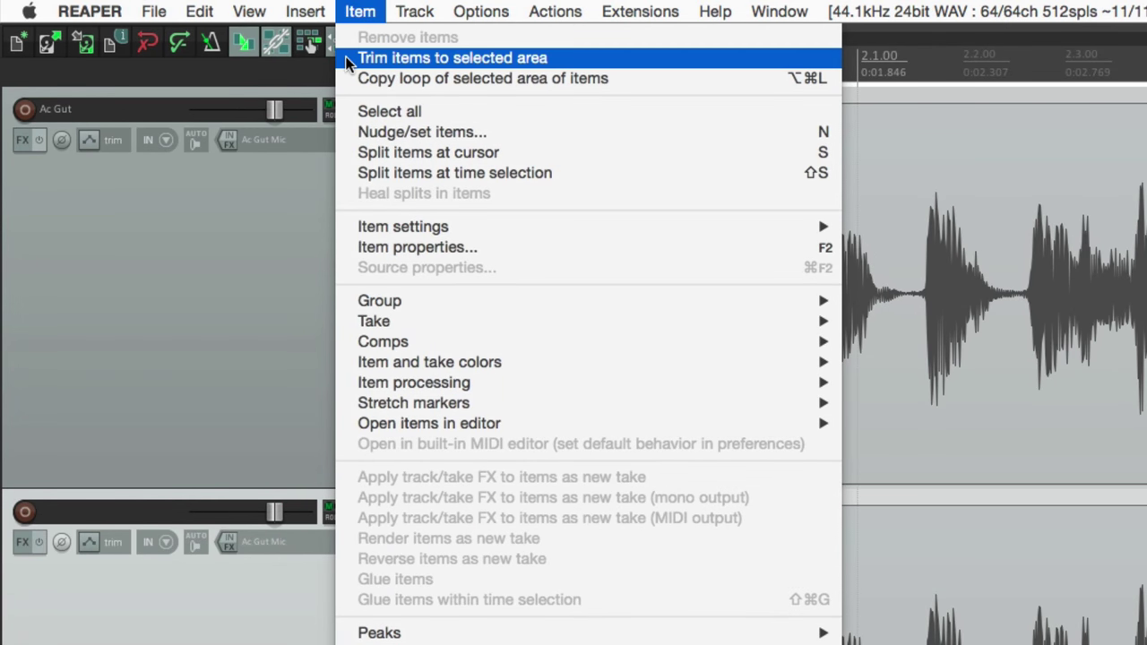
{"action": "left_click", "coordinate": [452, 57]}
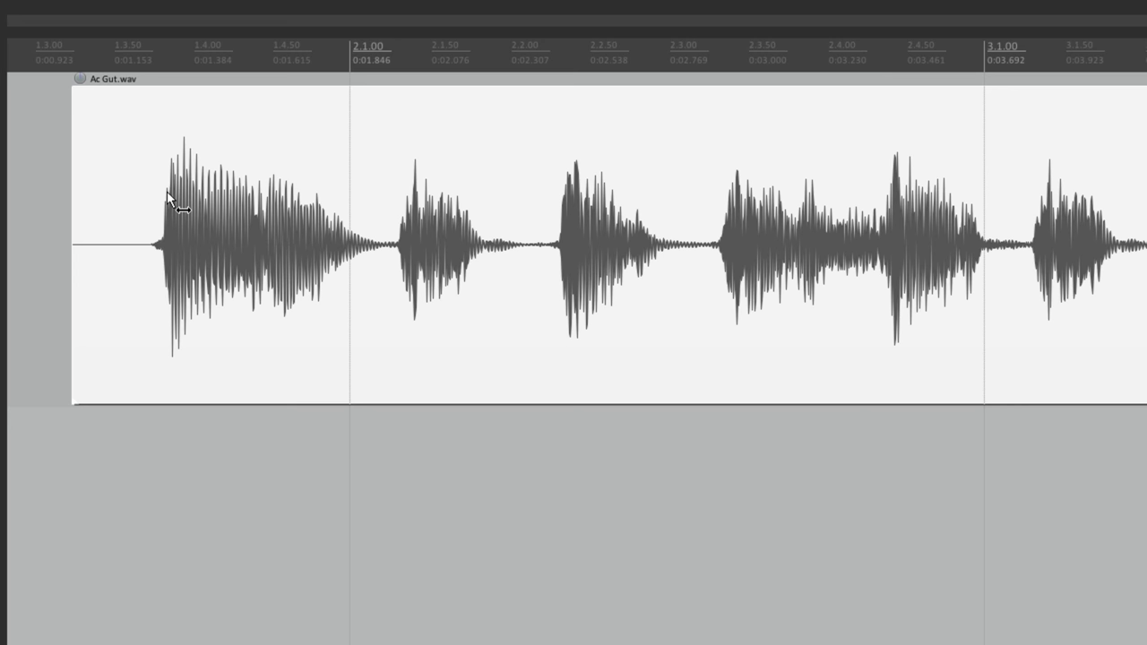
Step: Slip-edit the Ac Gut.wav contents later so the opening strum starts later, item edges unchanged
{"action": "left_click_drag", "start_coordinate": [179, 197], "coordinate": [193, 197]}
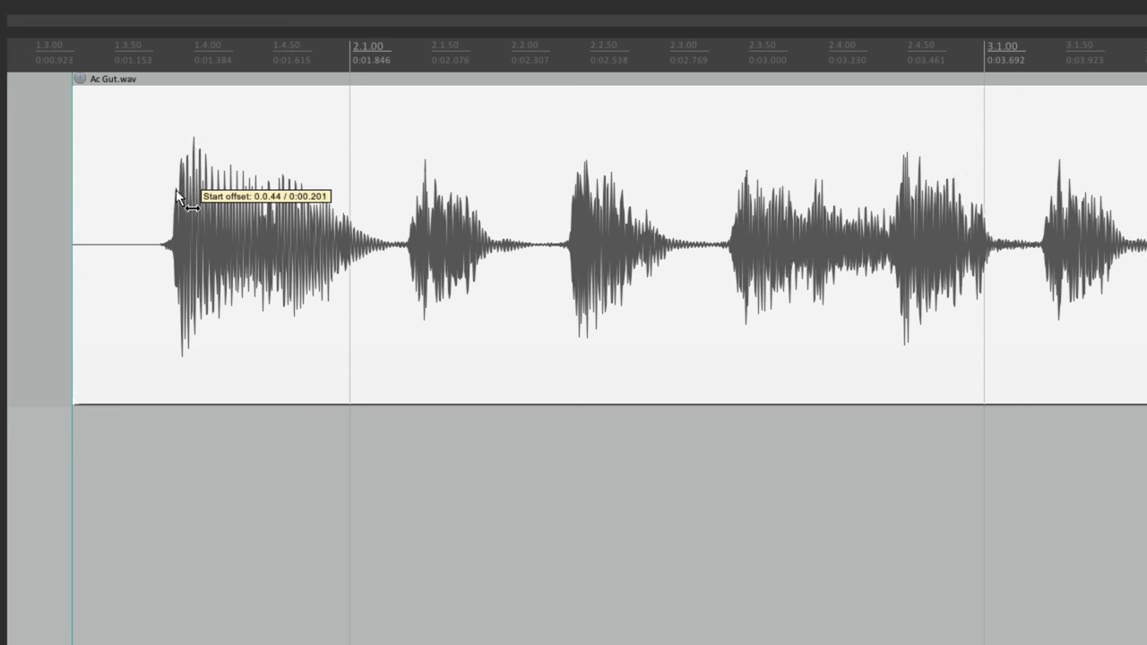
{"action": "left_click_drag", "start_coordinate": [180, 195], "coordinate": [219, 211]}
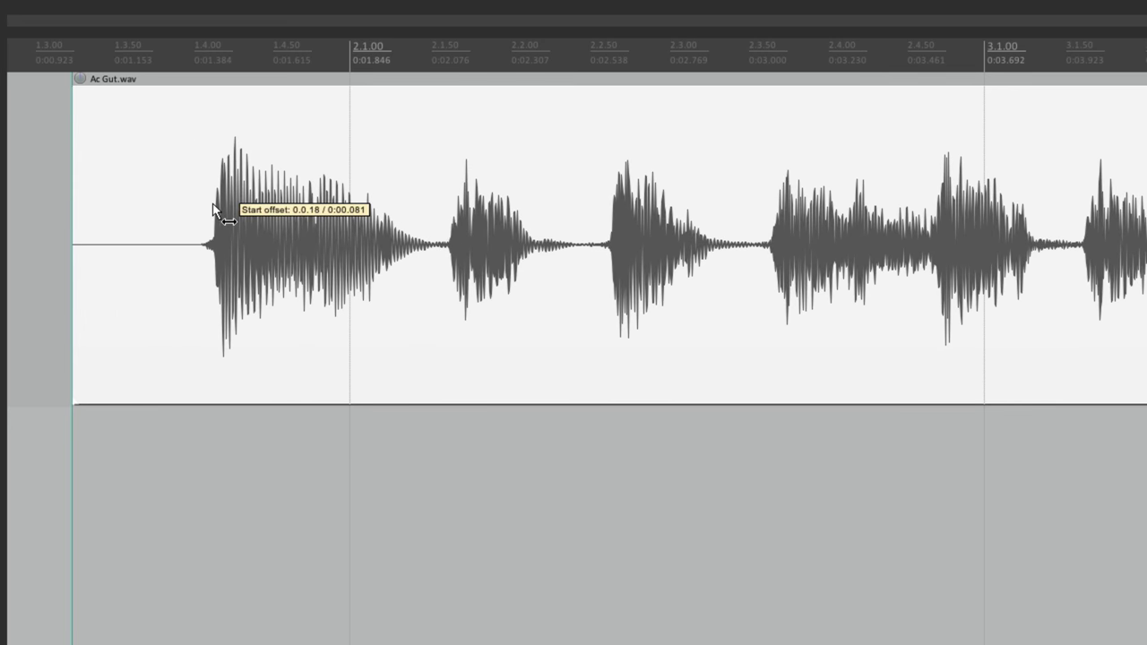
{"action": "left_click_drag", "start_coordinate": [219, 215], "coordinate": [193, 219]}
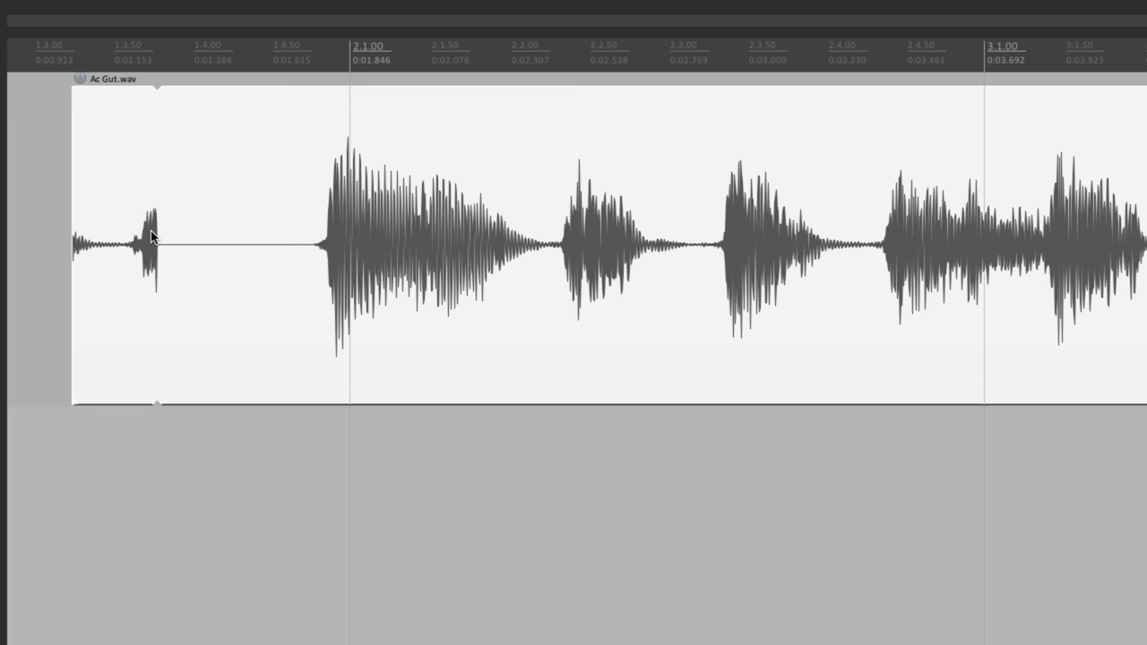
{"action": "mouse_move", "coordinate": [142, 260]}
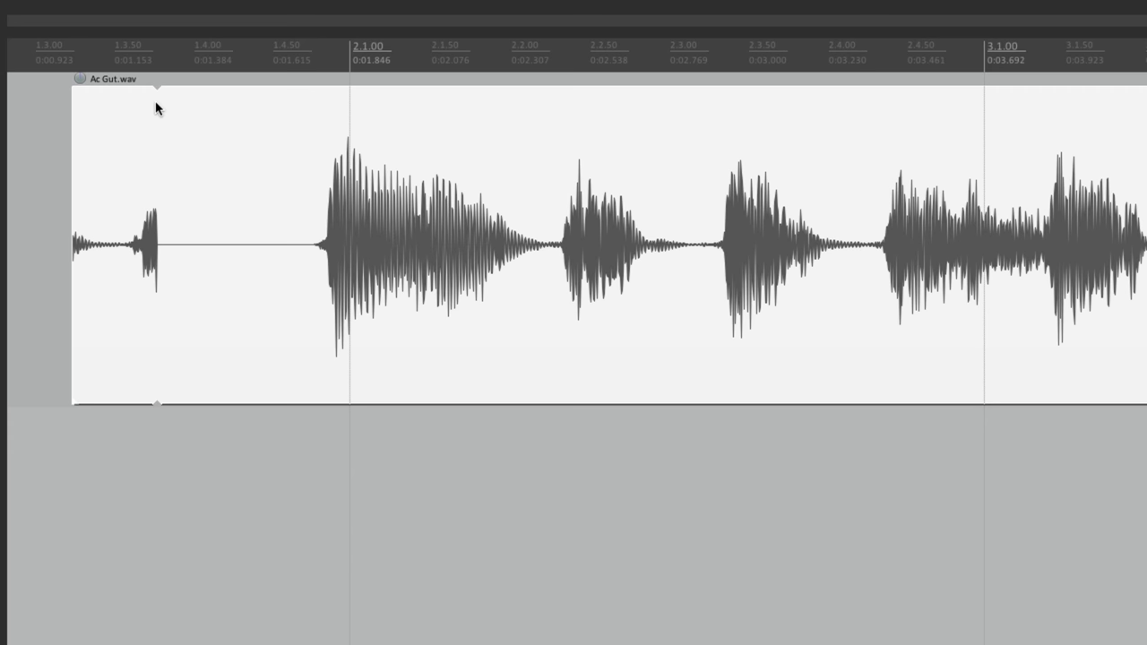
{"action": "mouse_move", "coordinate": [158, 118]}
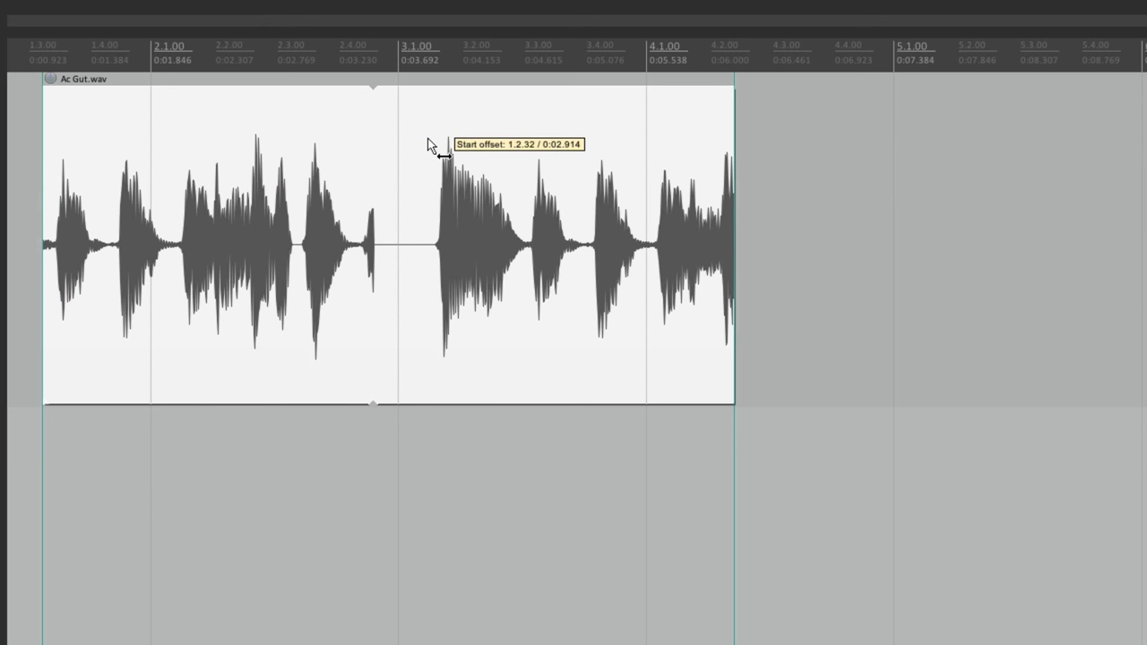
Step: Shift the Ac Gut.wav audio much further inside the item, changing which strums fill it
{"action": "left_click_drag", "start_coordinate": [439, 153], "coordinate": [236, 150]}
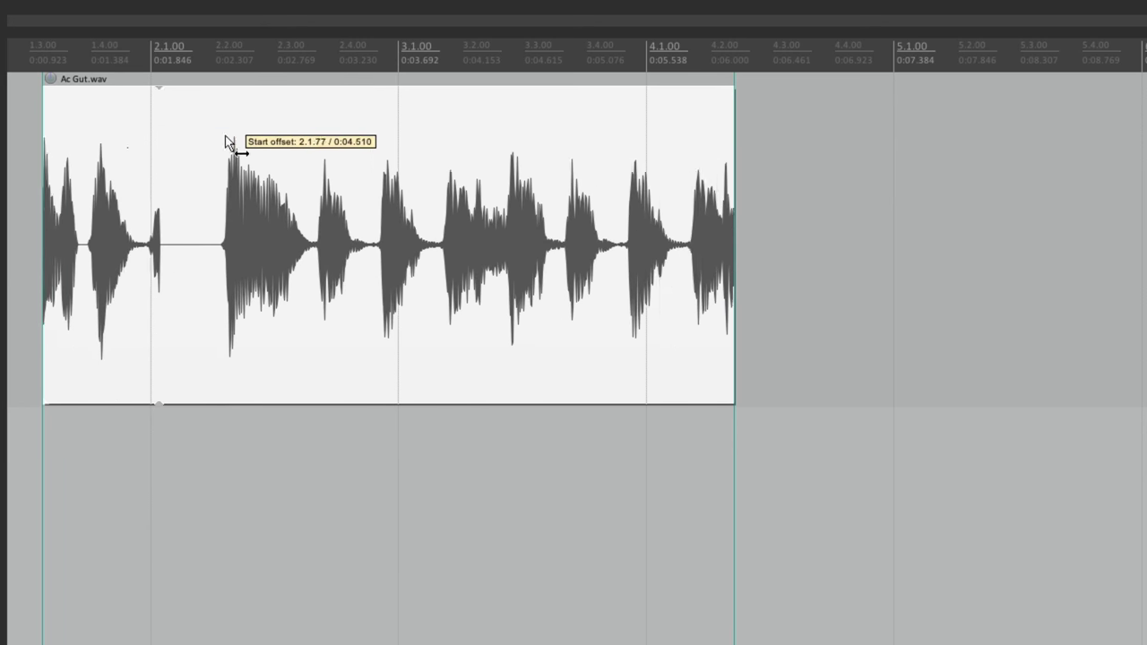
{"action": "left_click_drag", "start_coordinate": [237, 152], "coordinate": [188, 150]}
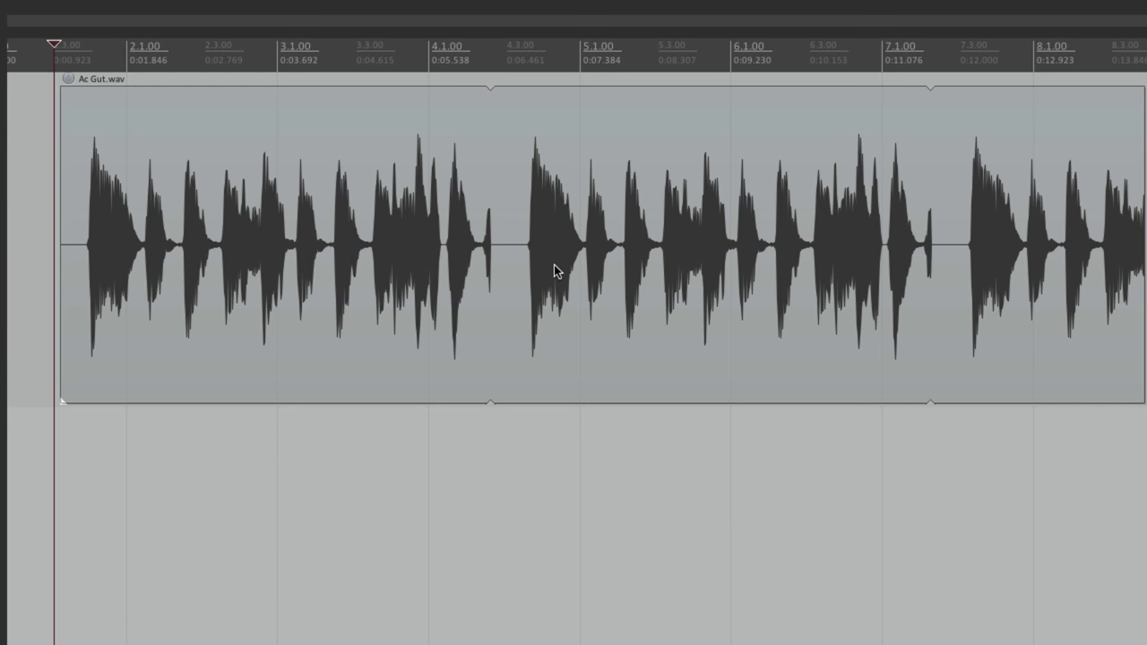
{"action": "mouse_move", "coordinate": [495, 100]}
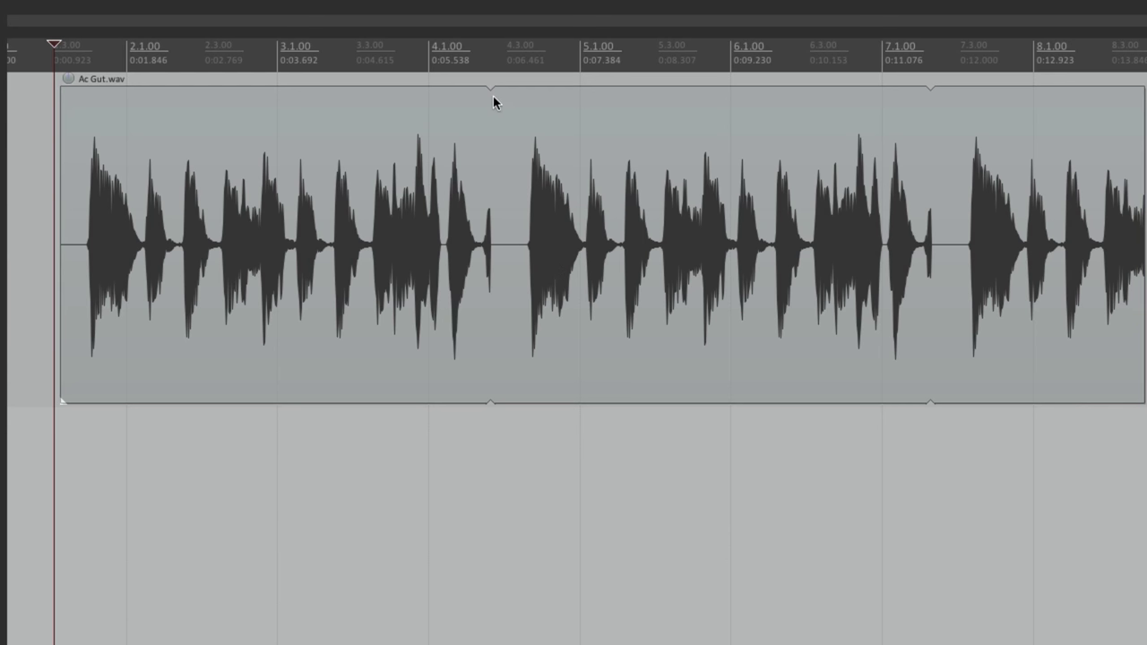
{"action": "mouse_move", "coordinate": [929, 100]}
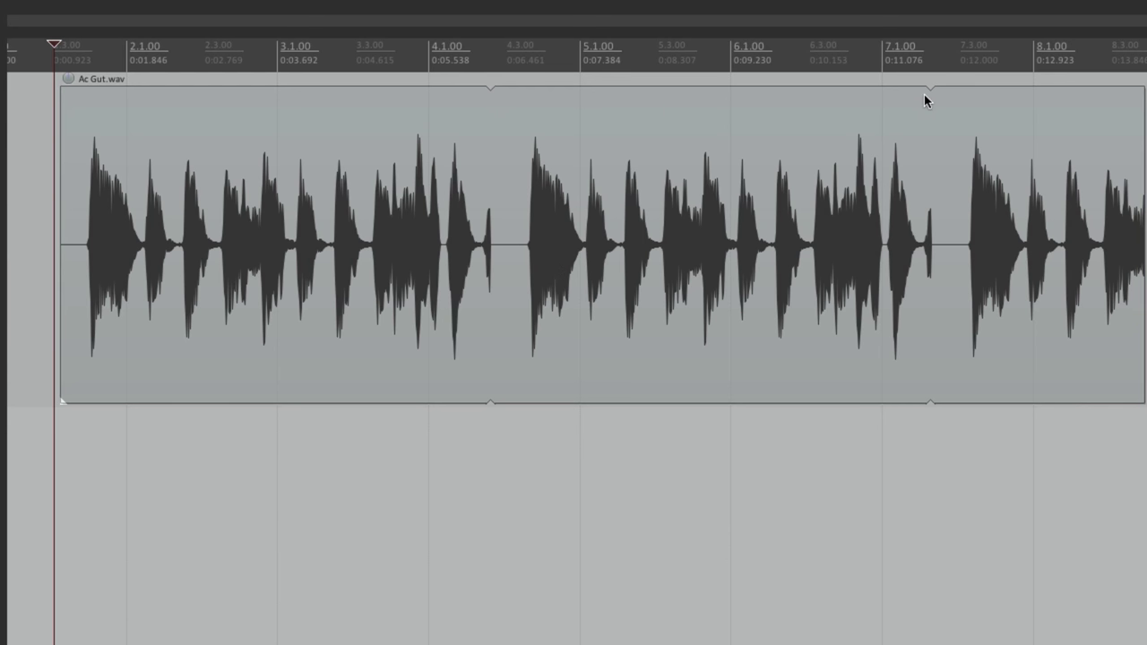
{"action": "mouse_move", "coordinate": [457, 195]}
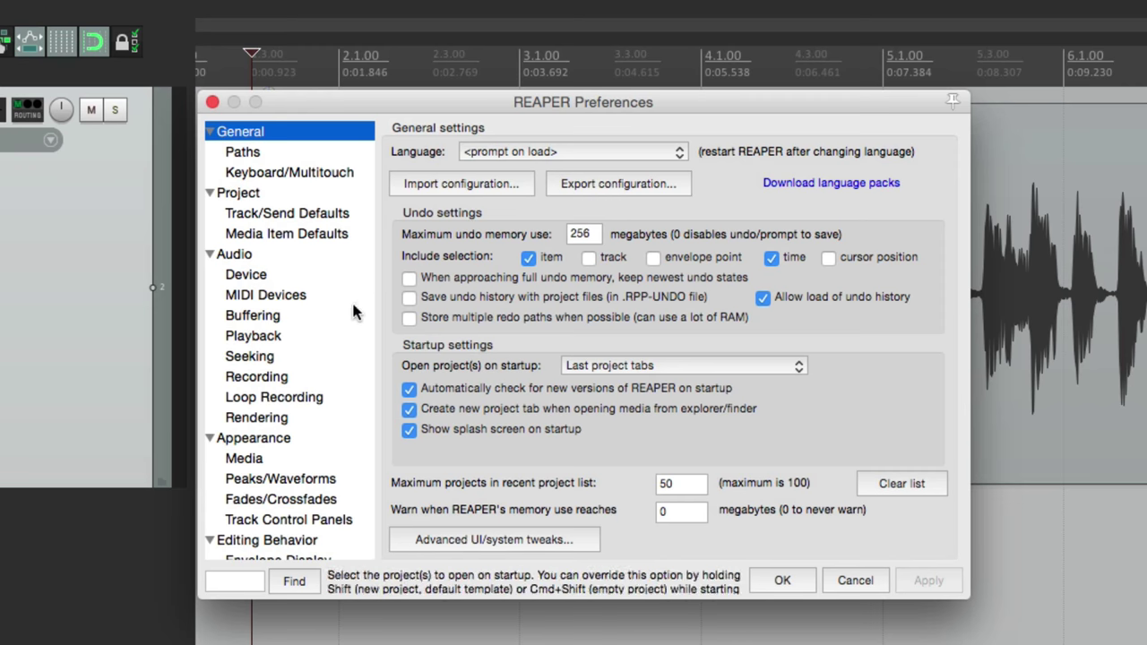
Step: In Media Item Defaults, uncheck 'Loop source for recorded items' and confirm with OK
{"action": "left_click", "coordinate": [287, 233]}
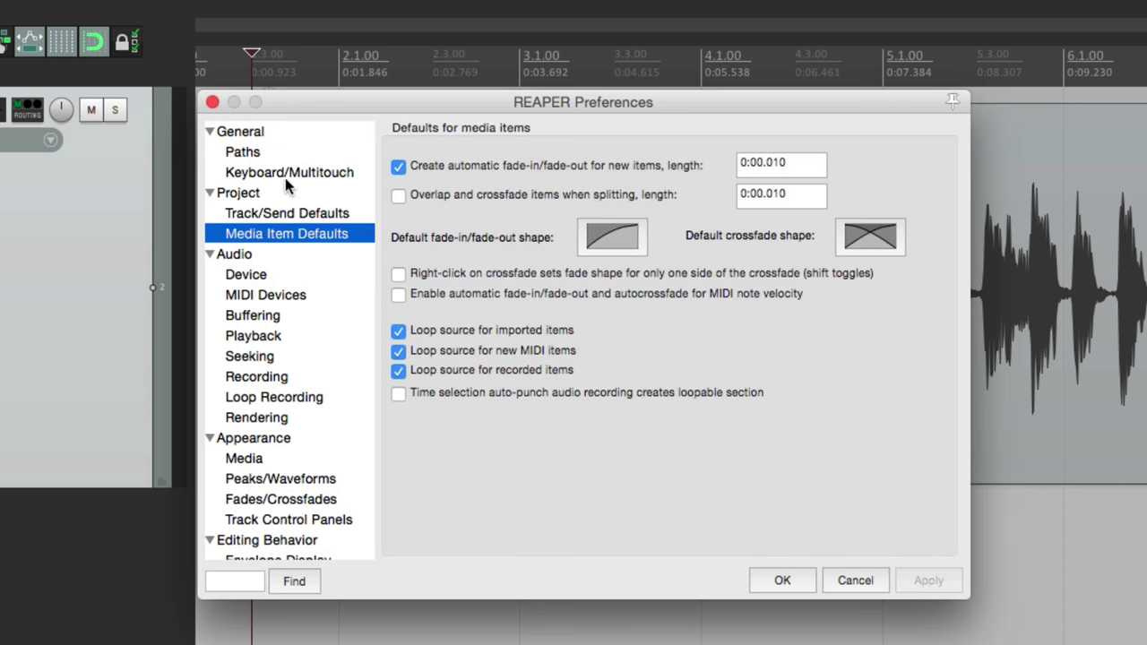
{"action": "mouse_move", "coordinate": [602, 337]}
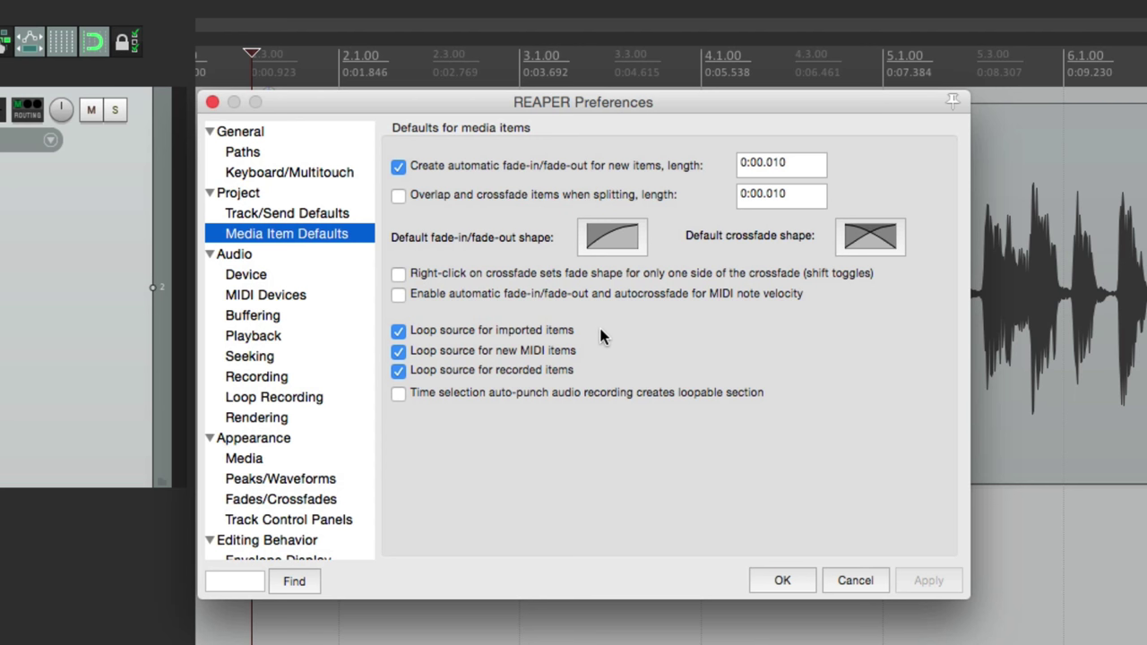
{"action": "mouse_move", "coordinate": [601, 341]}
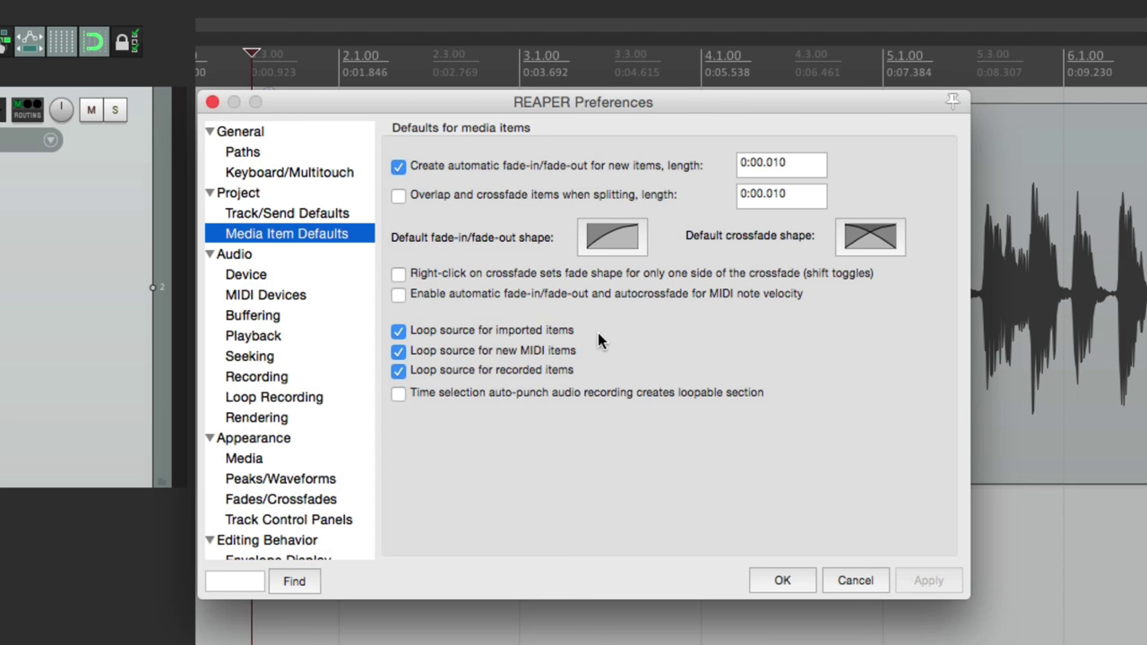
{"action": "mouse_move", "coordinate": [598, 371]}
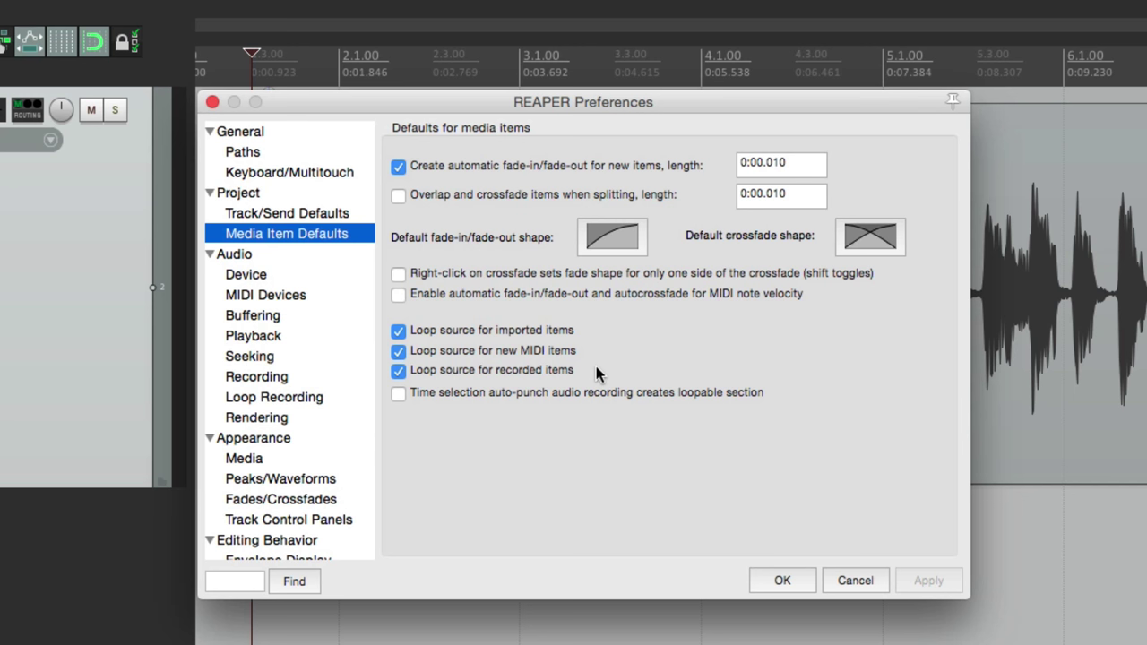
{"action": "mouse_move", "coordinate": [504, 394]}
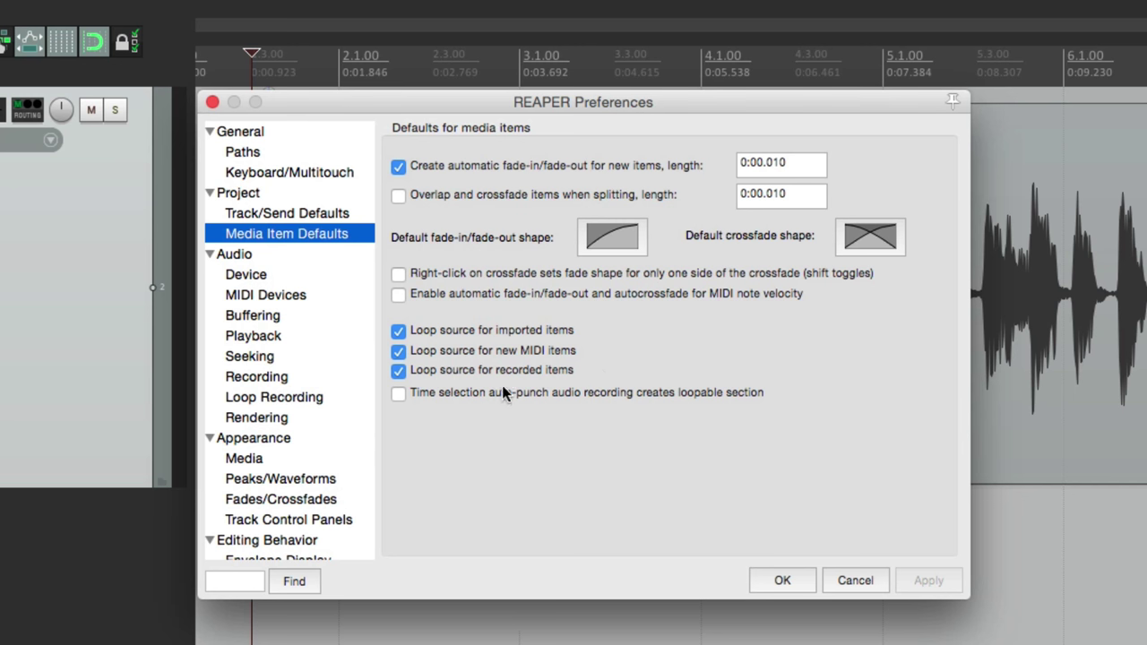
{"action": "mouse_move", "coordinate": [557, 384]}
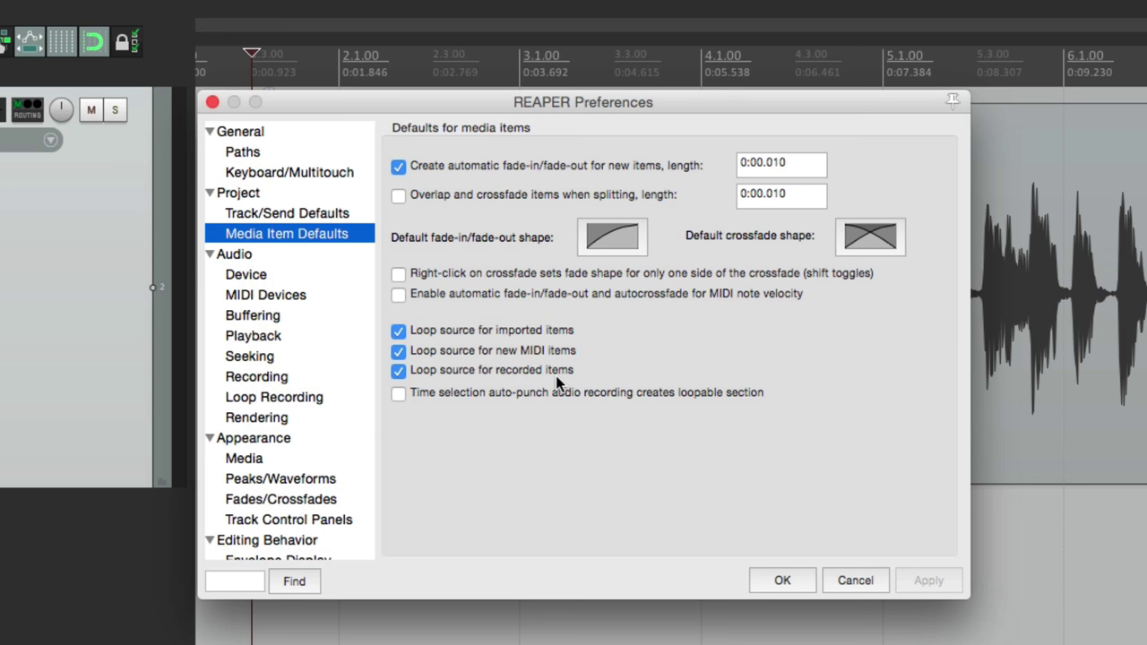
{"action": "left_click", "coordinate": [398, 369]}
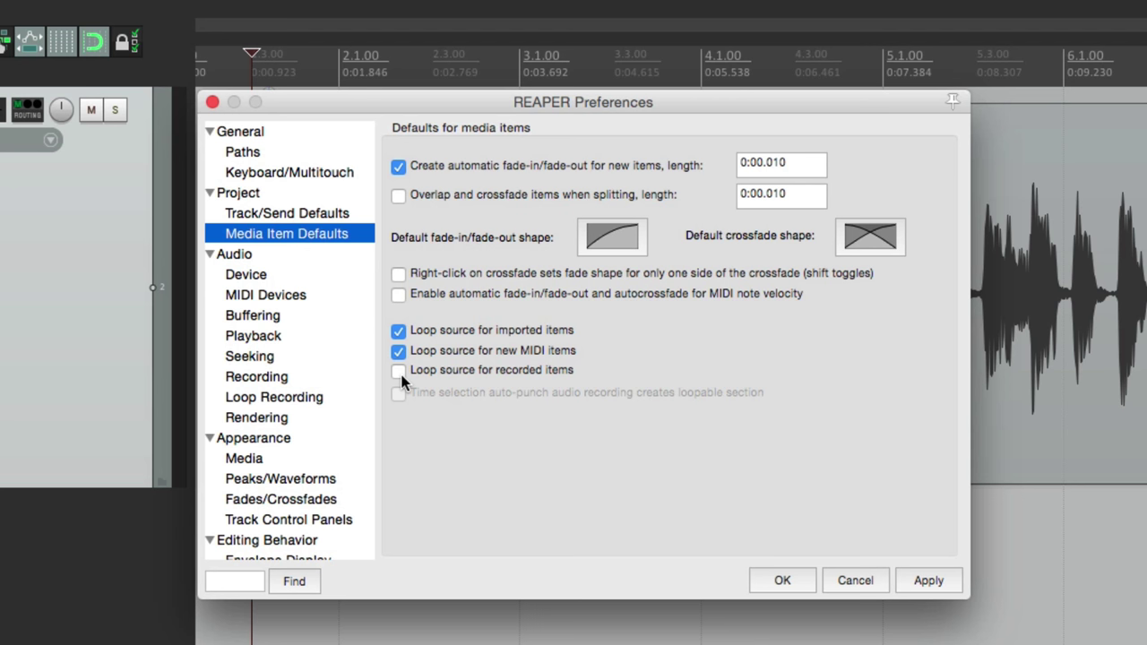
{"action": "left_click", "coordinate": [398, 369]}
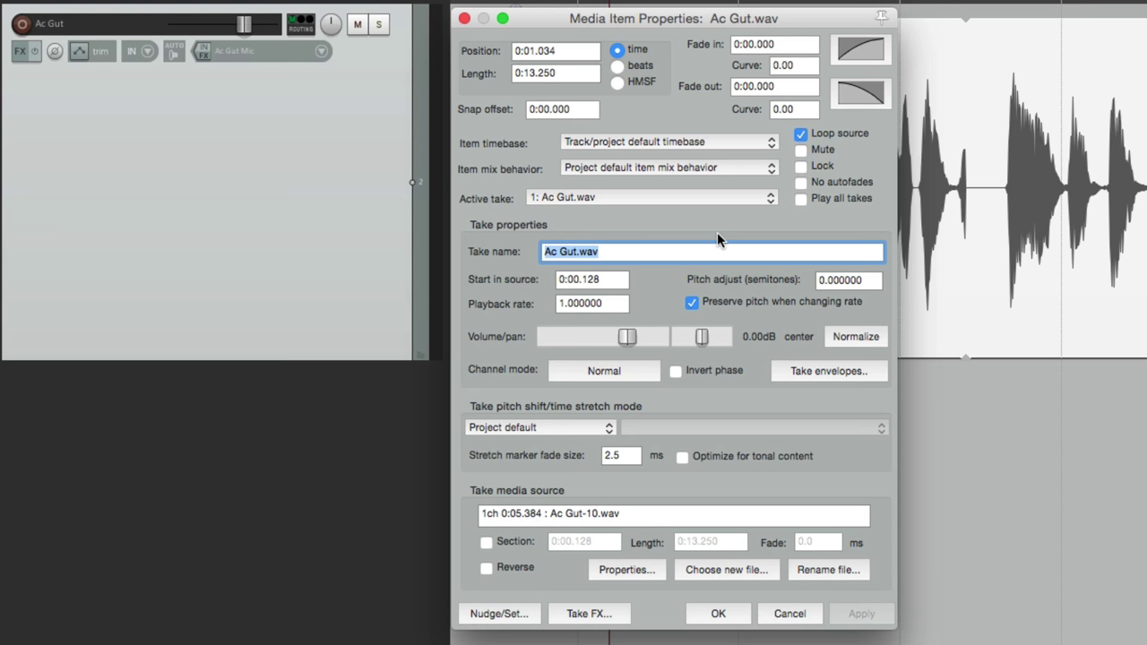
{"action": "mouse_move", "coordinate": [767, 140]}
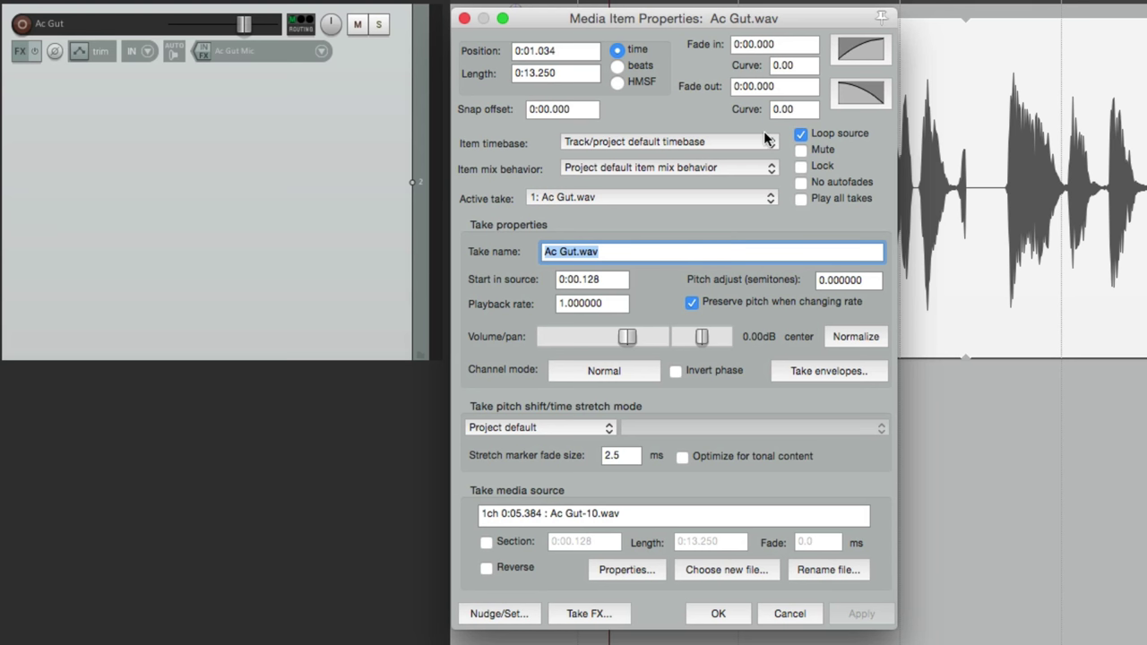
Step: Uncheck 'Loop source' in the Ac Gut.wav item's properties and confirm with OK
{"action": "left_click", "coordinate": [799, 133]}
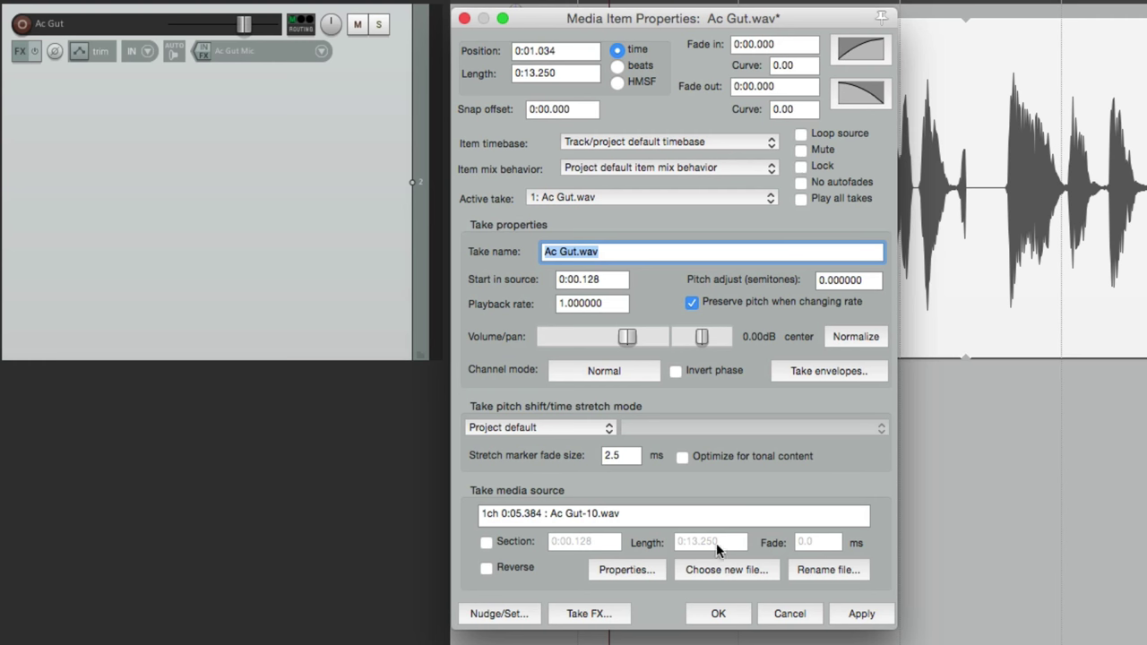
{"action": "left_click", "coordinate": [717, 613]}
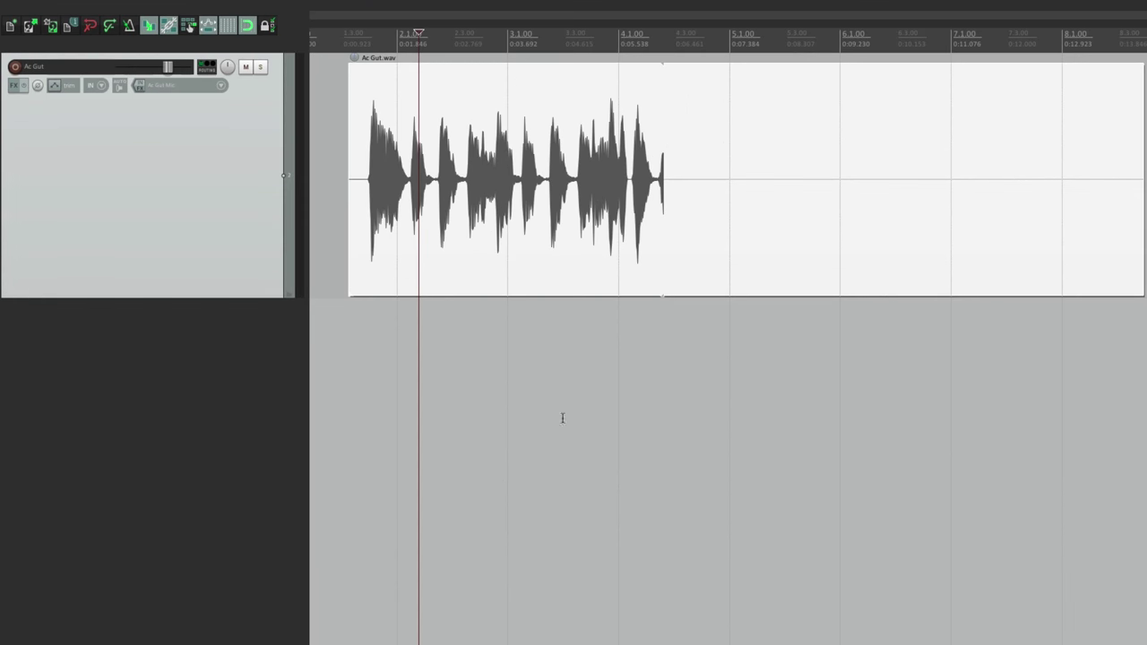
{"action": "mouse_move", "coordinate": [1140, 154]}
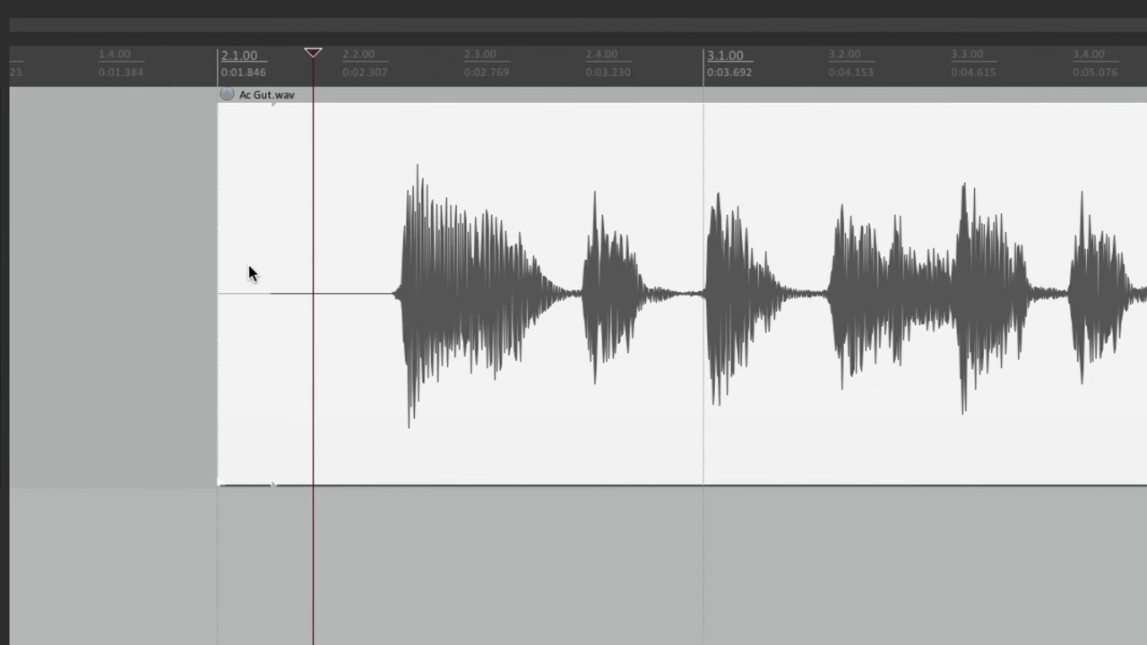
{"action": "mouse_move", "coordinate": [272, 251]}
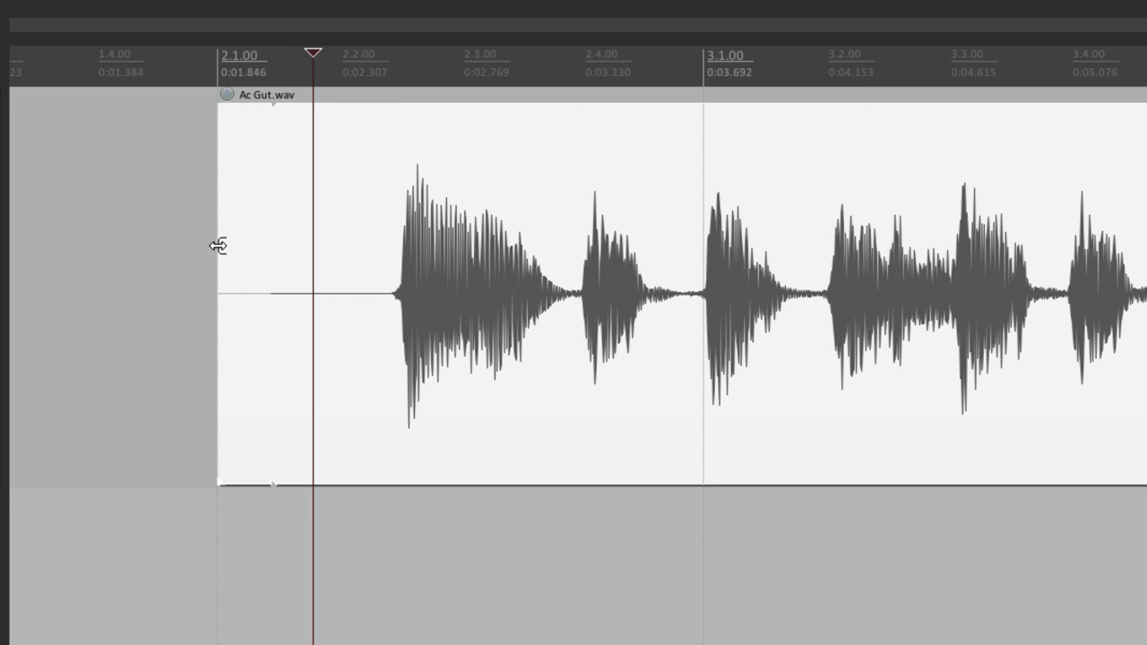
{"action": "mouse_move", "coordinate": [278, 124]}
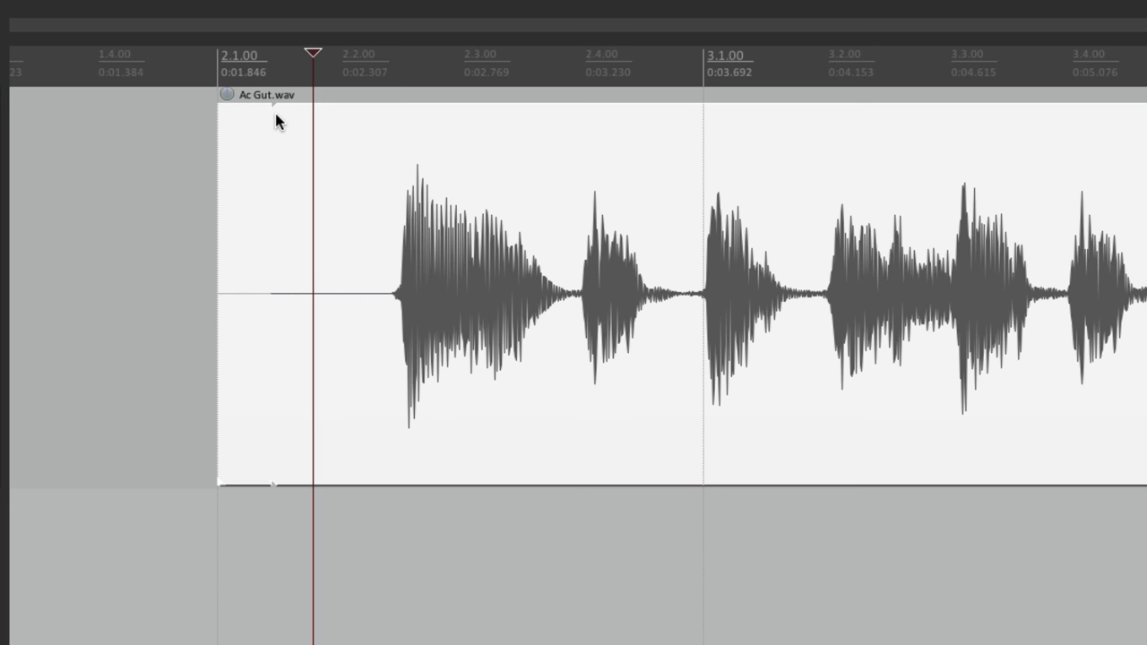
{"action": "mouse_move", "coordinate": [225, 222]}
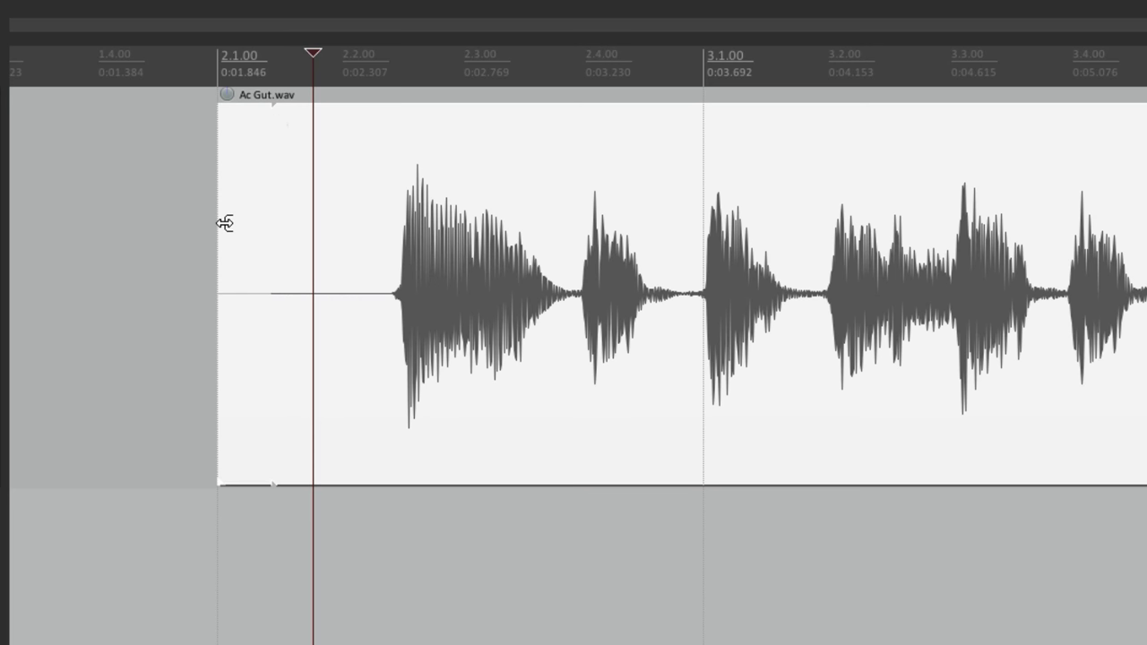
Step: Slip-edit the Ac Gut.wav audio earlier so the first hit starts sooner within the item
{"action": "left_click_drag", "start_coordinate": [230, 224], "coordinate": [355, 251]}
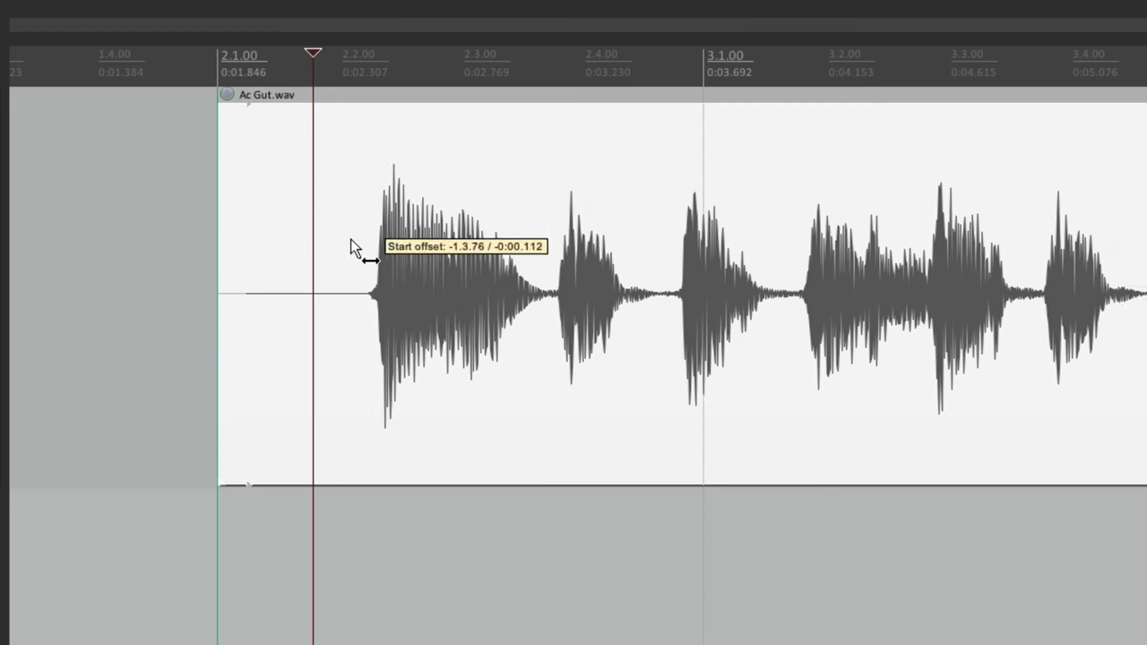
{"action": "left_click_drag", "start_coordinate": [355, 249], "coordinate": [377, 301]}
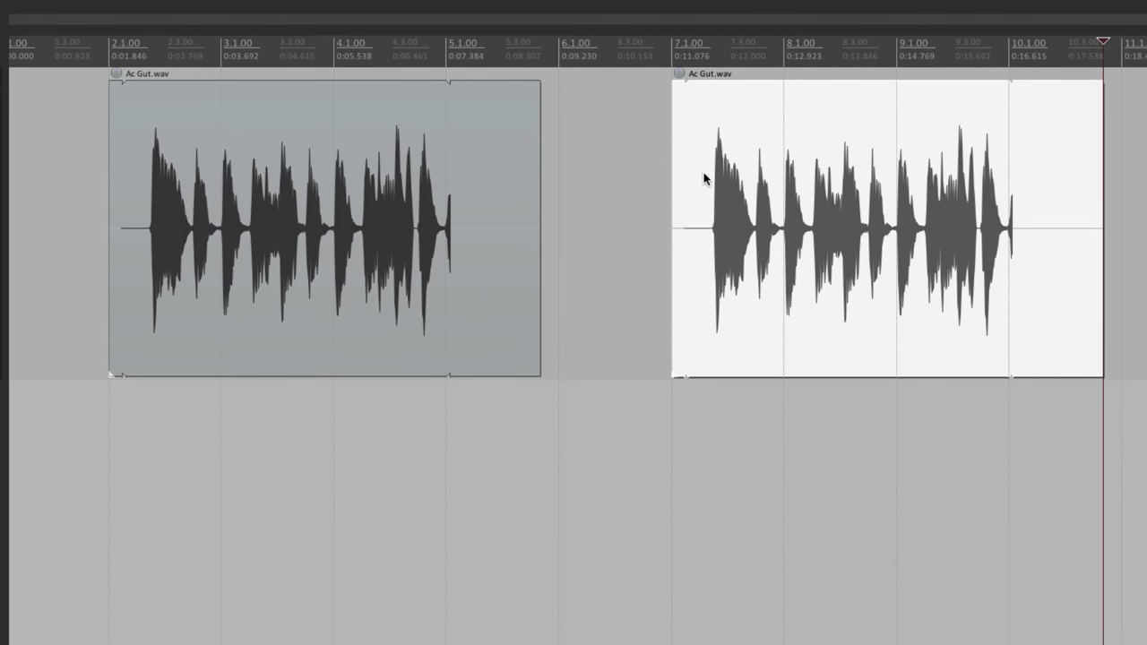
{"action": "mouse_move", "coordinate": [706, 190]}
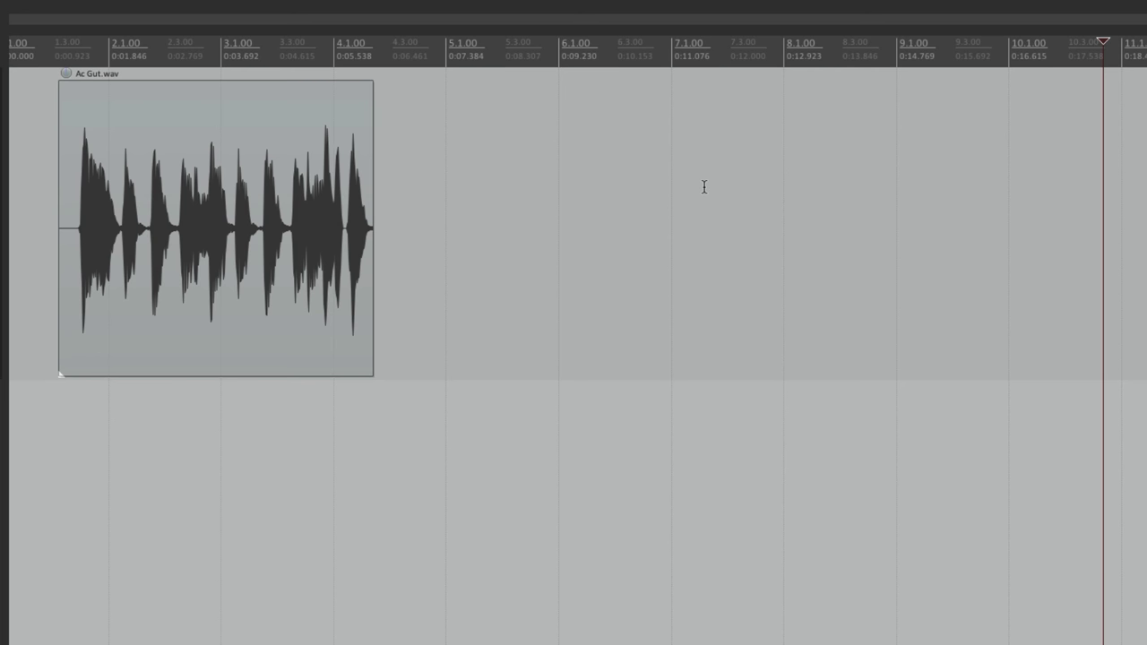
{"action": "mouse_move", "coordinate": [692, 177]}
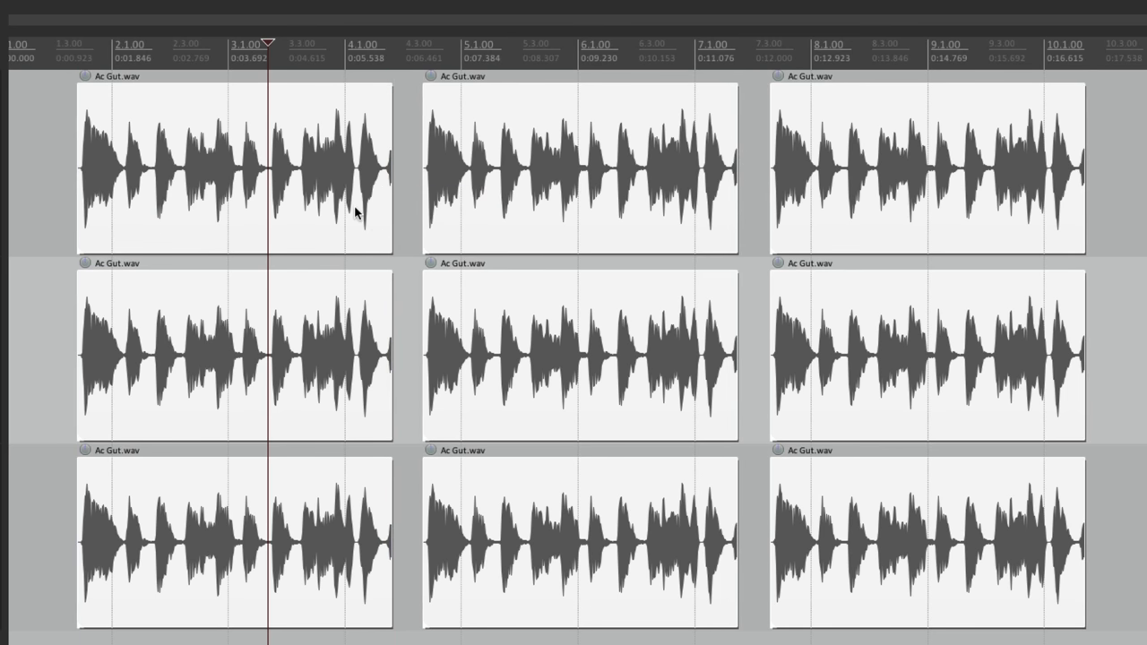
{"action": "mouse_move", "coordinate": [73, 186]}
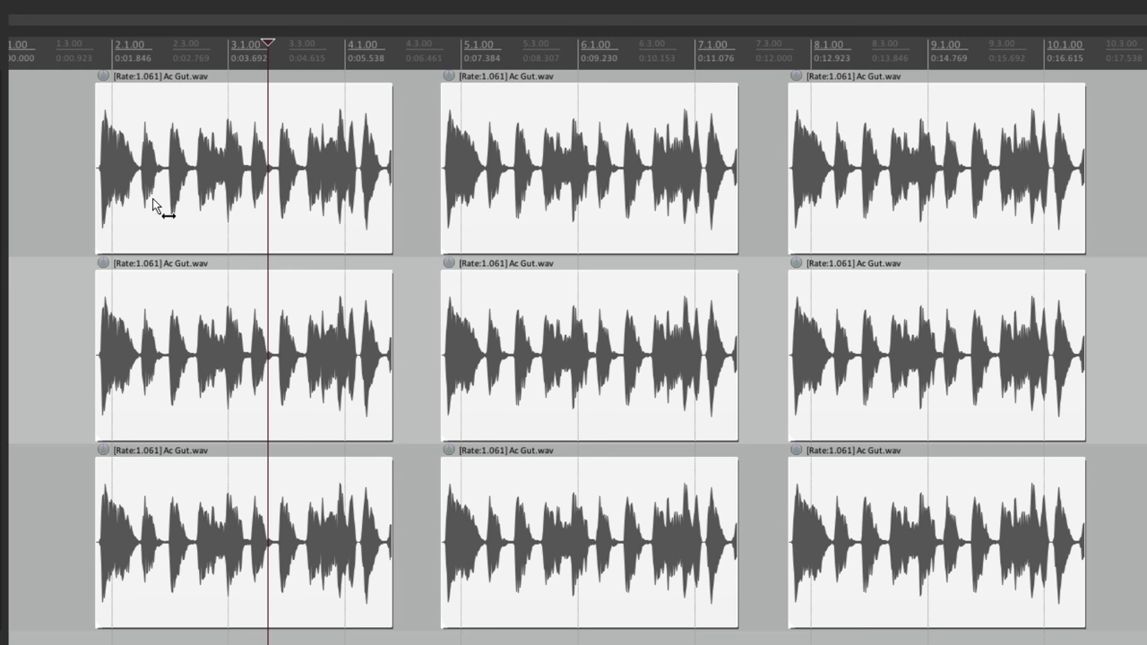
Step: Trim the start of all nine selected items together, then Ctrl-add another item to the selection
{"action": "left_click_drag", "start_coordinate": [162, 171], "coordinate": [144, 211]}
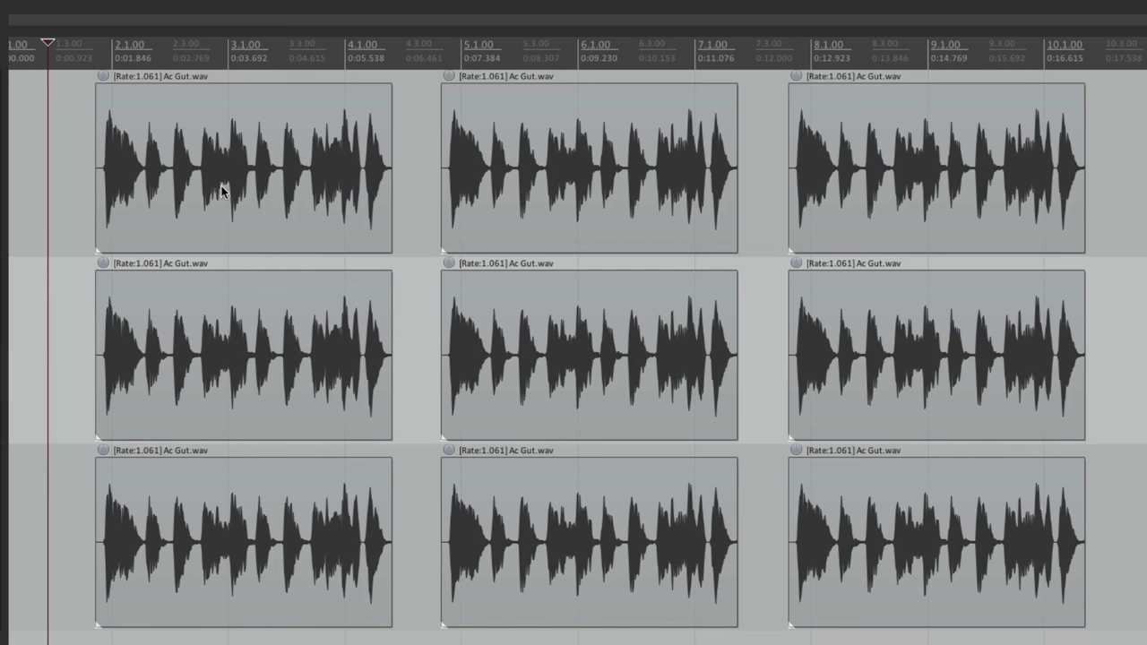
{"action": "left_click", "coordinate": [590, 355]}
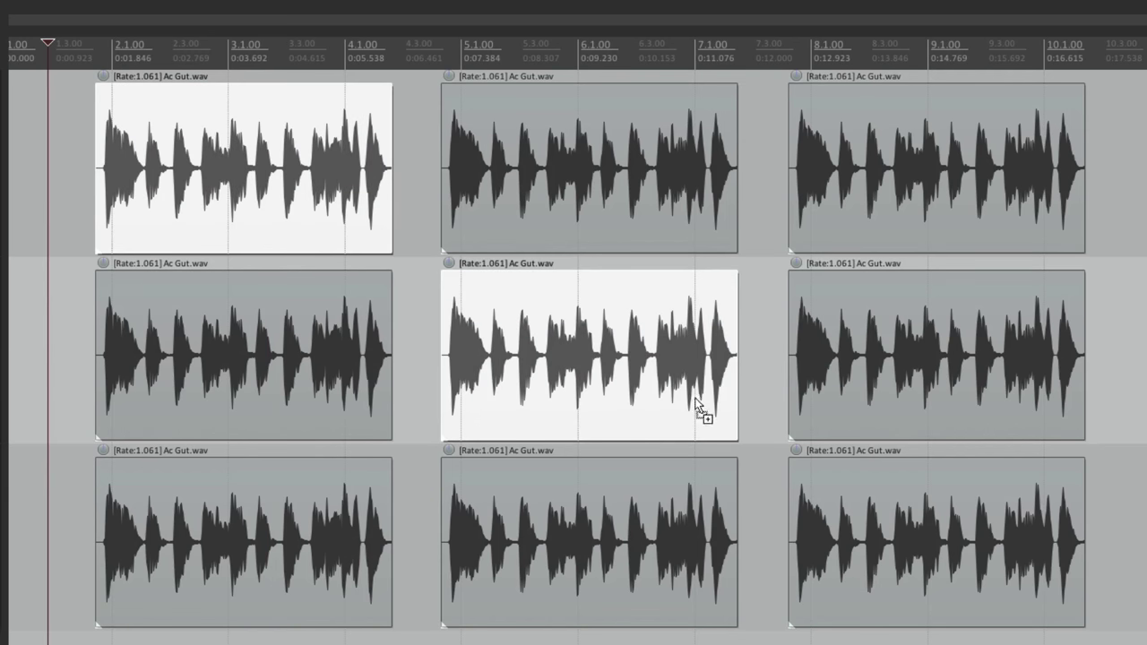